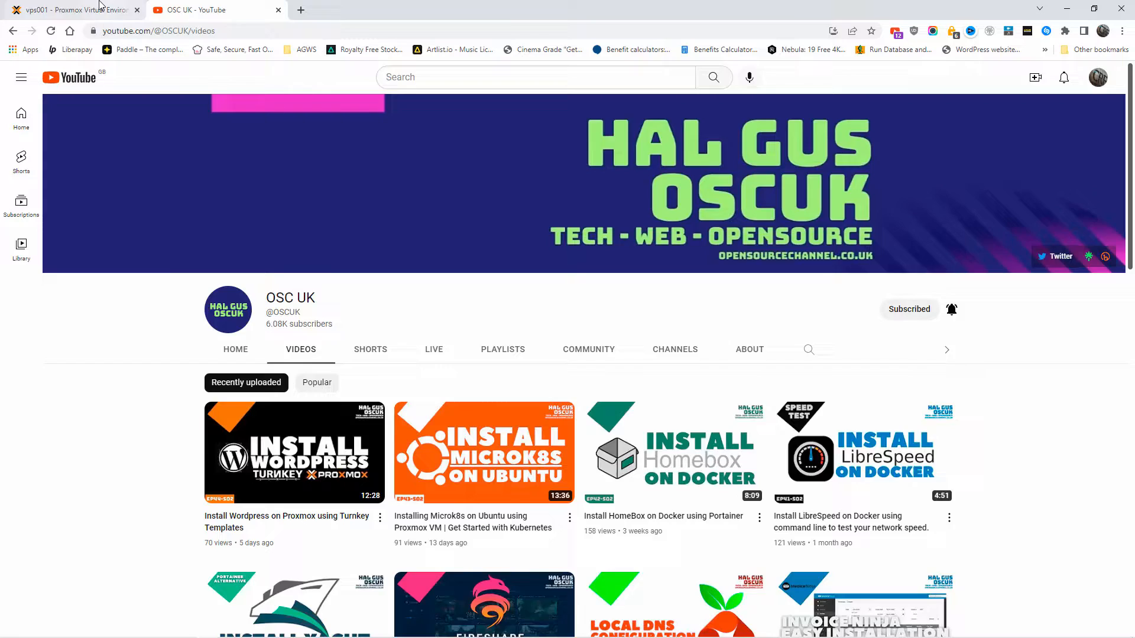
Switch between YouTube and the Proxmox tab, ending on container 106's Proxmox summary.
click(69, 10)
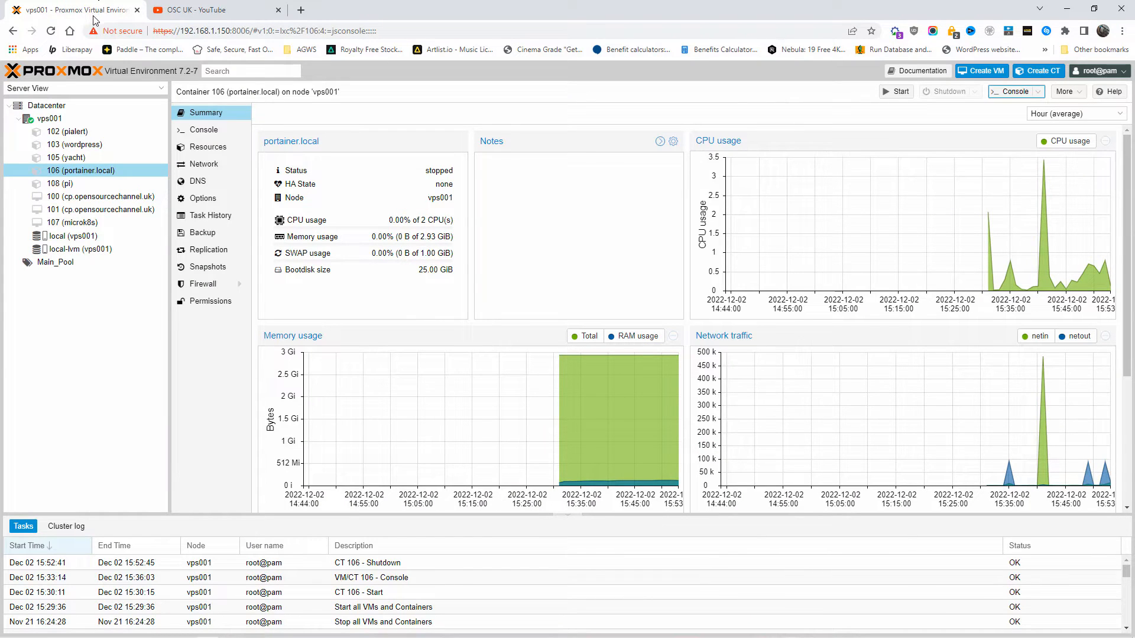
click(210, 10)
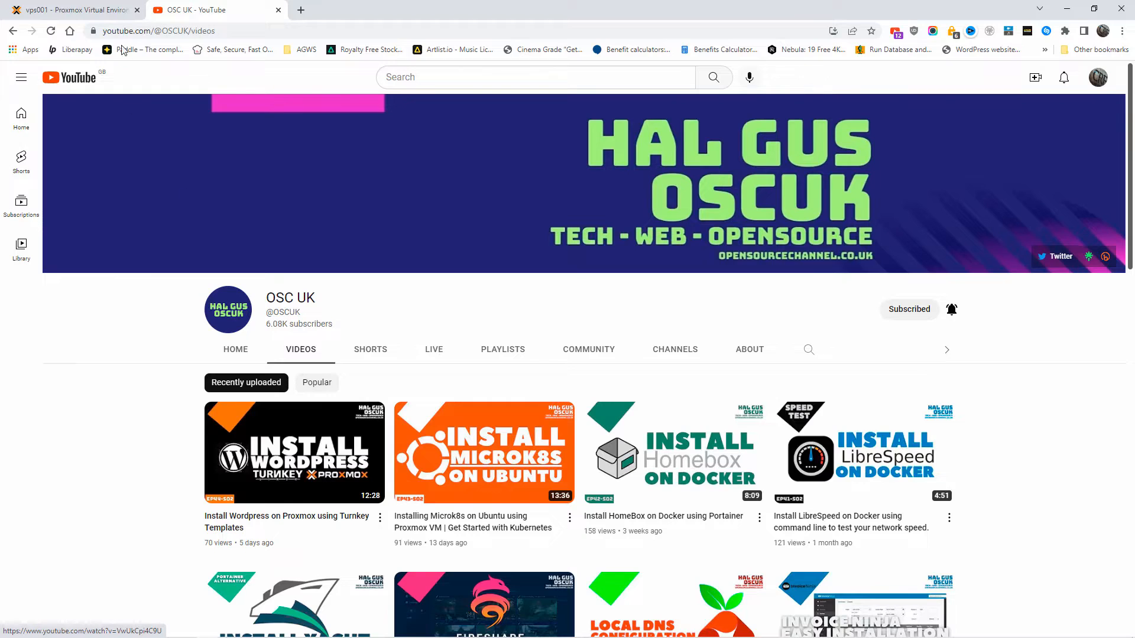
click(72, 10)
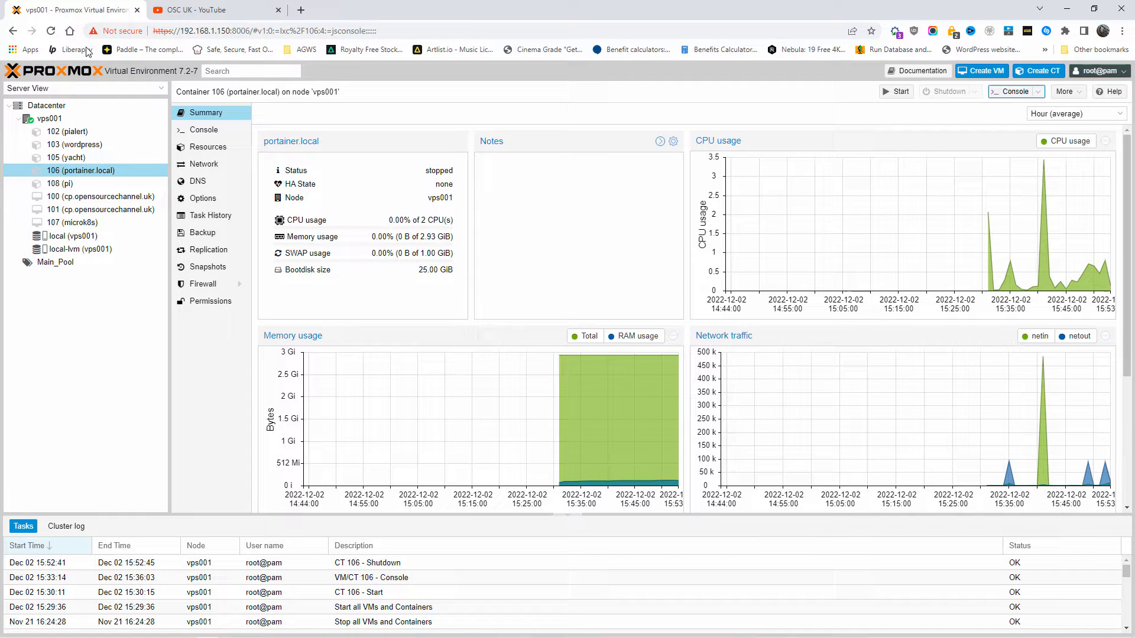
Select node vps001, open Search, then start and cancel Create CT.
click(49, 118)
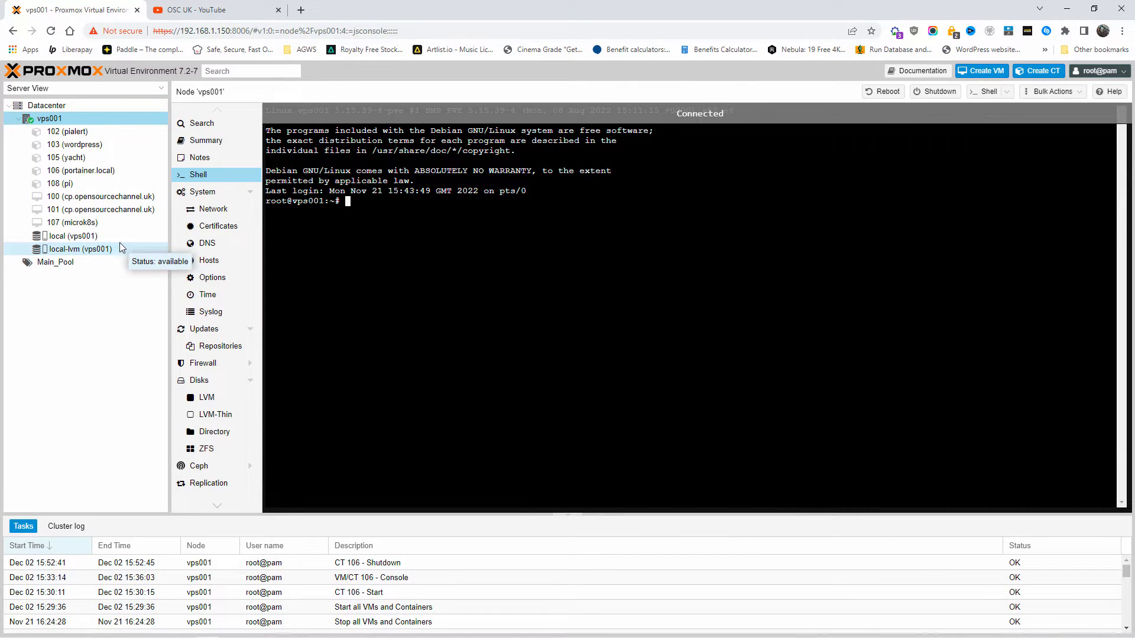
click(200, 123)
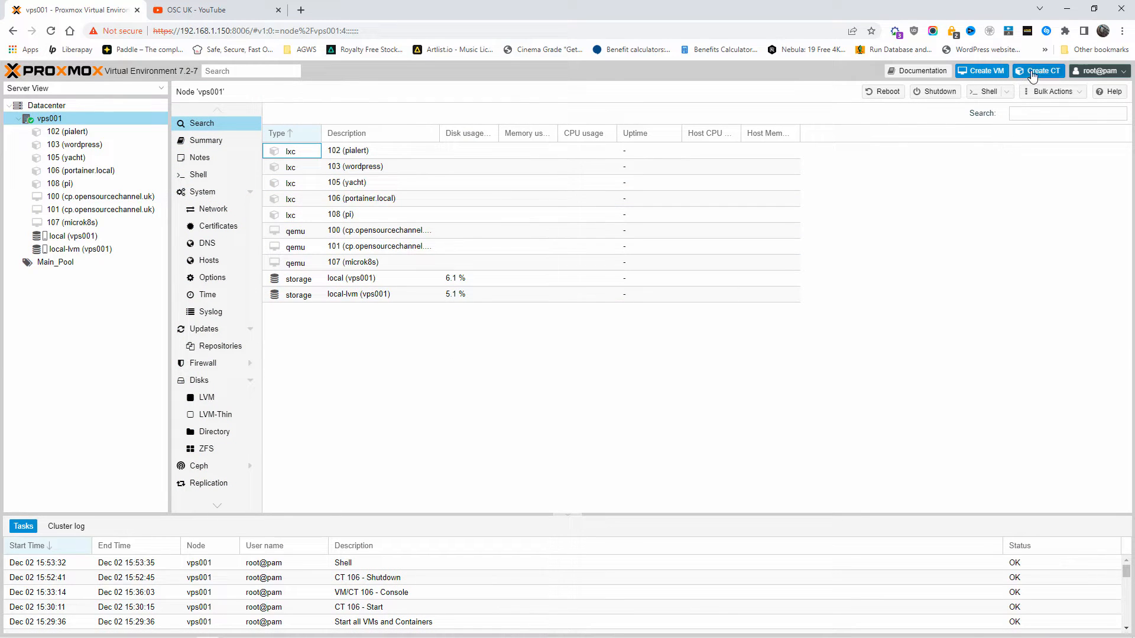
click(1040, 71)
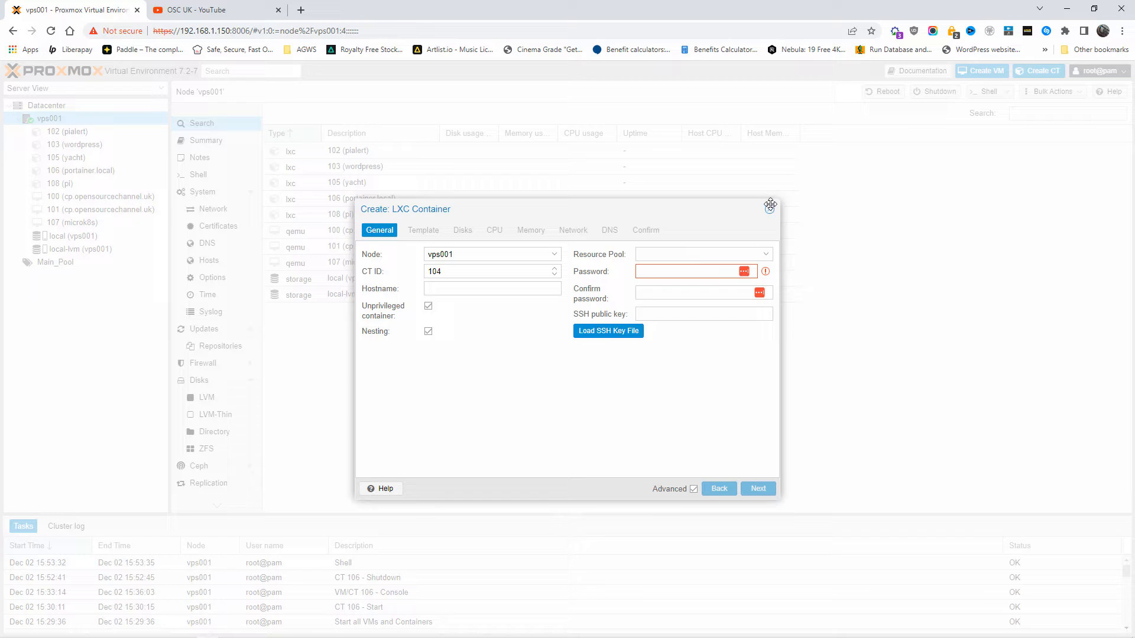
click(770, 205)
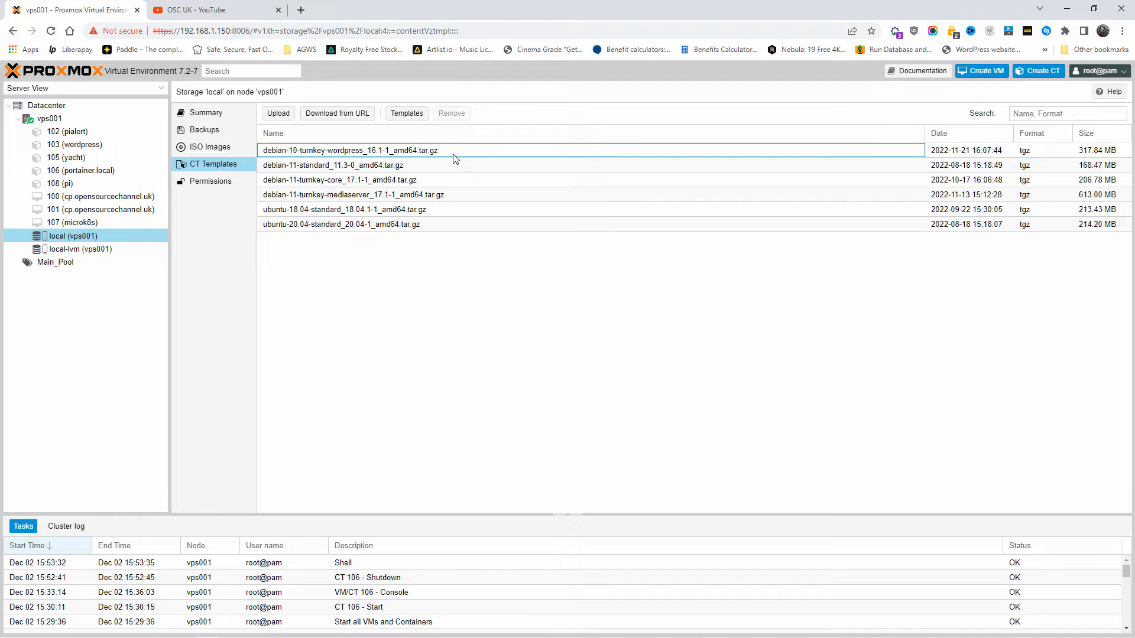
Browse the 115 TurnKey templates and select turnkey-prestashop.
click(406, 113)
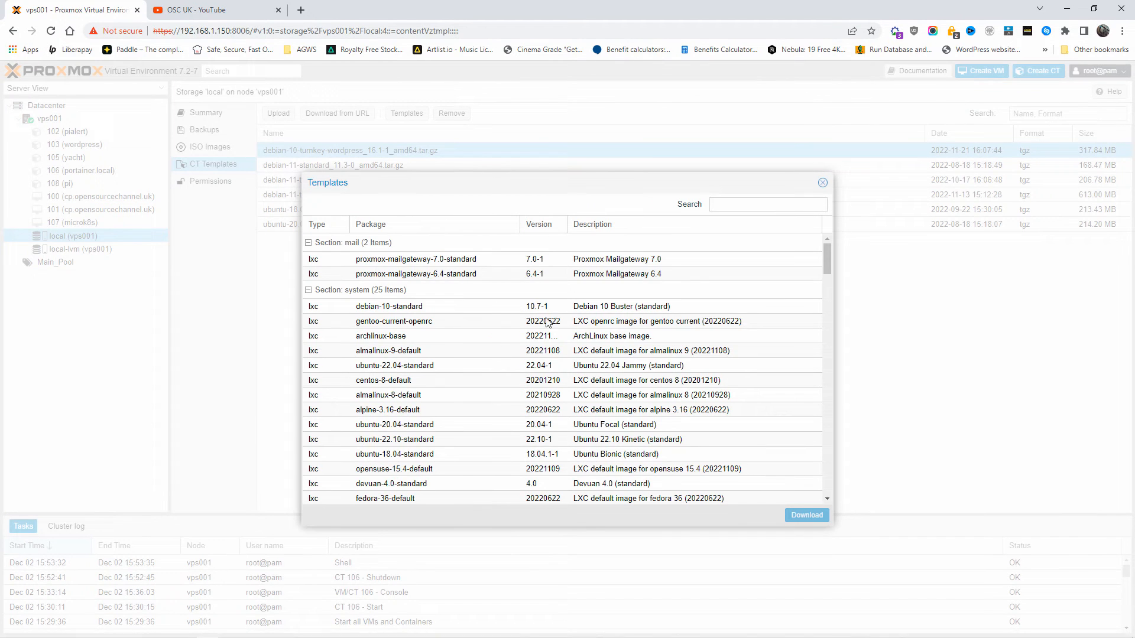
scroll(down, 3)
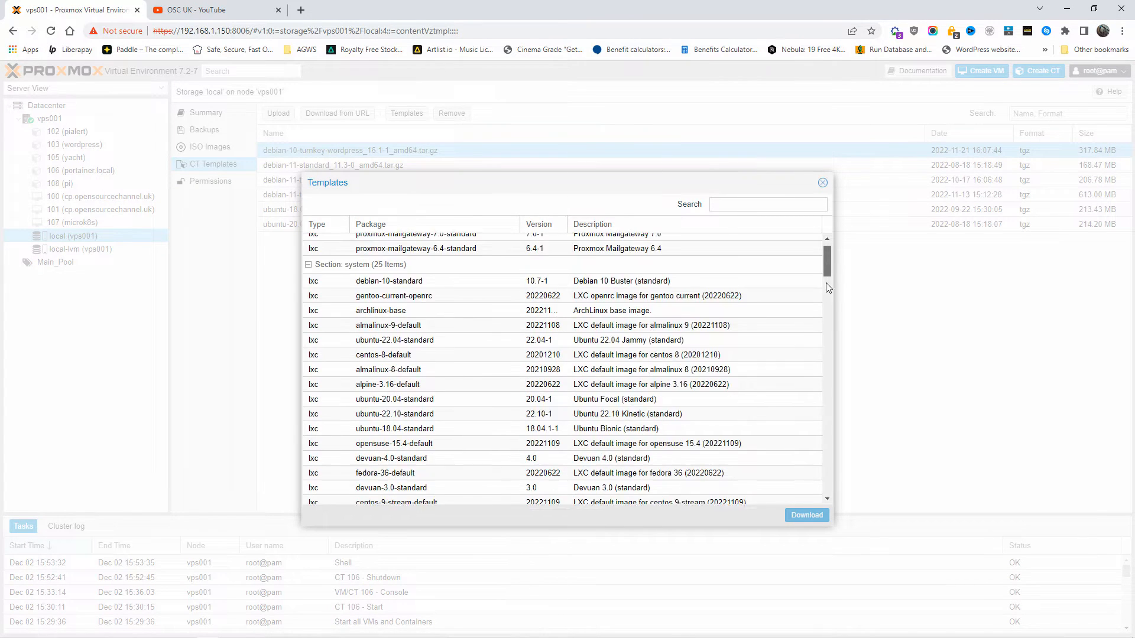
scroll(down, 3)
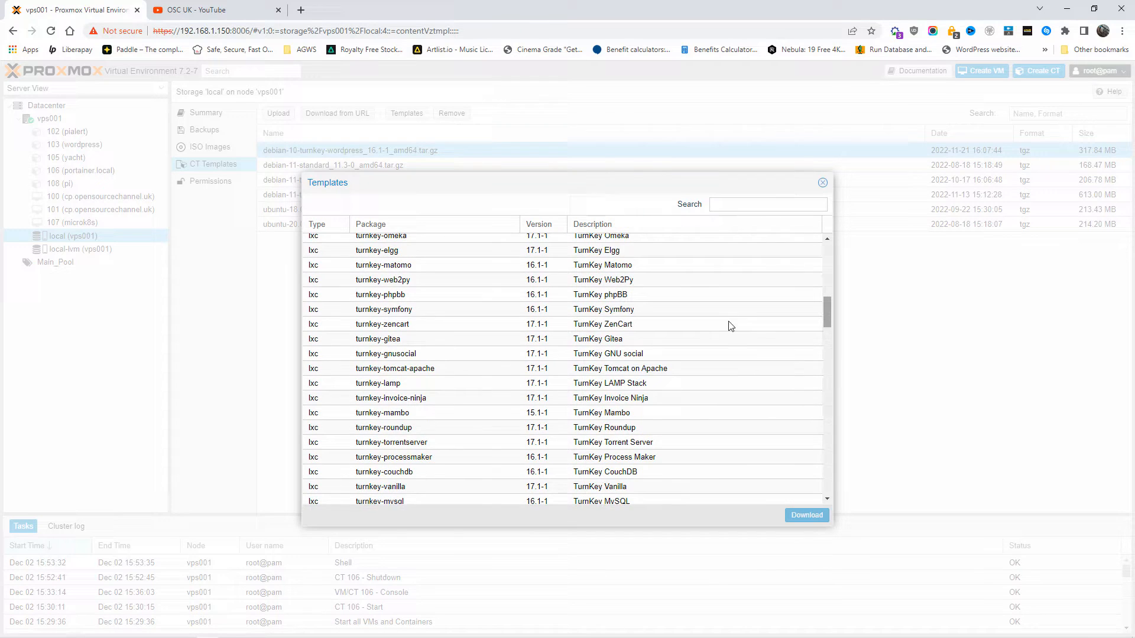
scroll(up, 3)
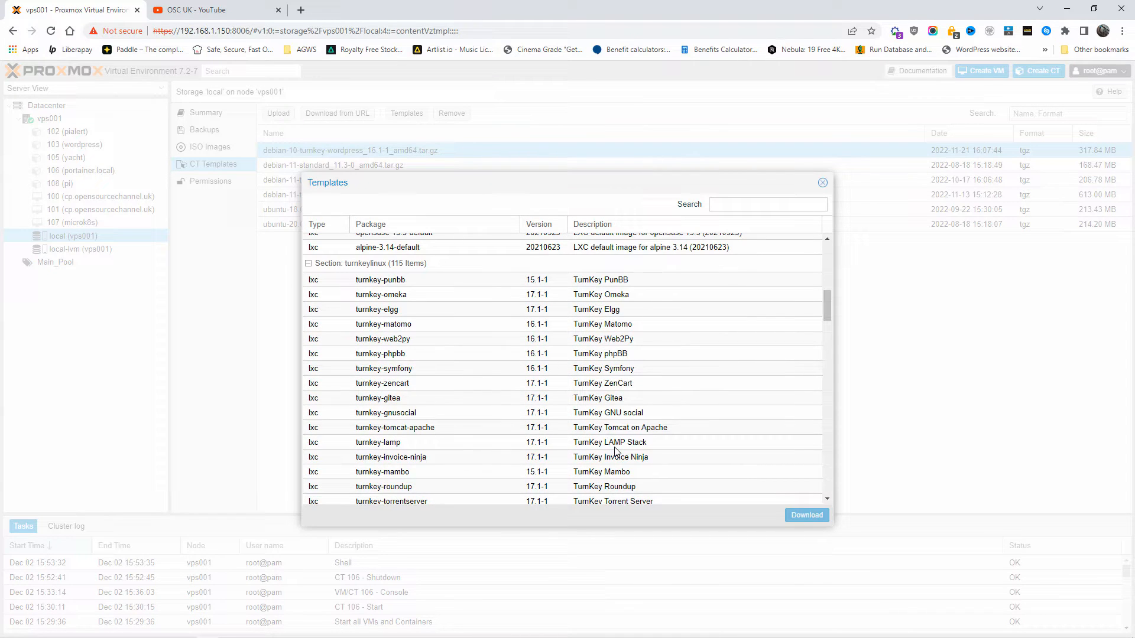
scroll(down, 3)
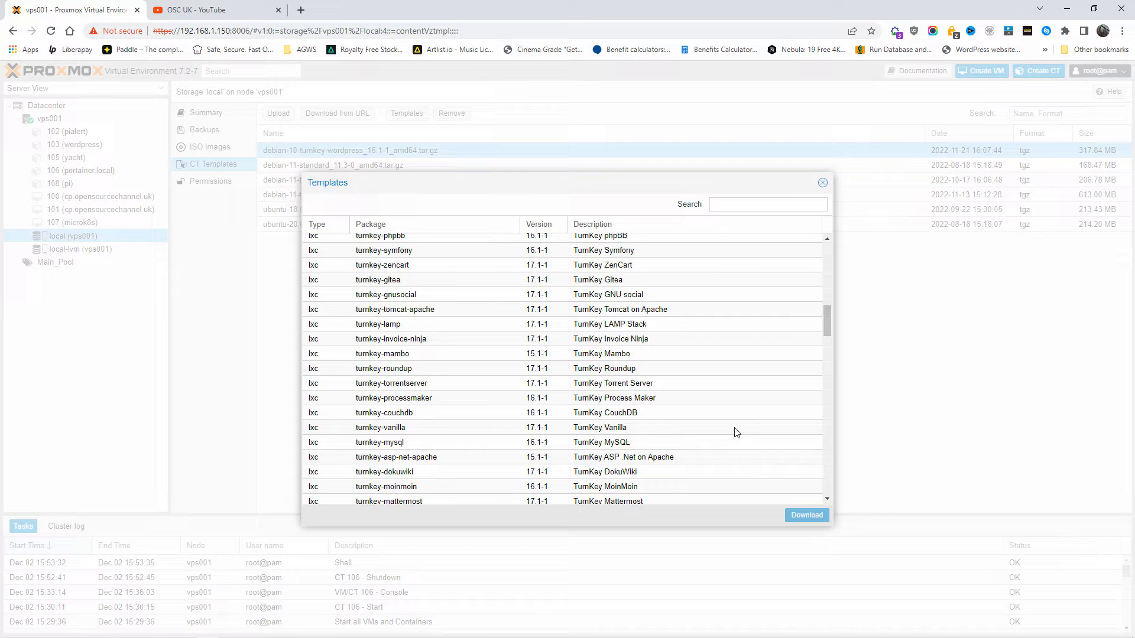
scroll(down, 3)
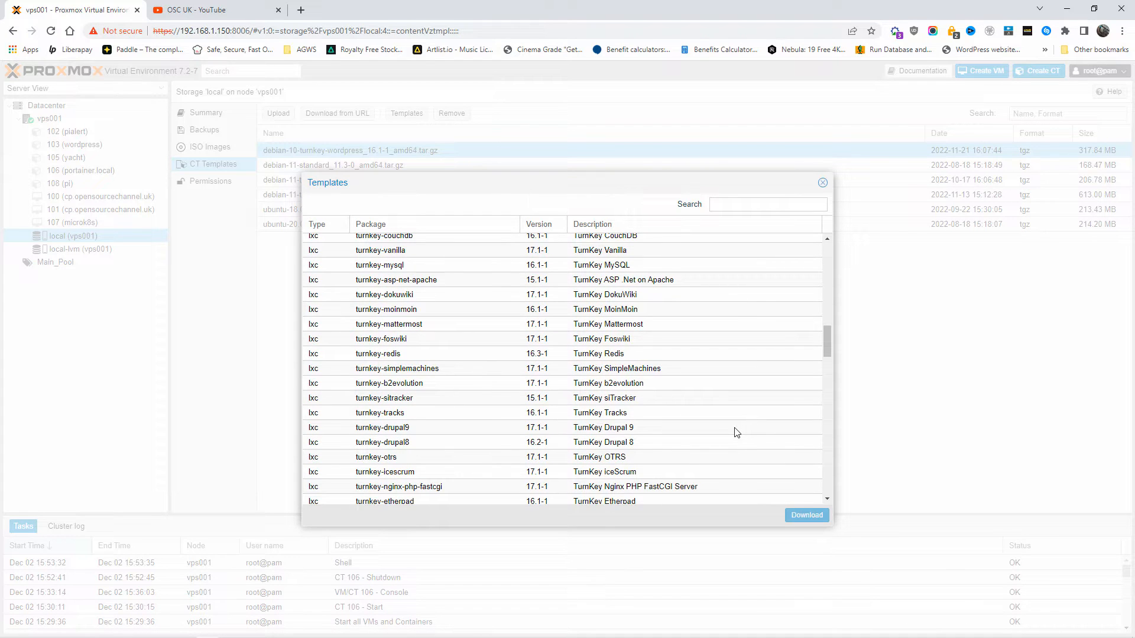
scroll(down, 3)
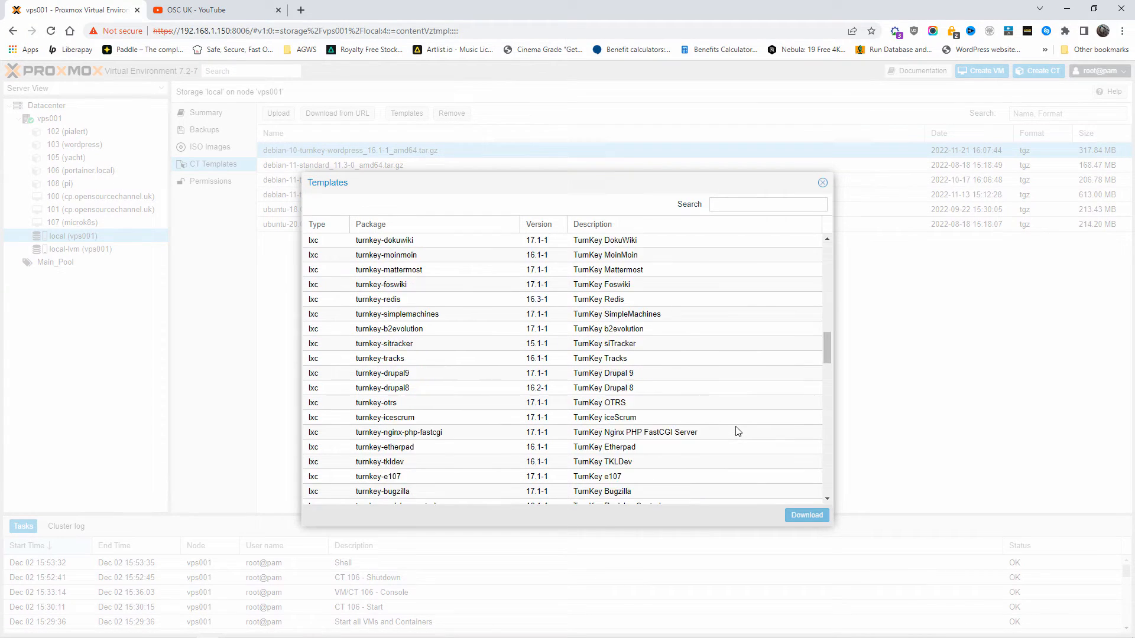
scroll(down, 3)
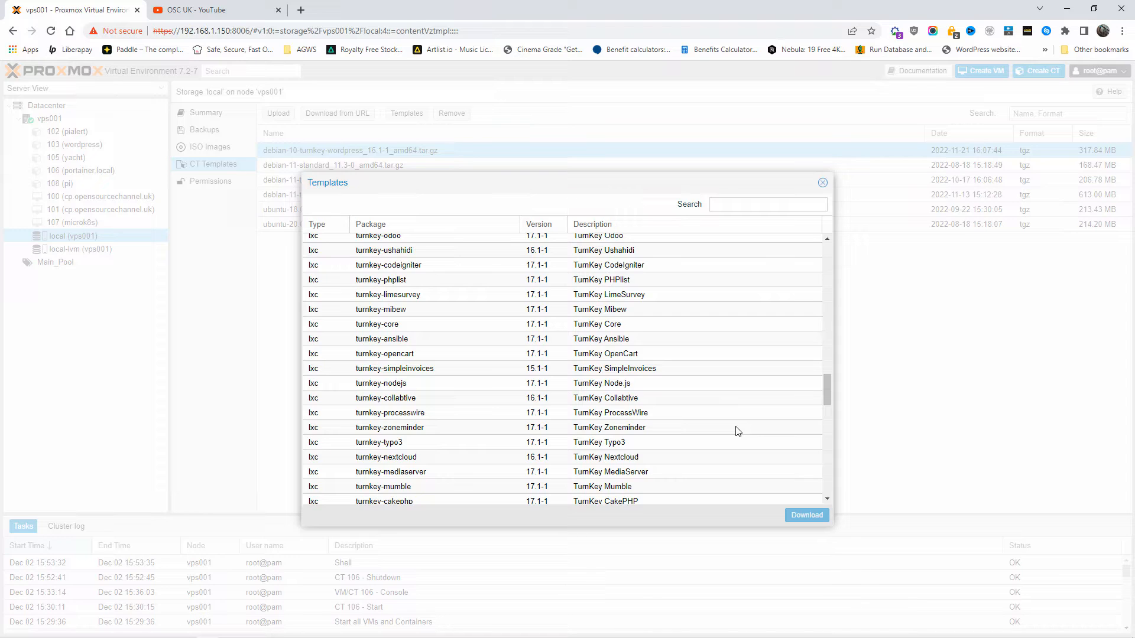
scroll(down, 3)
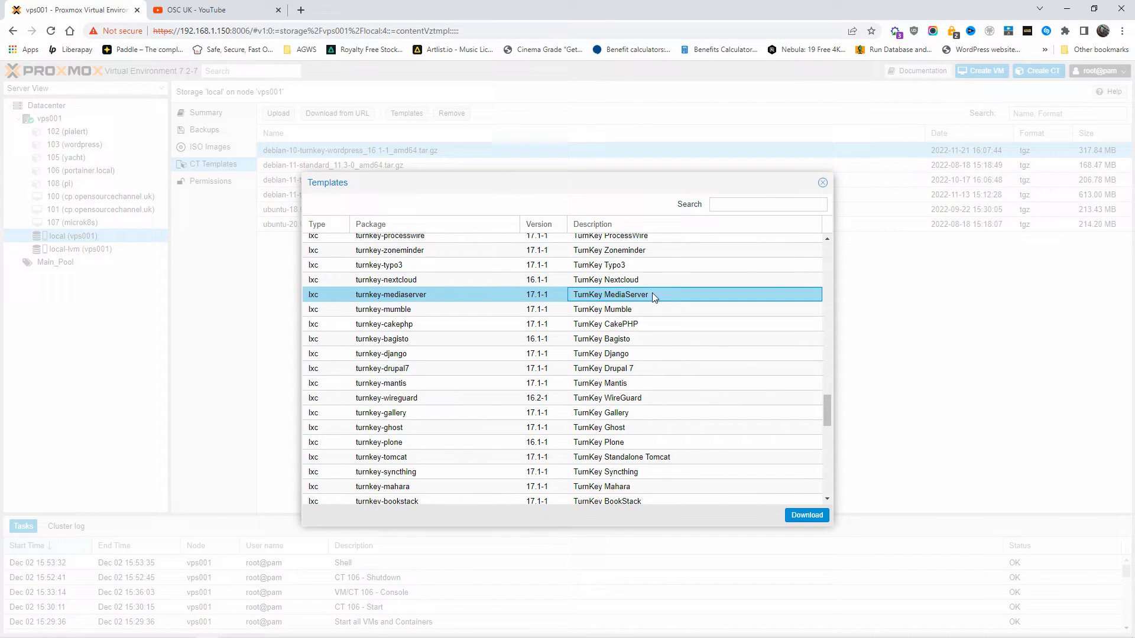
scroll(down, 3)
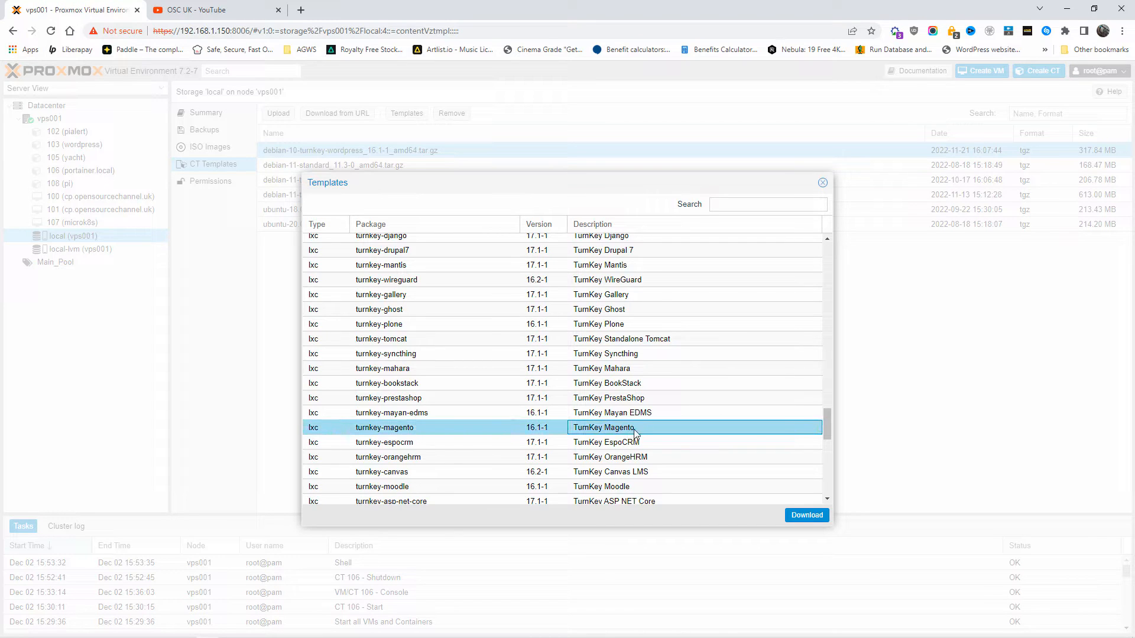
click(608, 397)
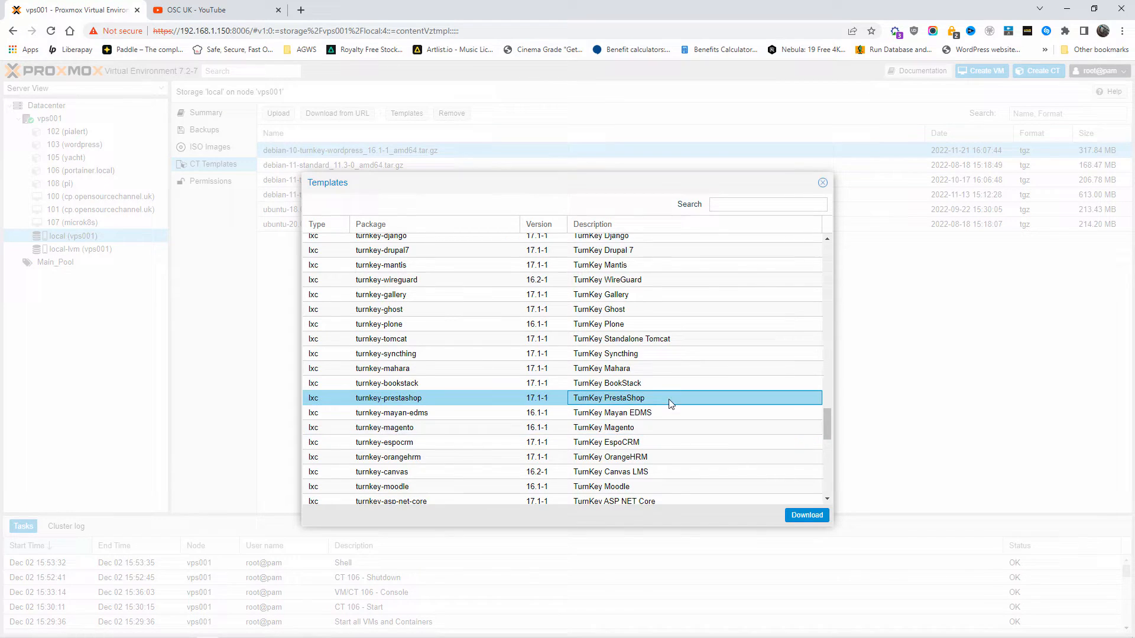
Download the Debian 11 TurnKey PrestaShop 17.1-1 template and check it in local storage.
click(806, 515)
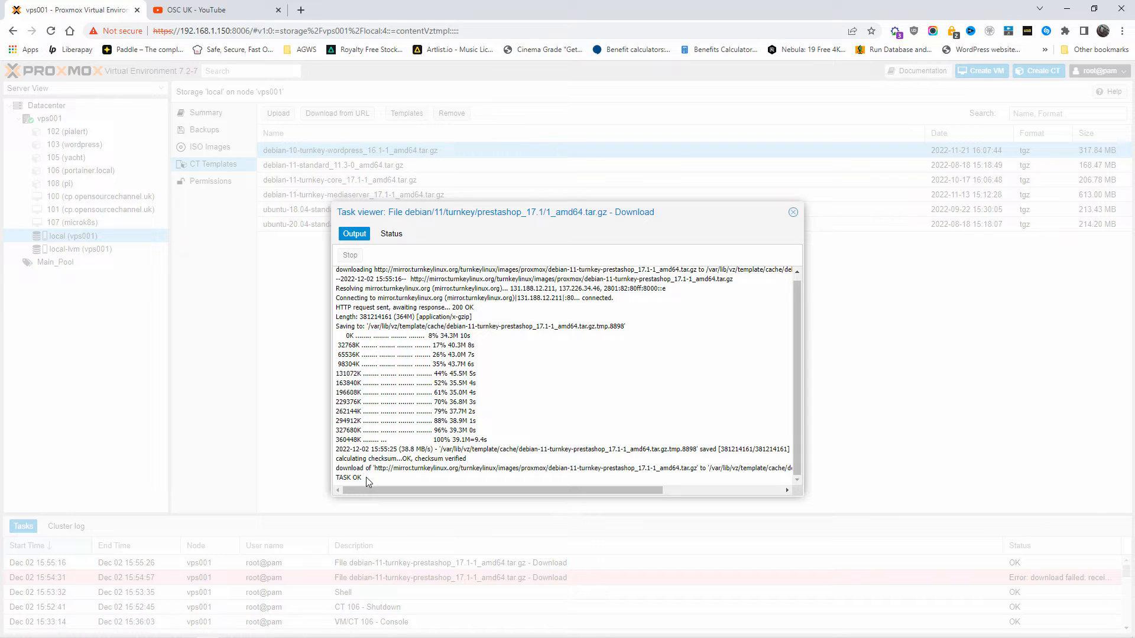
mouse_move(793, 212)
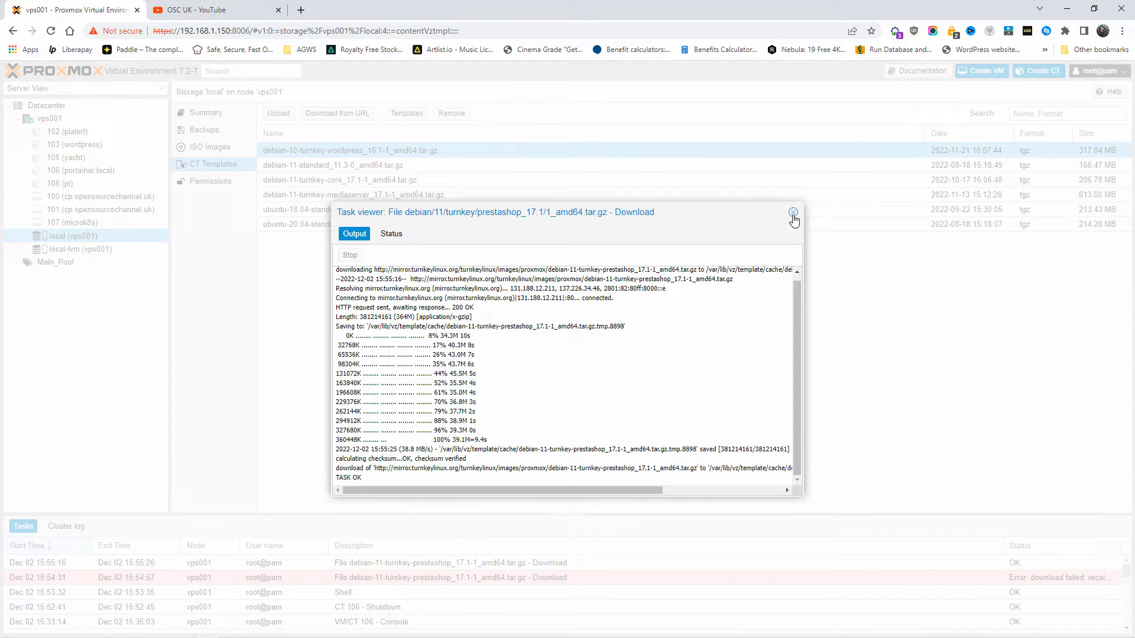
click(792, 212)
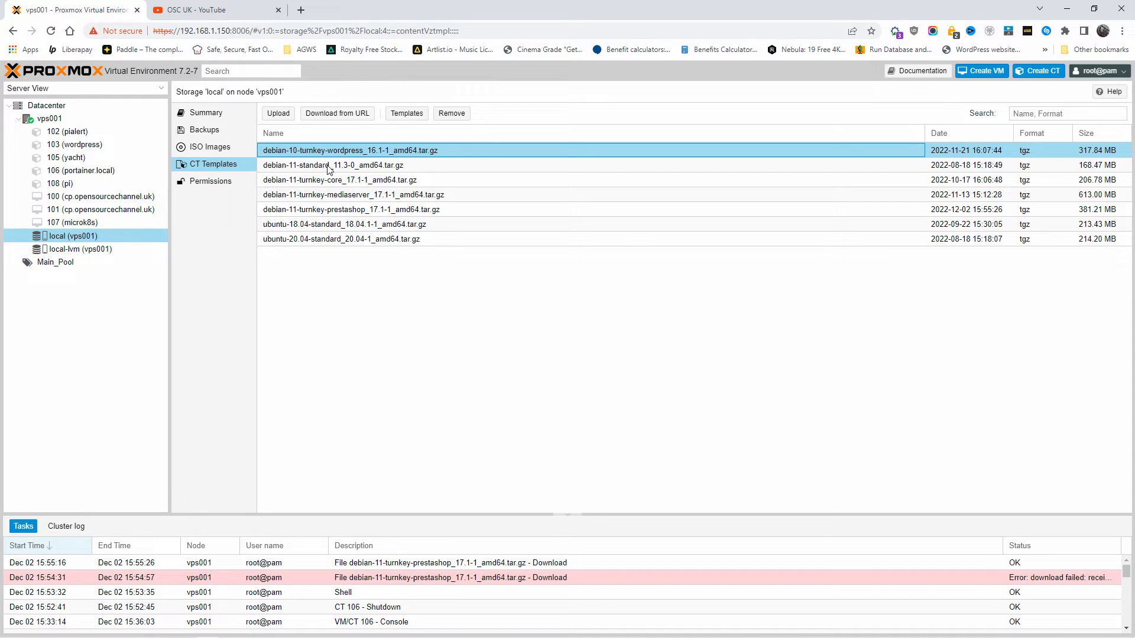
click(352, 209)
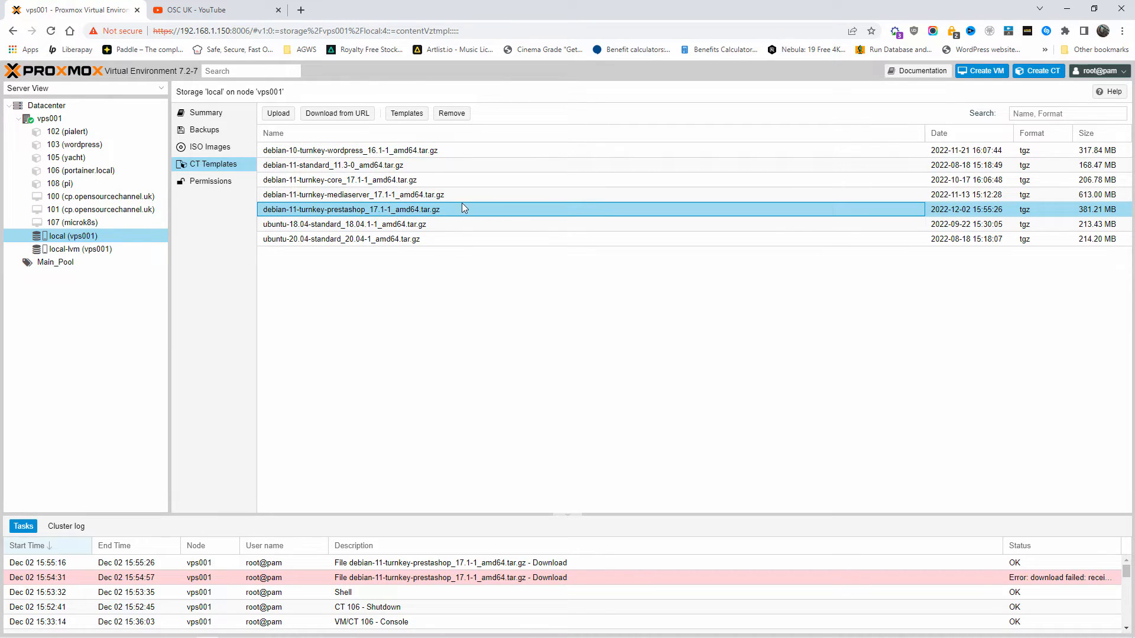
mouse_move(485, 274)
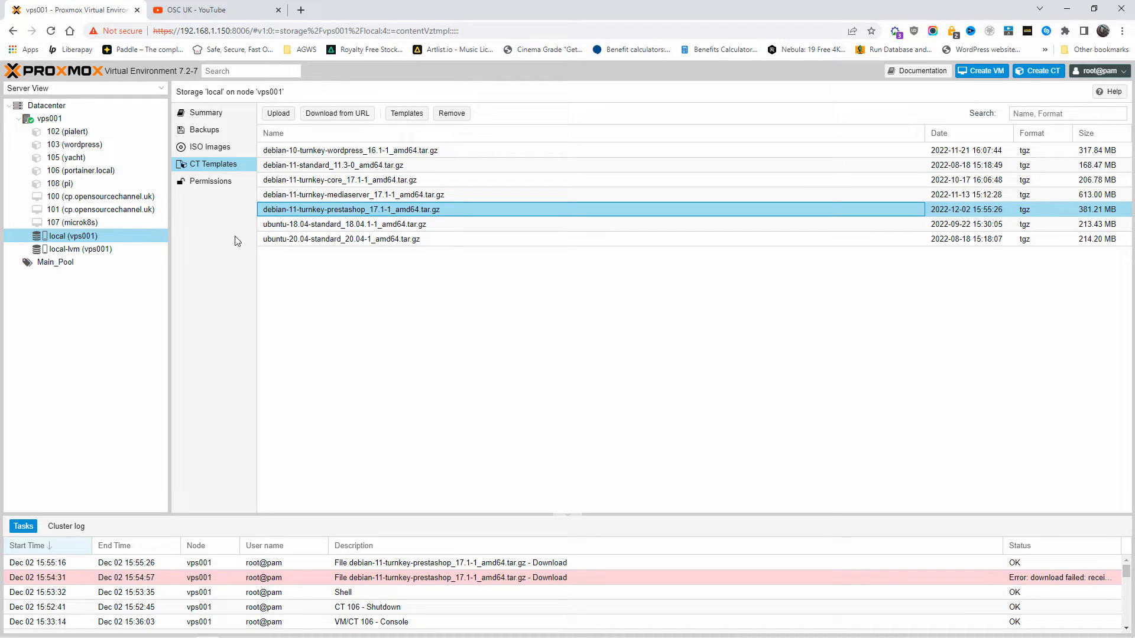
click(49, 118)
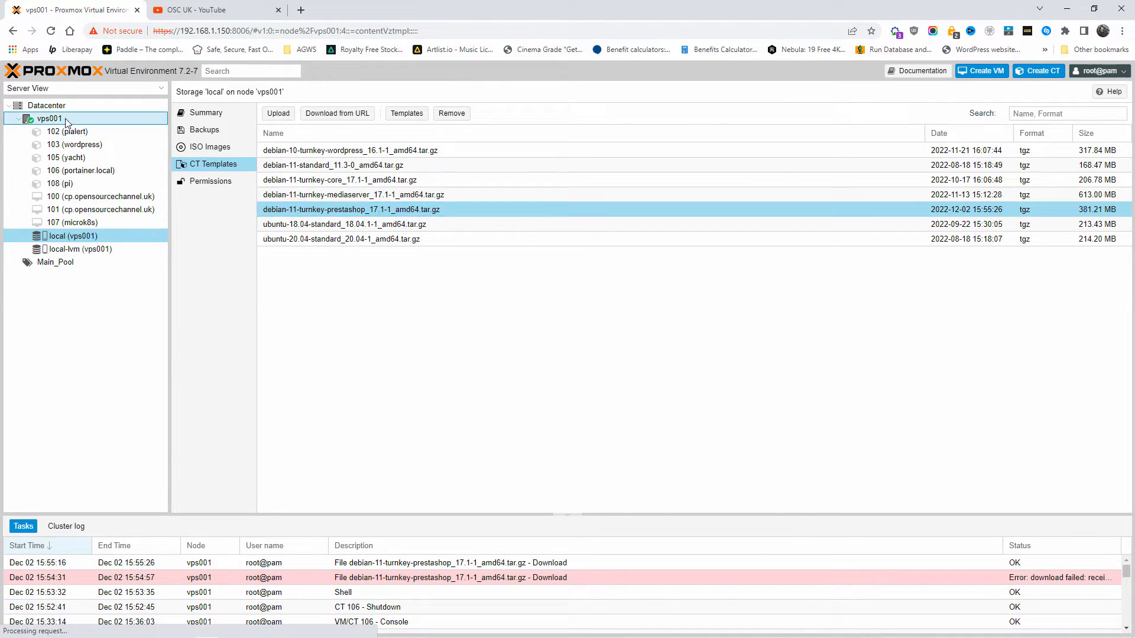
Start container 104 with hostname prestashop.local, pool Main_Pool and a root password.
click(1042, 70)
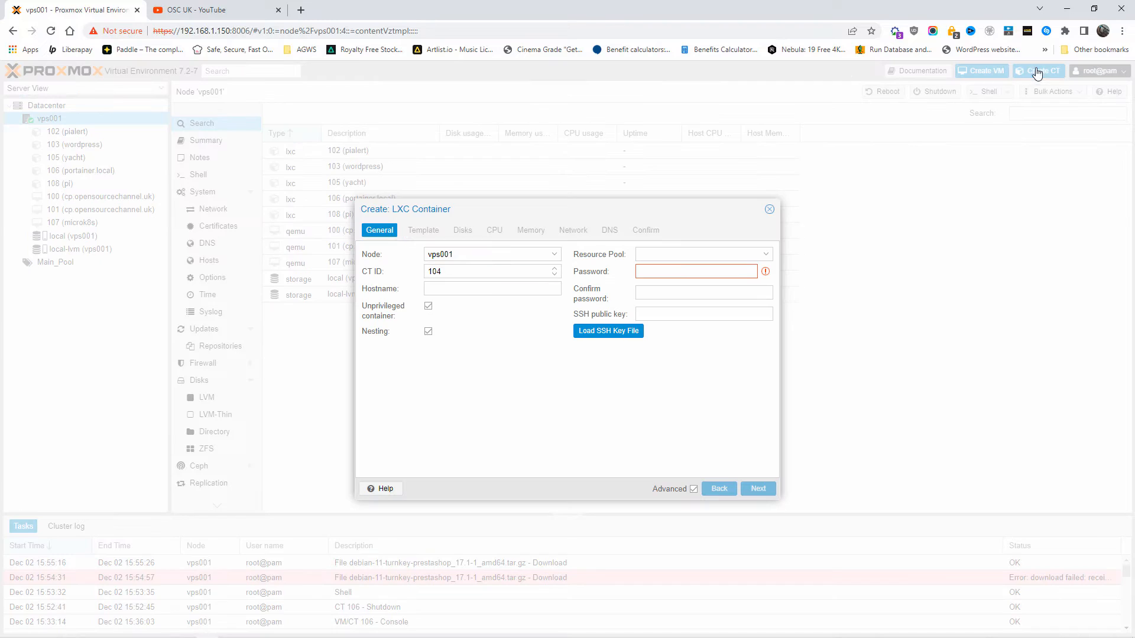
text(pres)
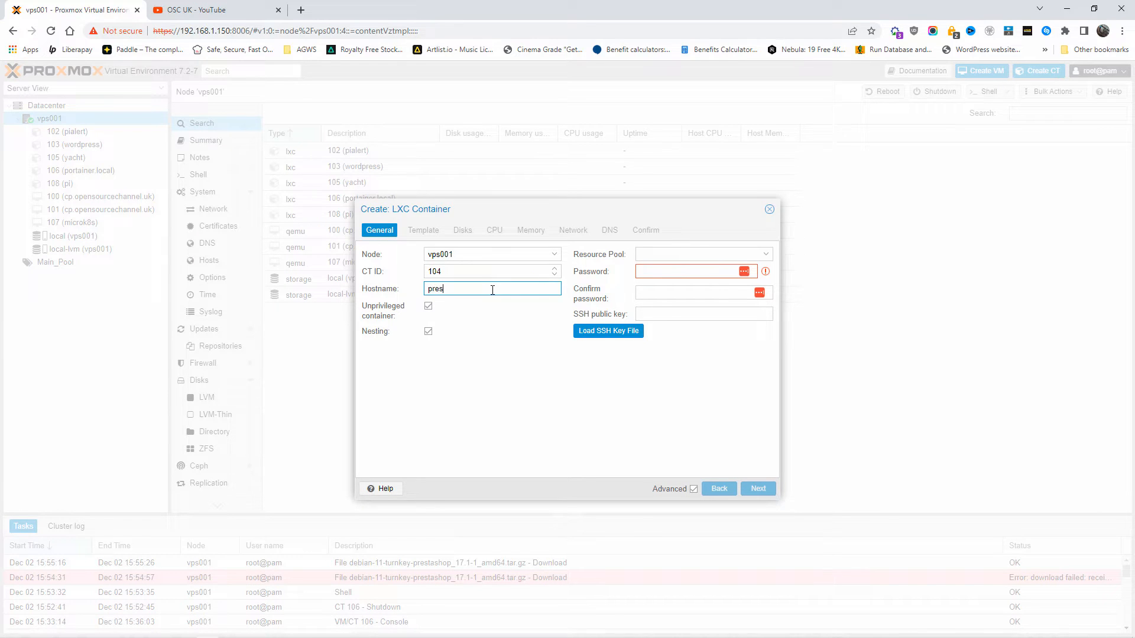
text(ta)
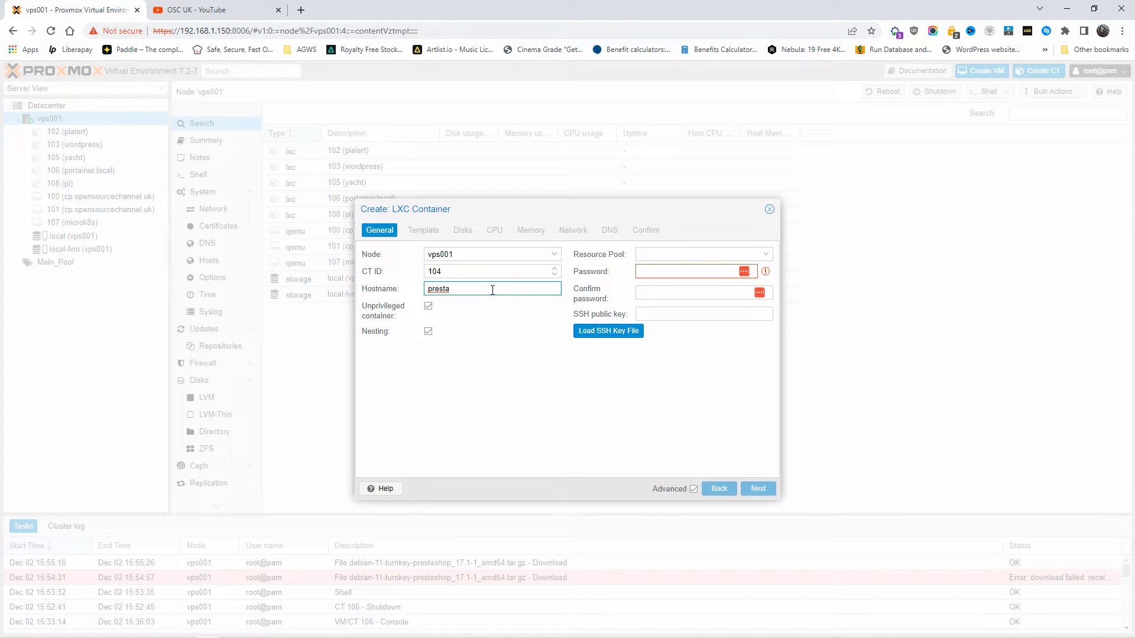
text(shop)
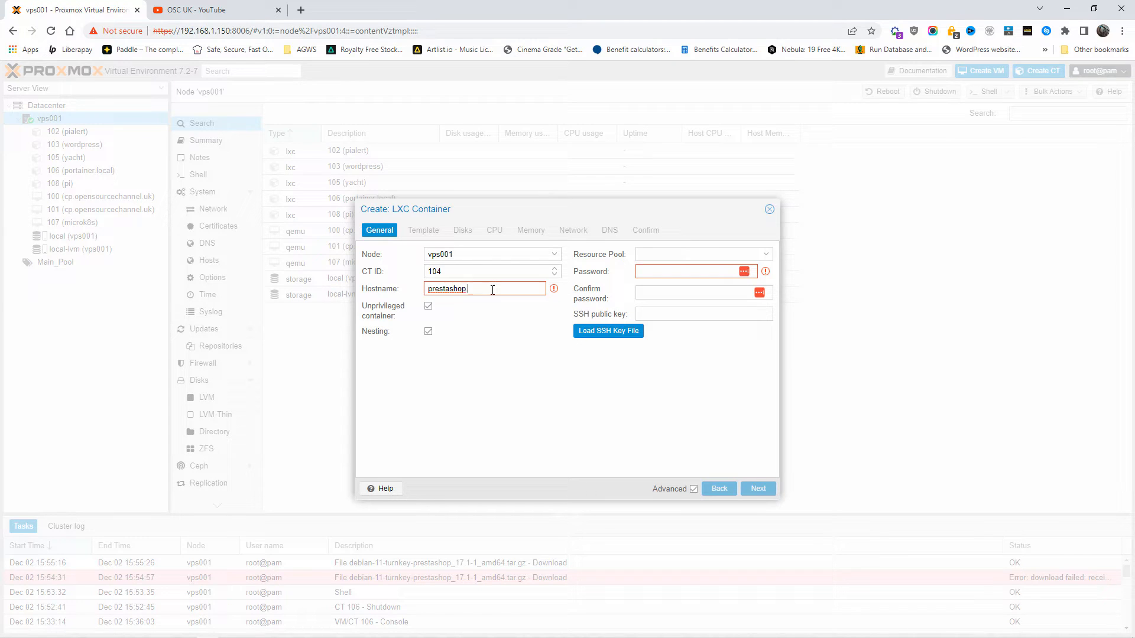
text(.local)
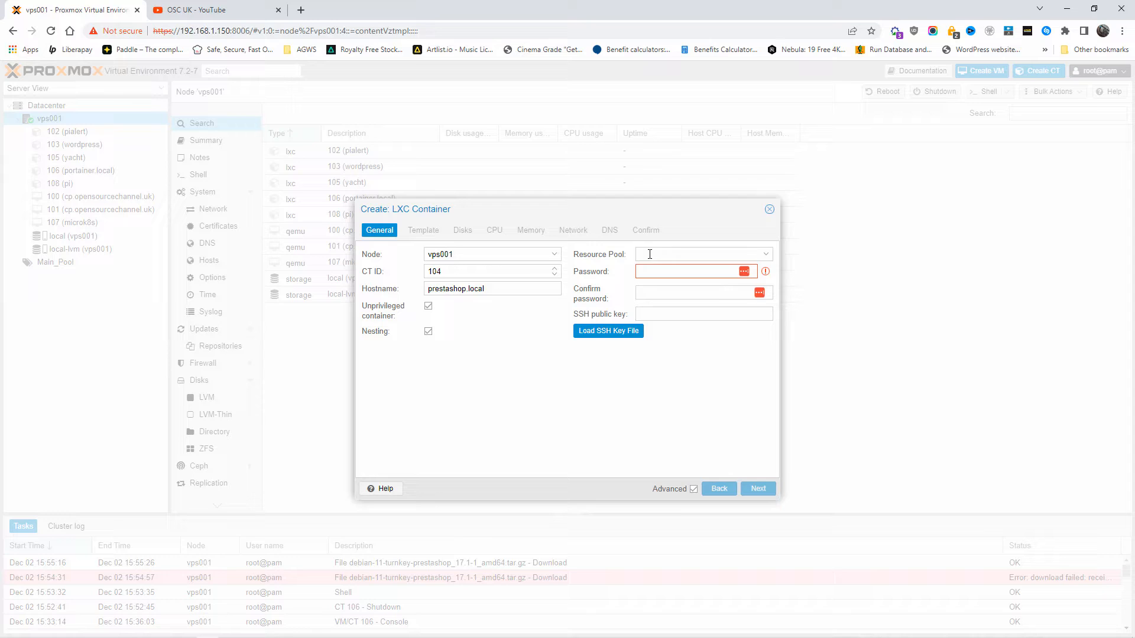
click(691, 271)
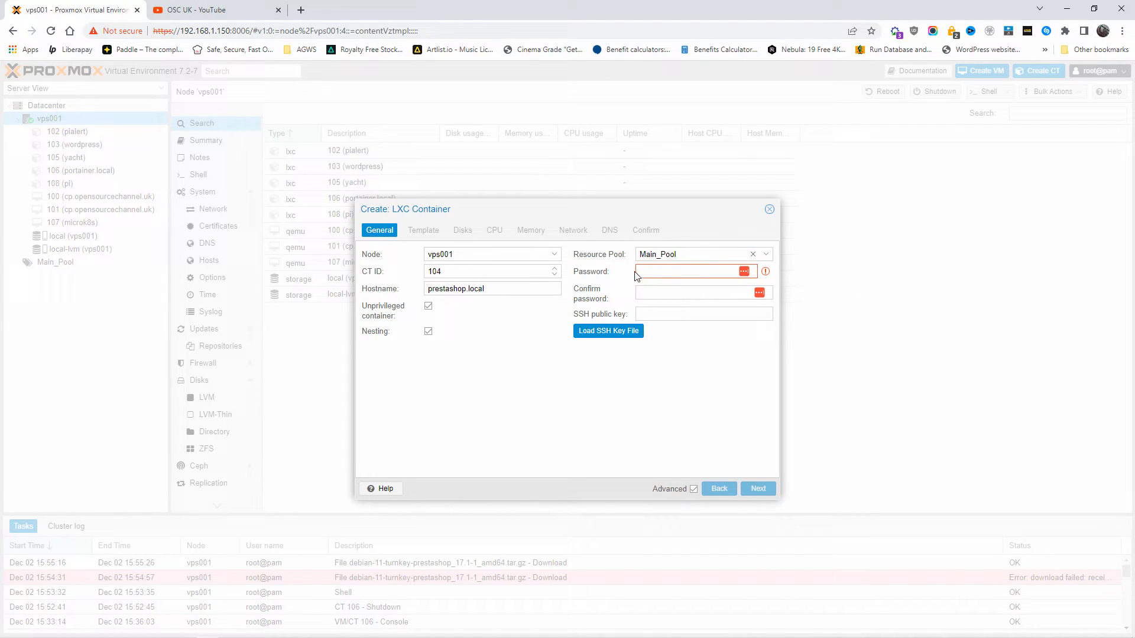
click(695, 271)
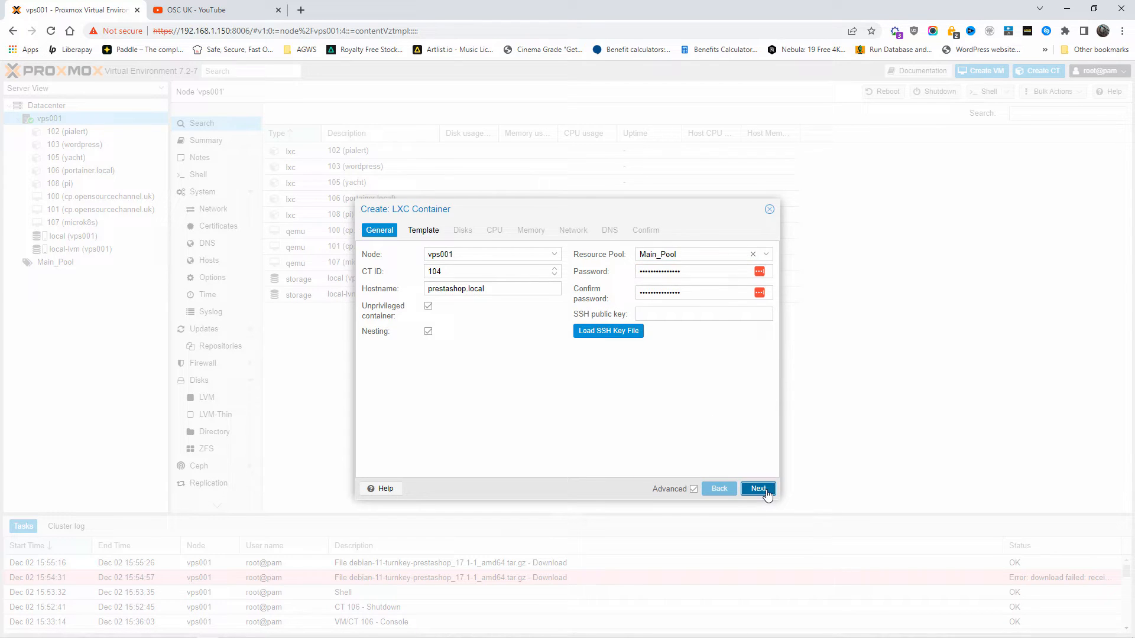
click(757, 488)
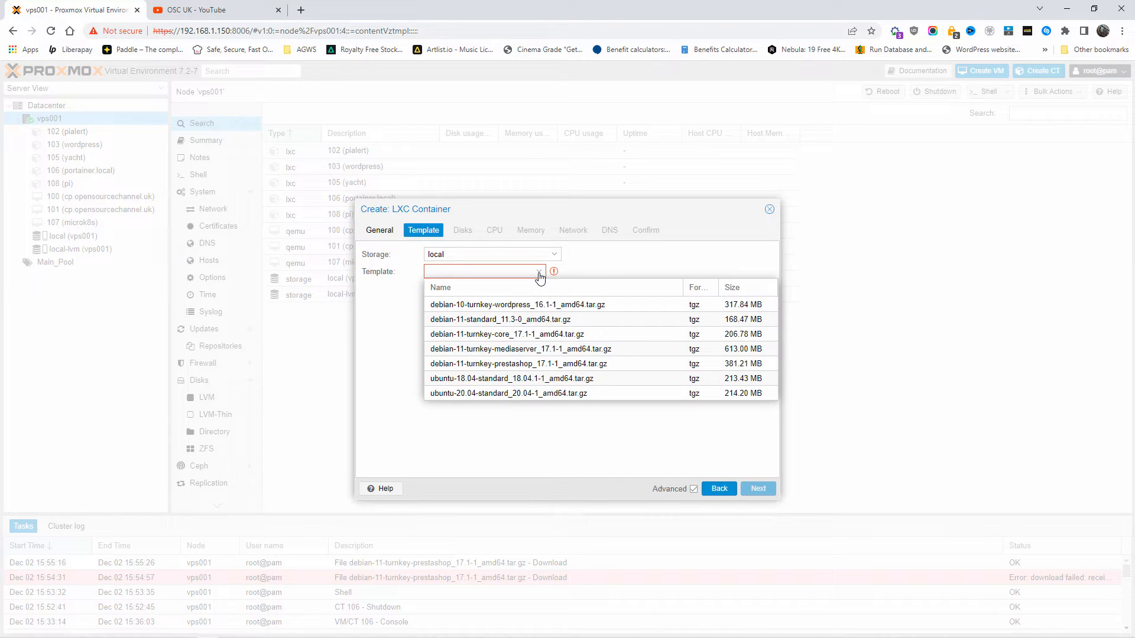
Choose template debian-11-turnkey-prestashop_17.1-1 and advance past Disks to the CPU settings.
click(518, 363)
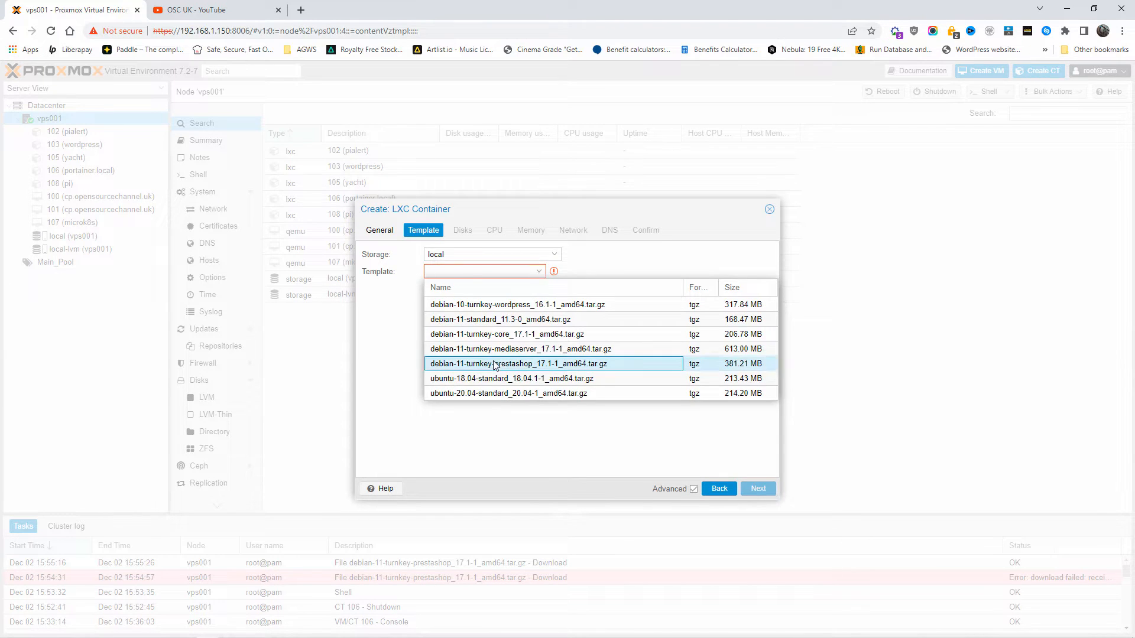
click(517, 364)
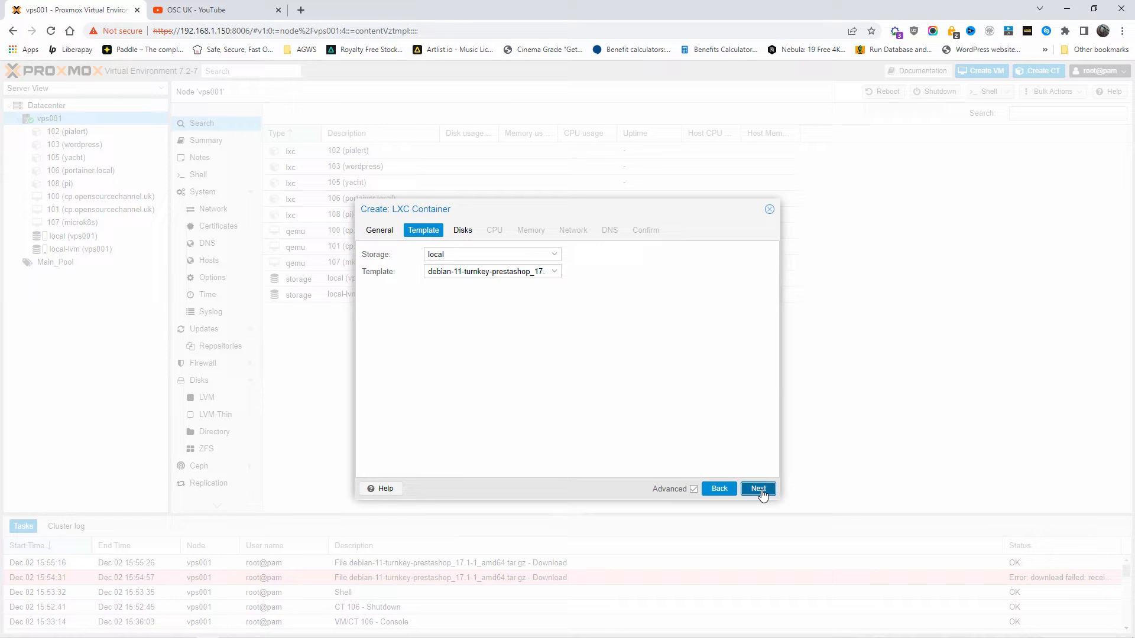
click(758, 488)
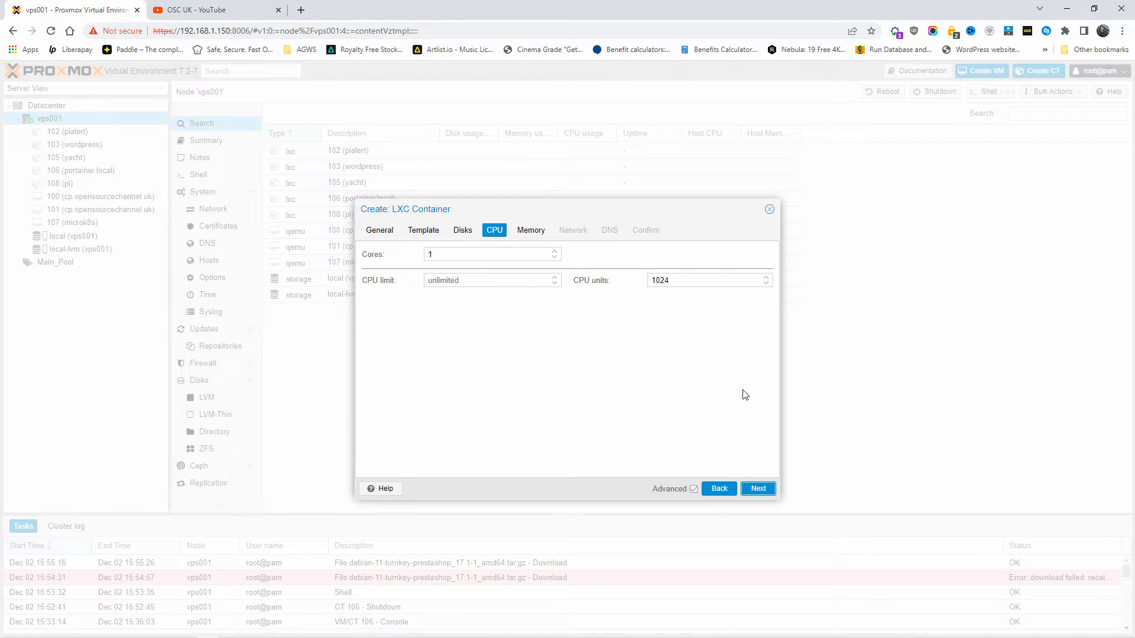
click(492, 254)
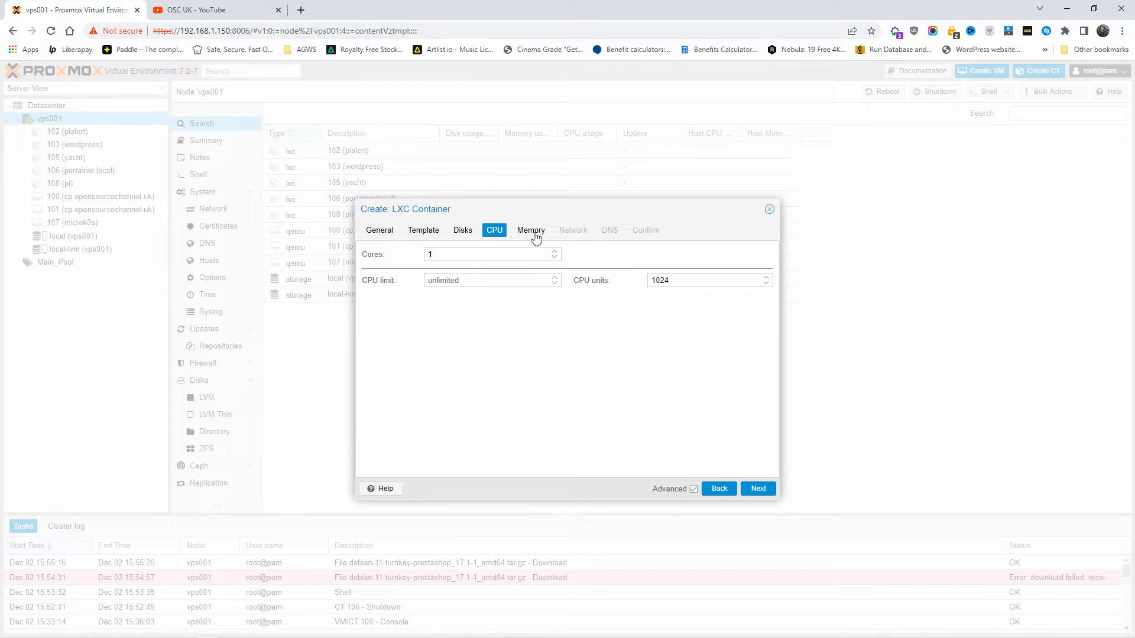
Set memory to 2048 MiB with 1024 MiB swap and IPv4 networking to DHCP.
click(530, 230)
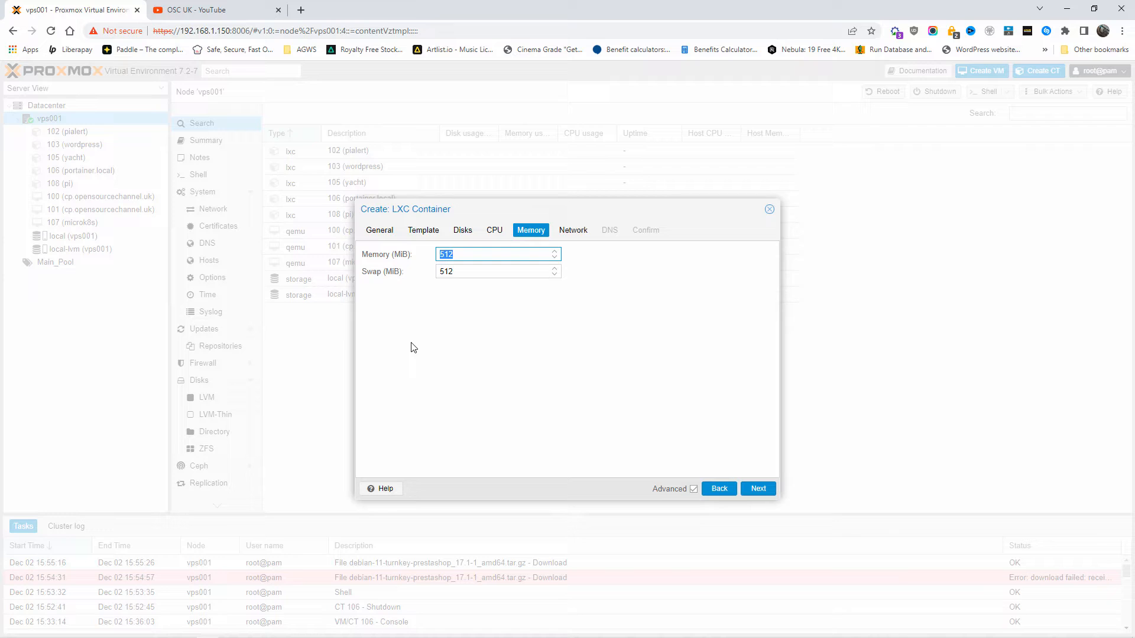
text(2048)
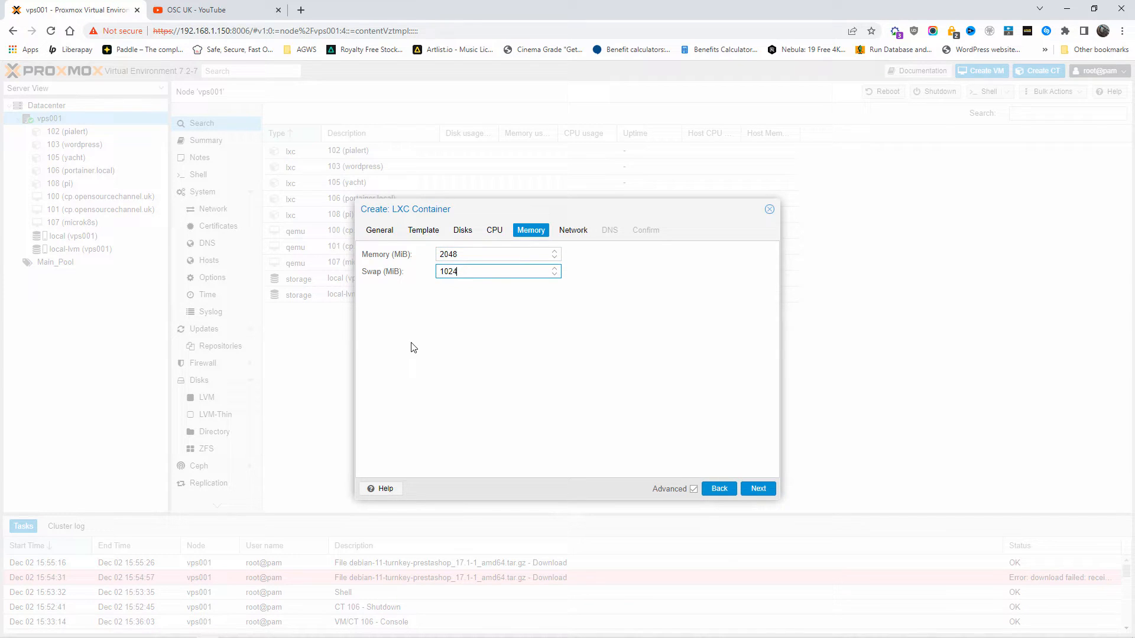
click(757, 489)
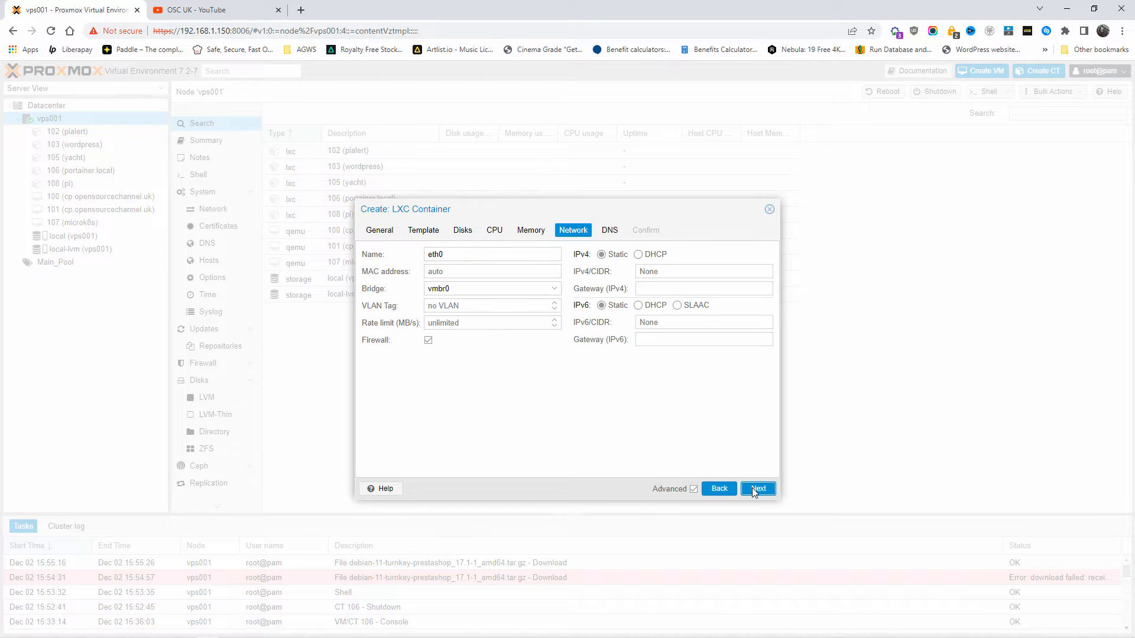
click(638, 254)
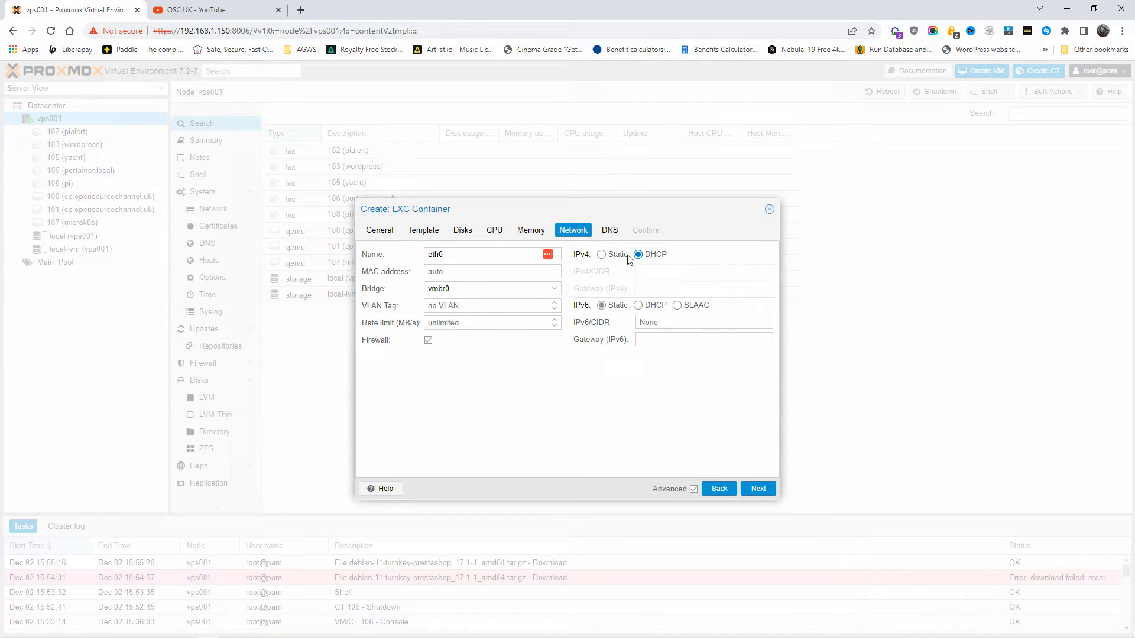
click(601, 255)
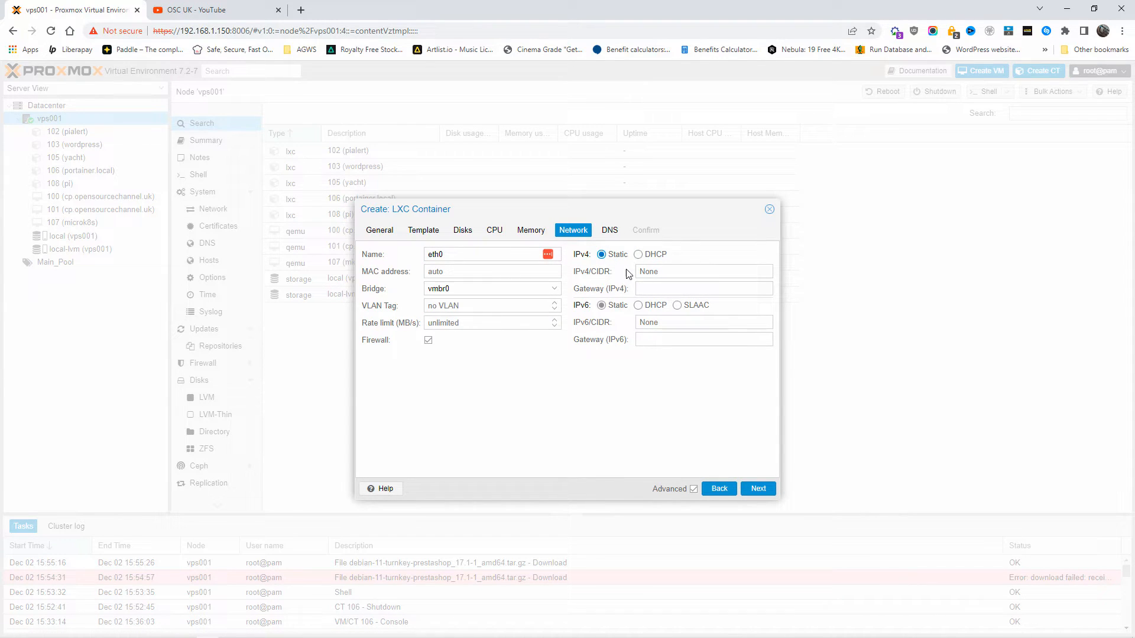
click(638, 254)
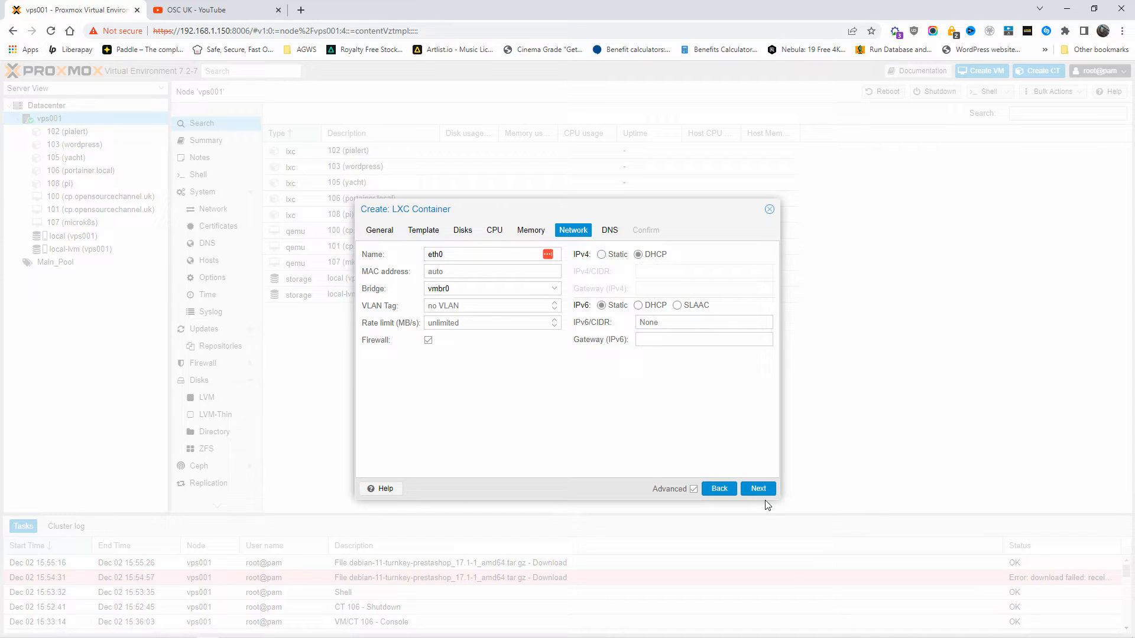
click(757, 488)
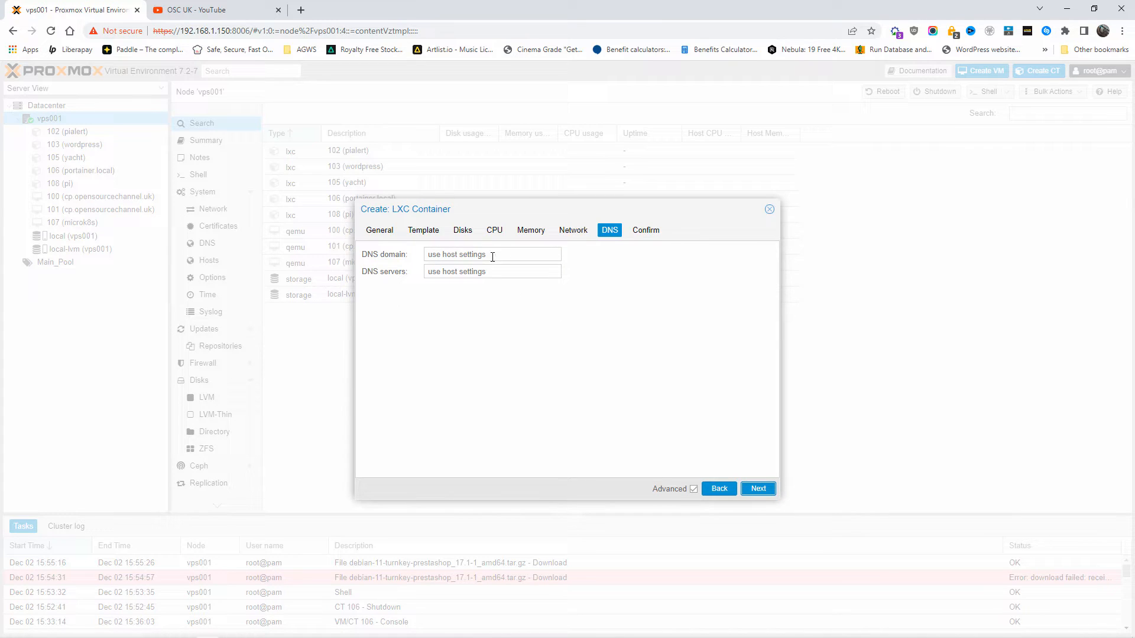
Enter DNS entries 8.8.8.8 and 1.1.1.1.
click(492, 254)
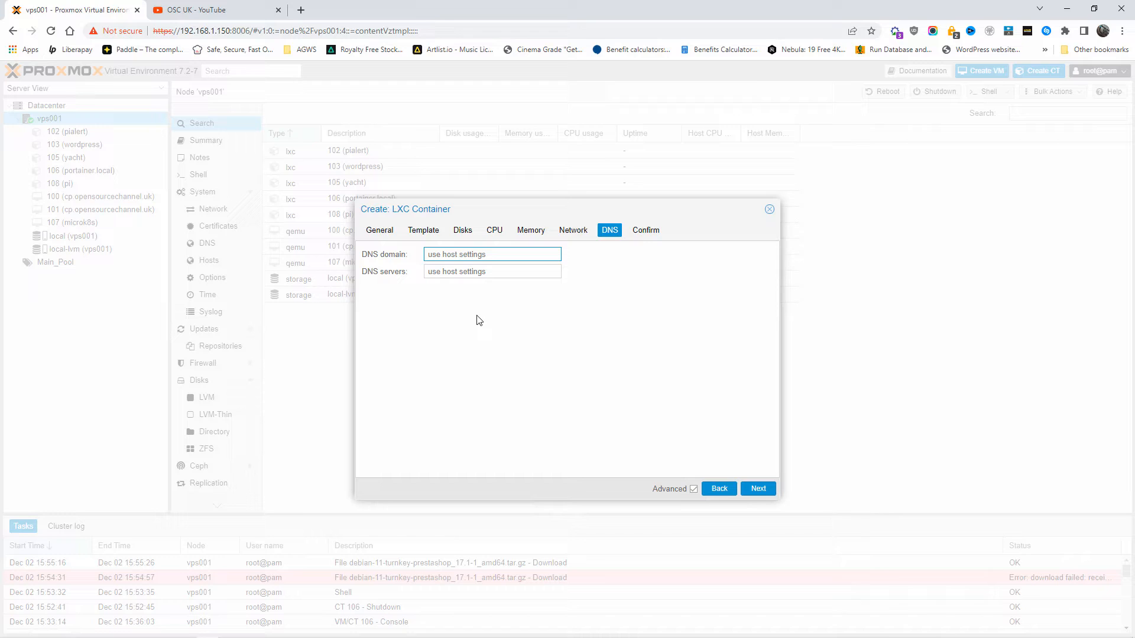
text(8.8)
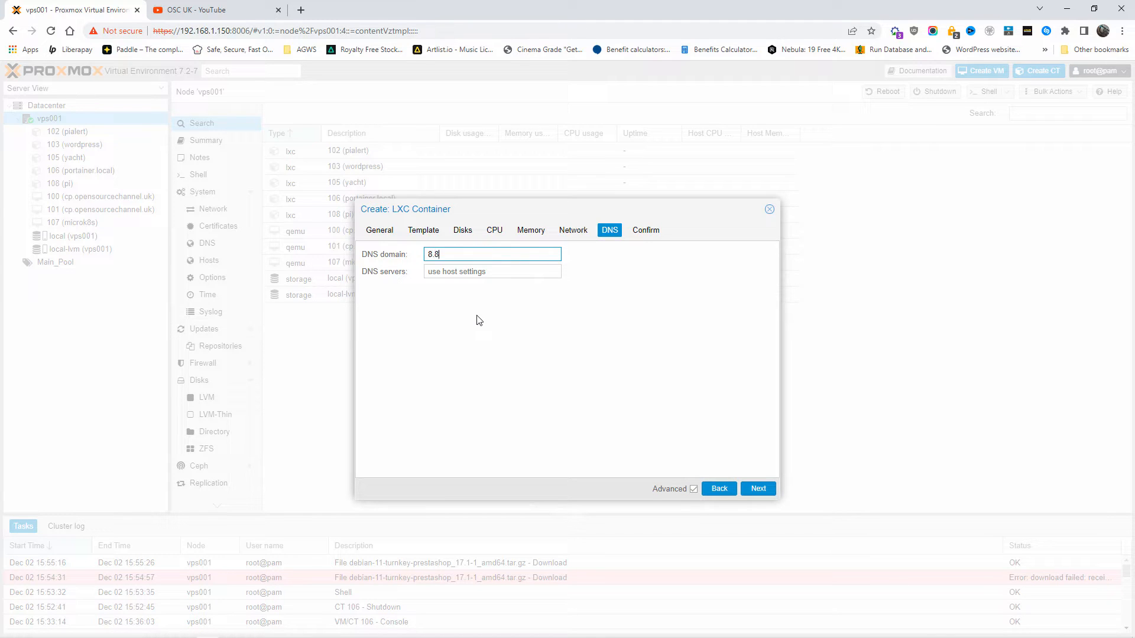
click(493, 271)
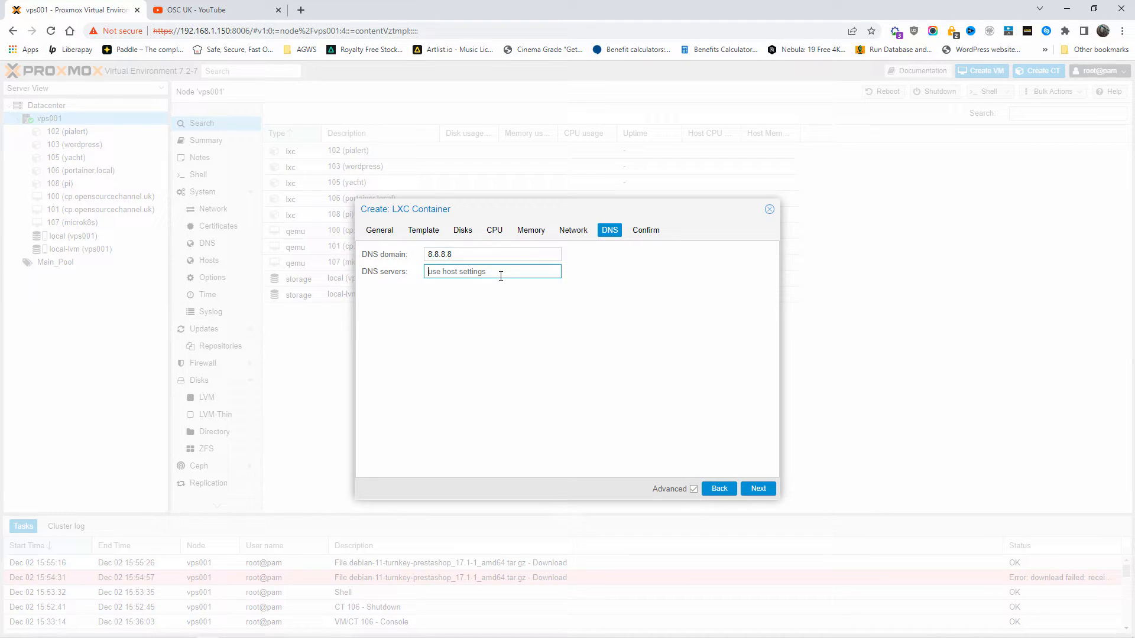
text(1.1.1.1)
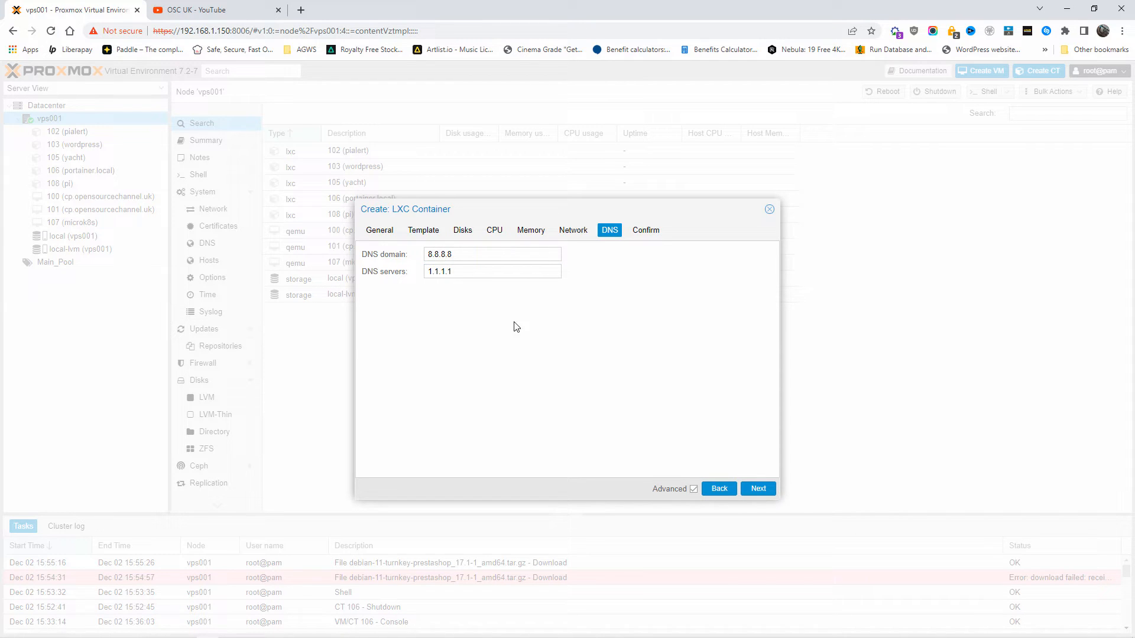
mouse_move(758, 489)
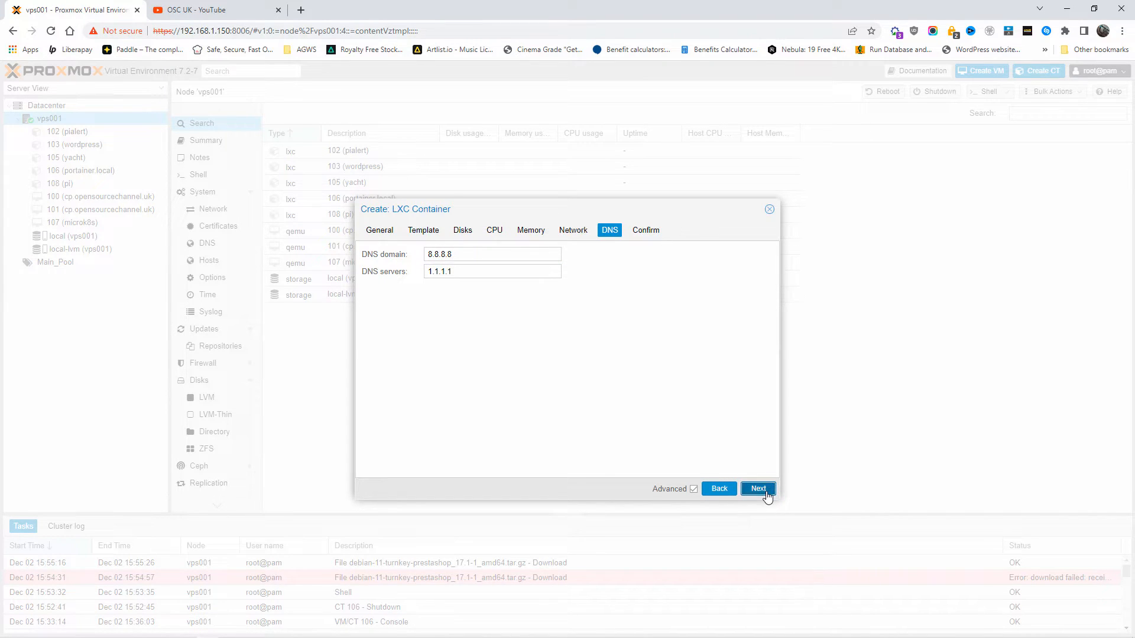
Create prestashop.local with start-after-create enabled and view container 104's Summary.
click(758, 488)
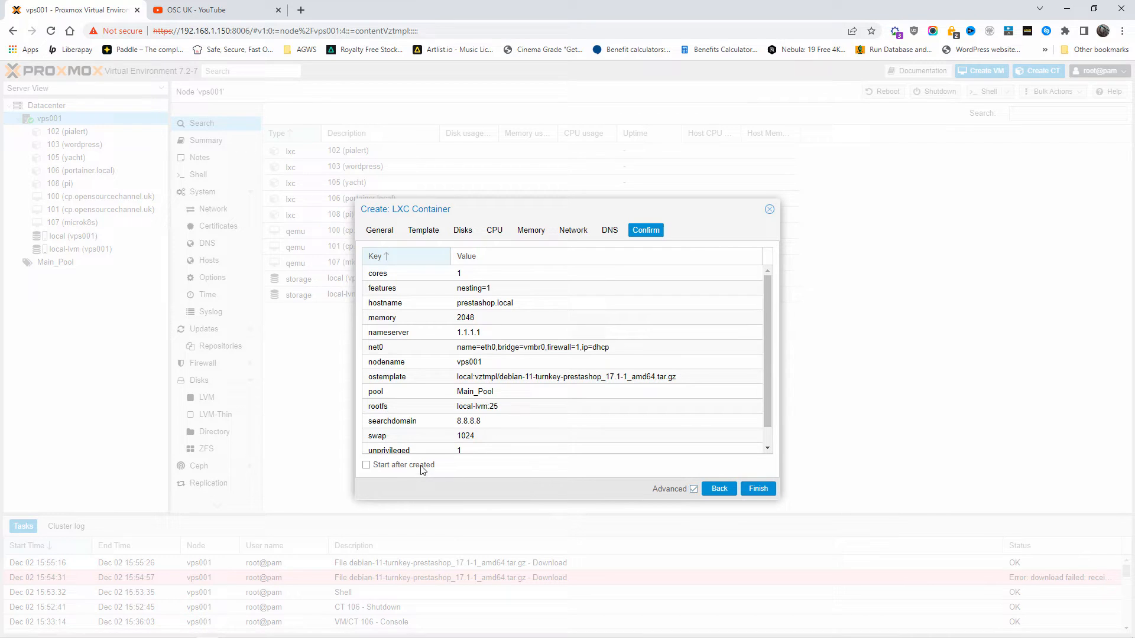
click(366, 465)
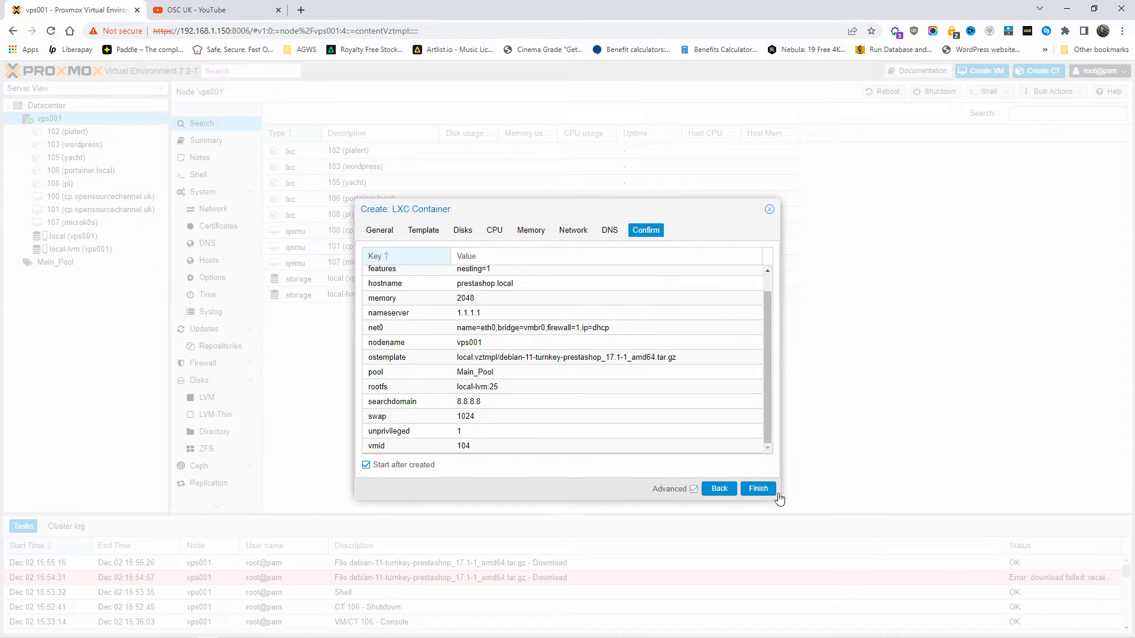
click(758, 489)
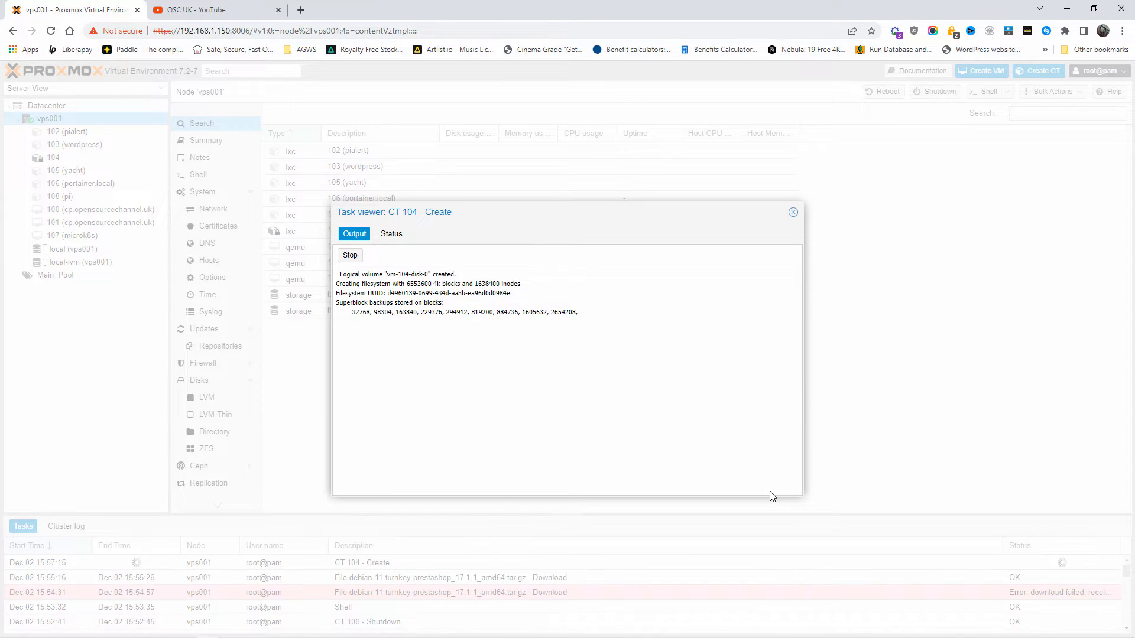
click(793, 212)
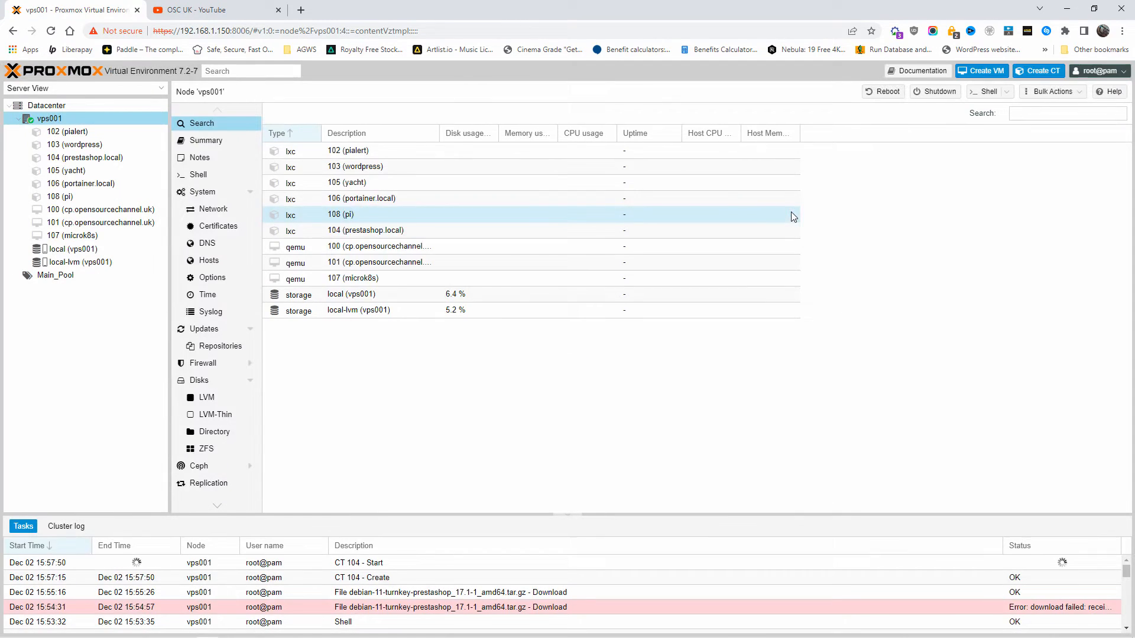
click(85, 158)
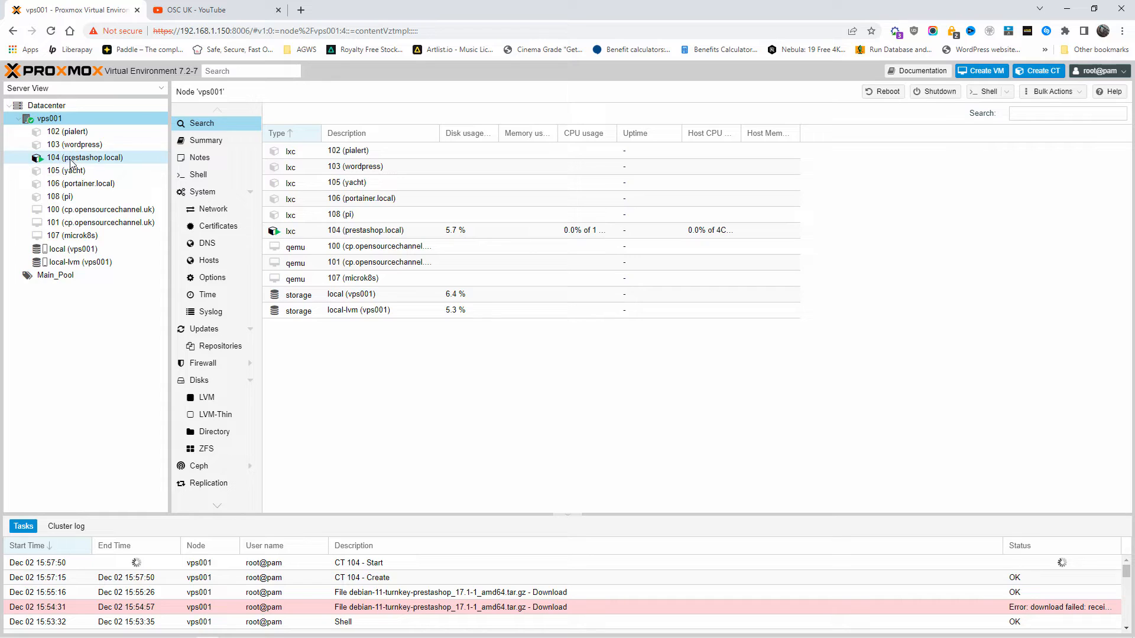
click(87, 157)
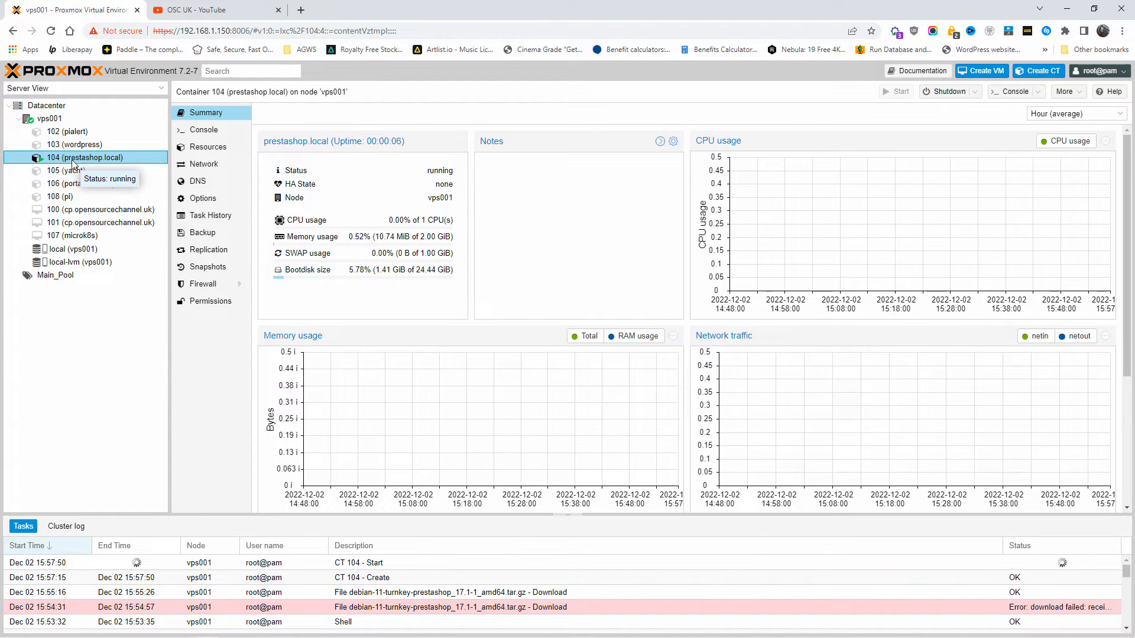
mouse_move(423, 316)
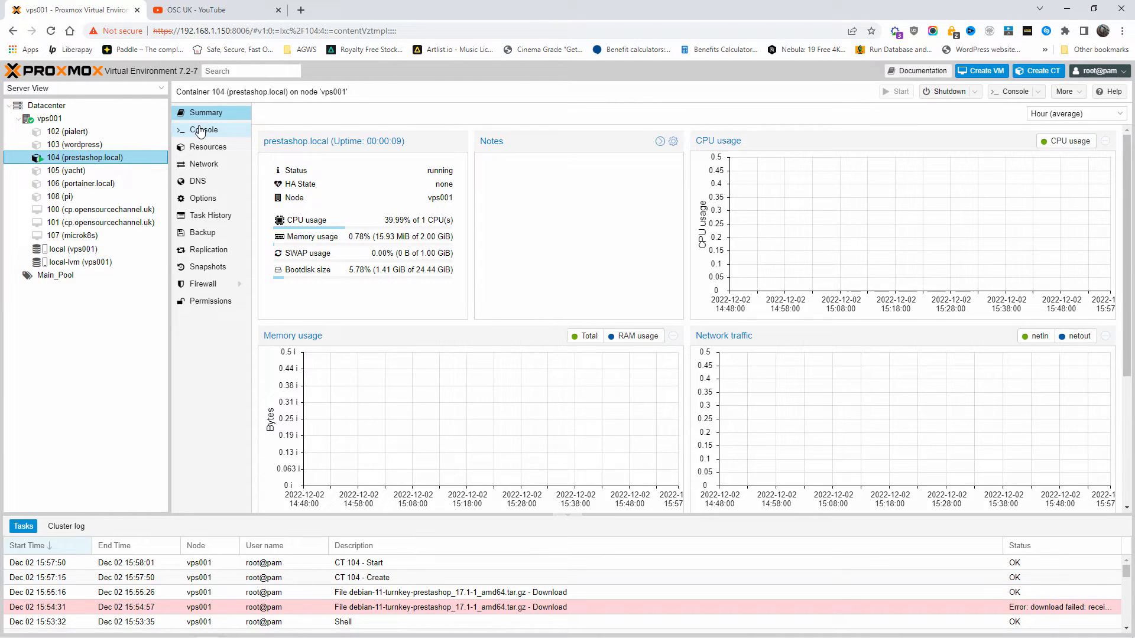
Open container 104's console and log in as root.
click(205, 129)
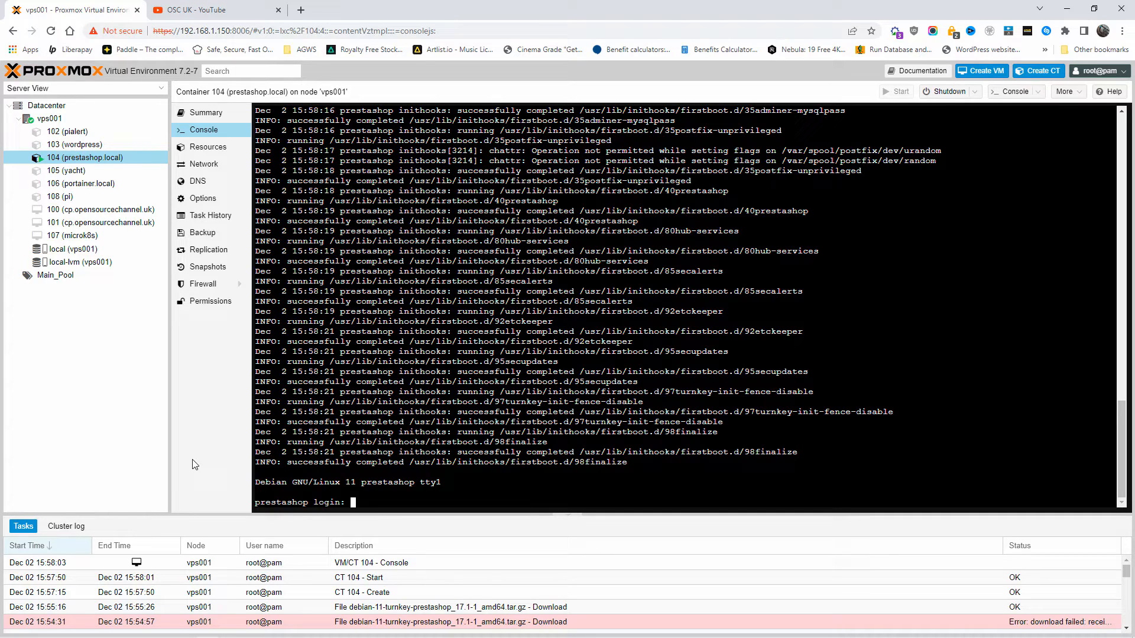
text(root)
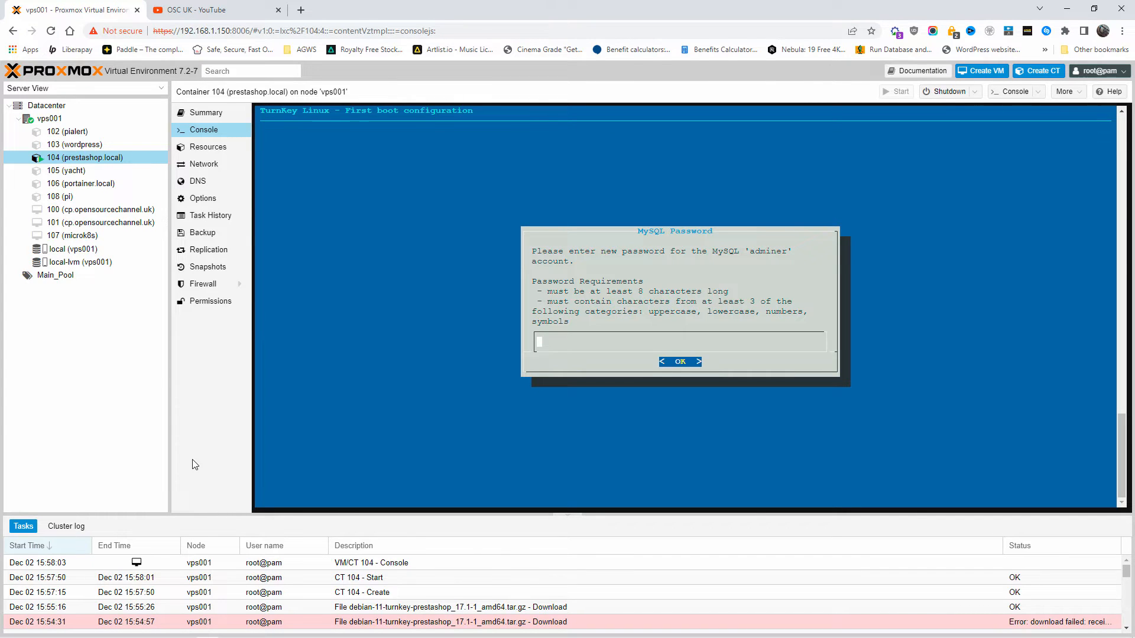
mouse_move(736, 516)
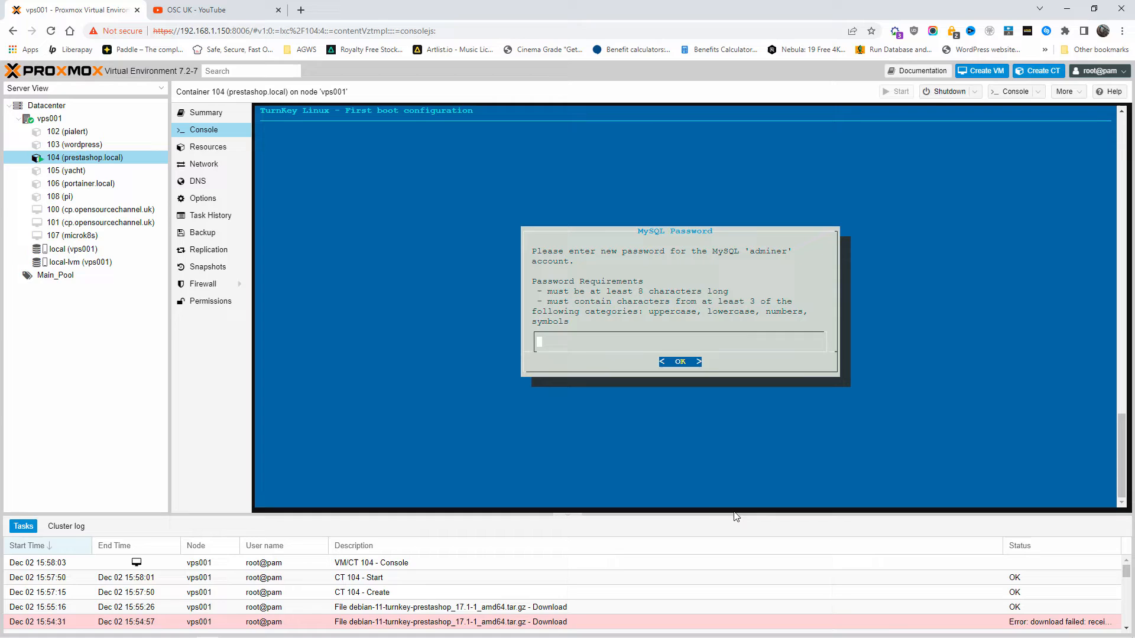
mouse_move(546, 248)
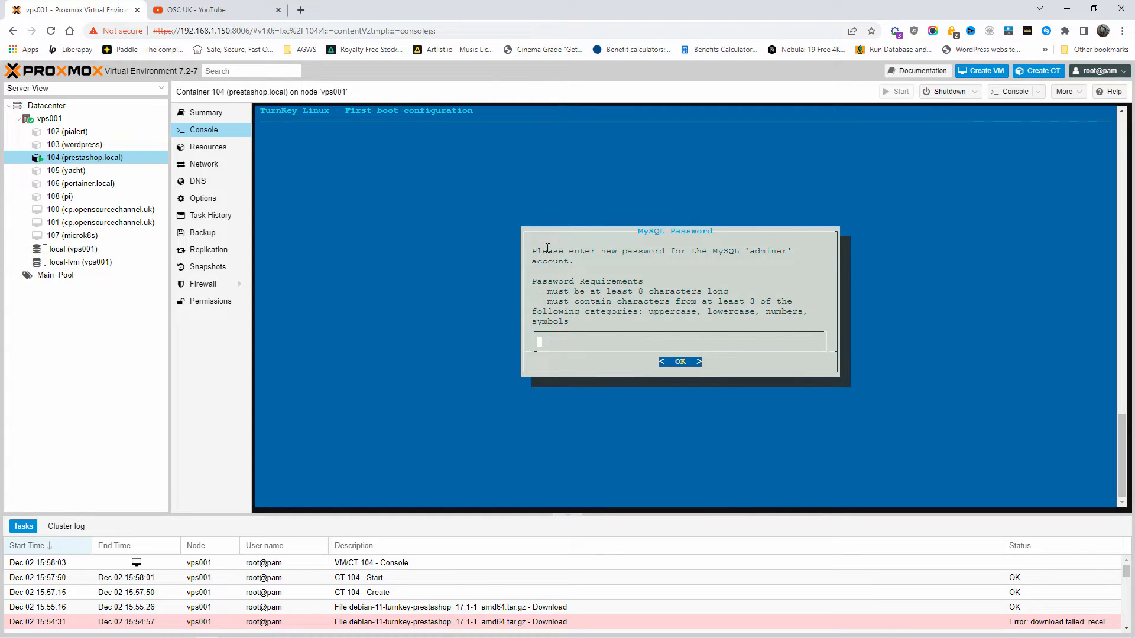
Enter and confirm the MySQL adminer password.
text(**)
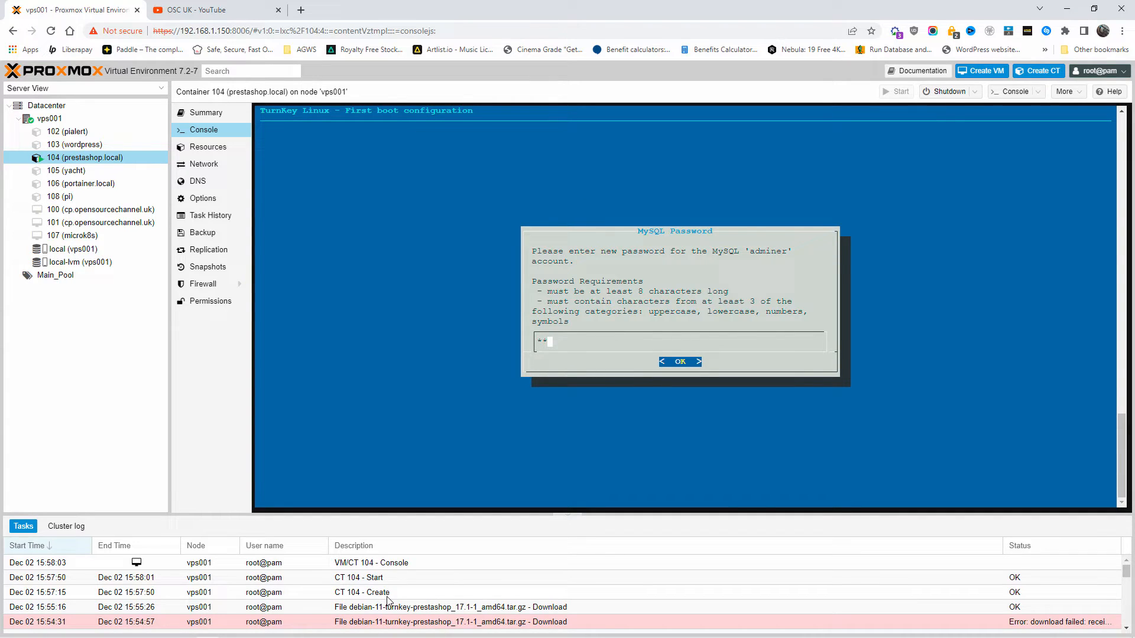
text(password)
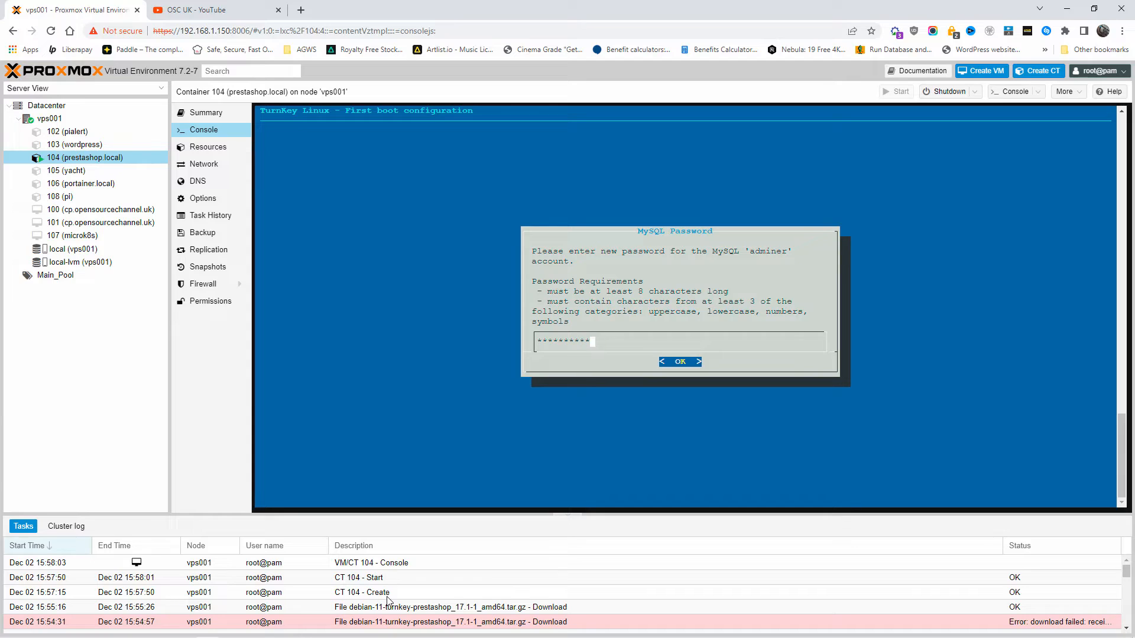
text(password)
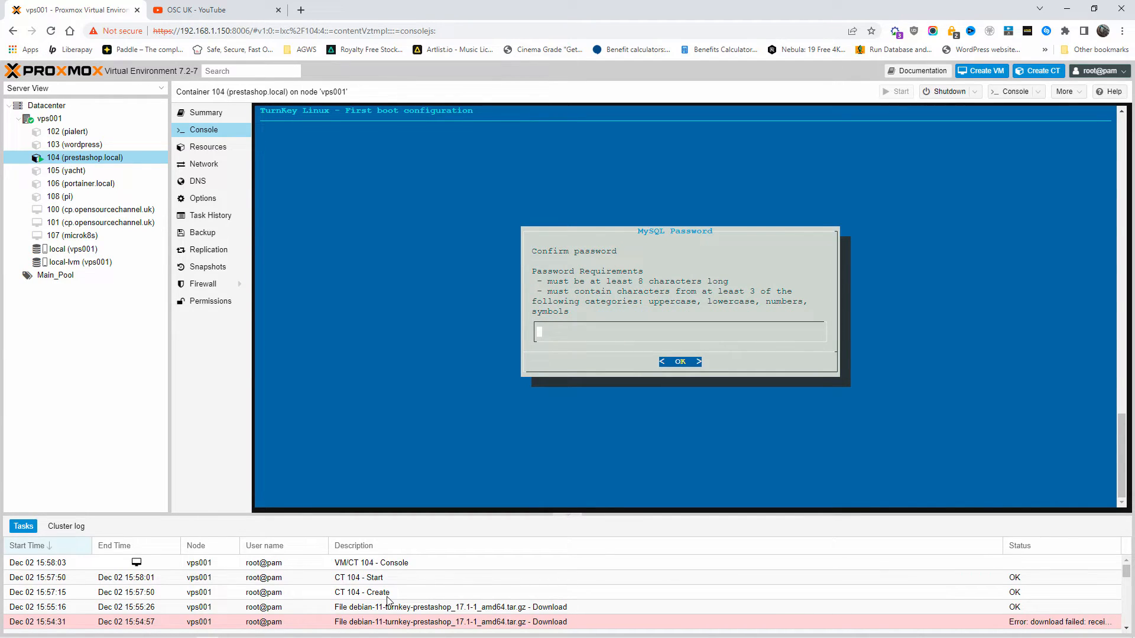
click(678, 362)
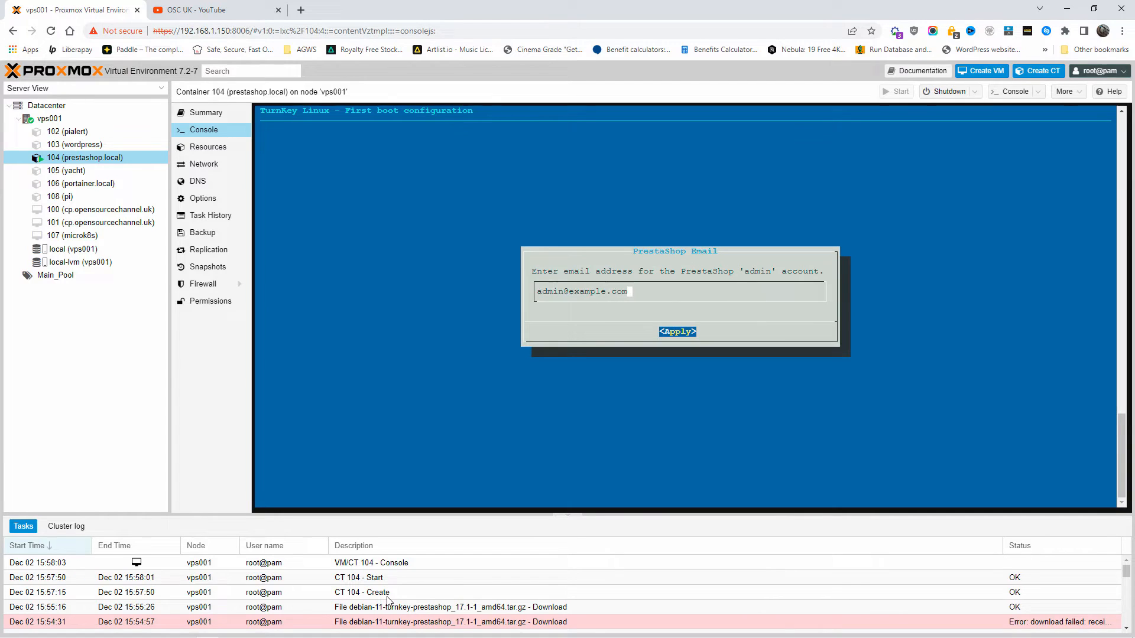
mouse_move(890, 439)
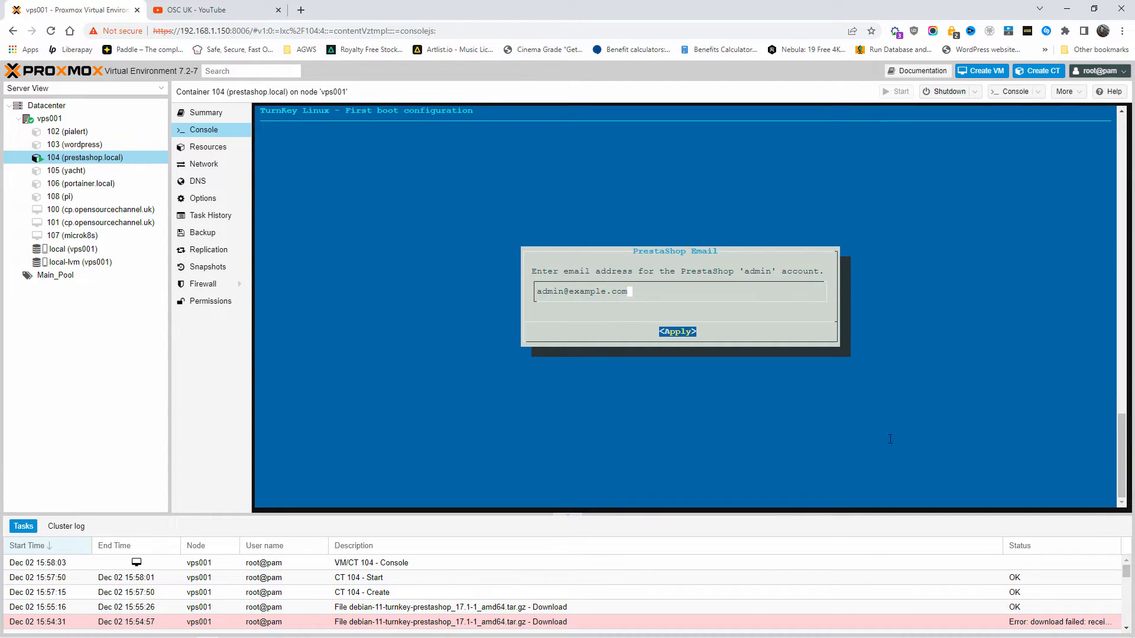
mouse_move(695, 296)
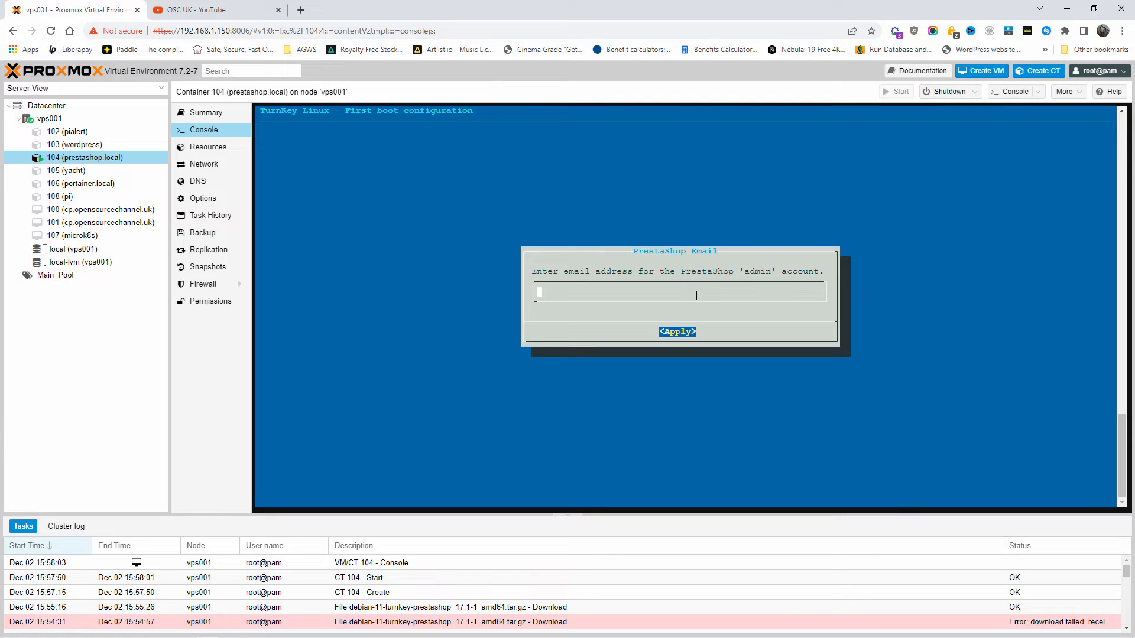
Apply the PrestaShop admin email and enter the PrestaShop admin password.
click(677, 332)
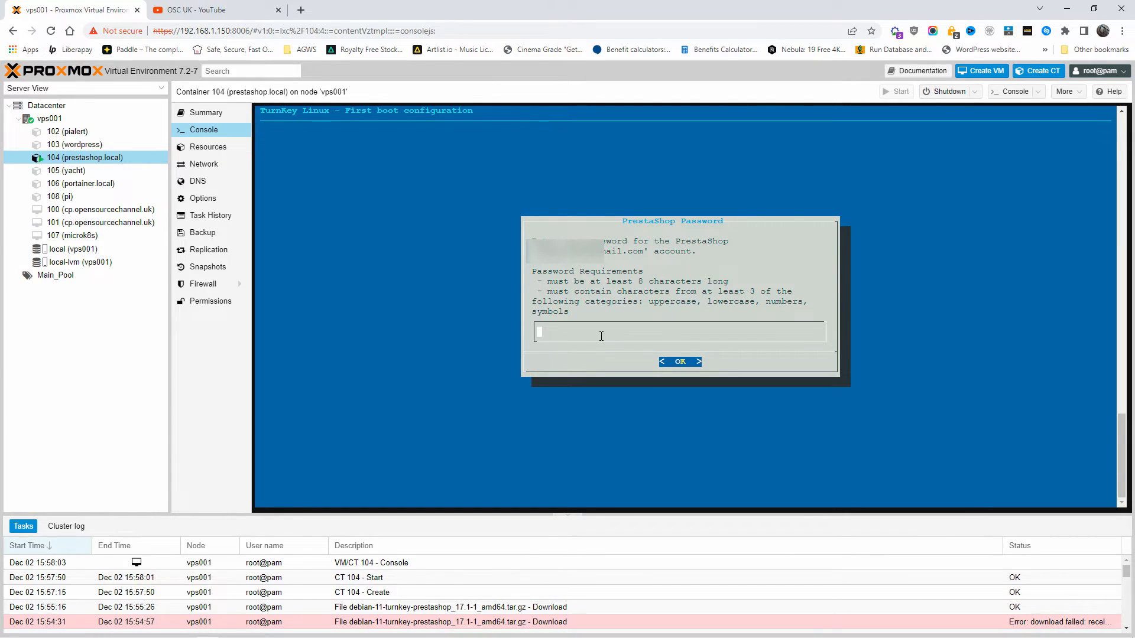
text(**)
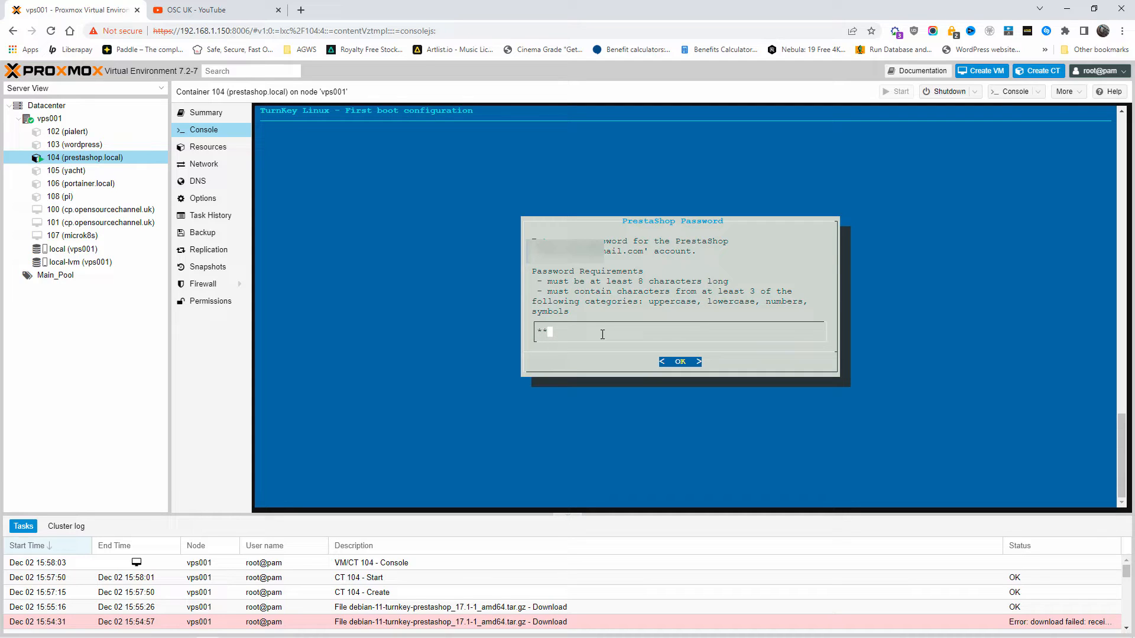
text(password)
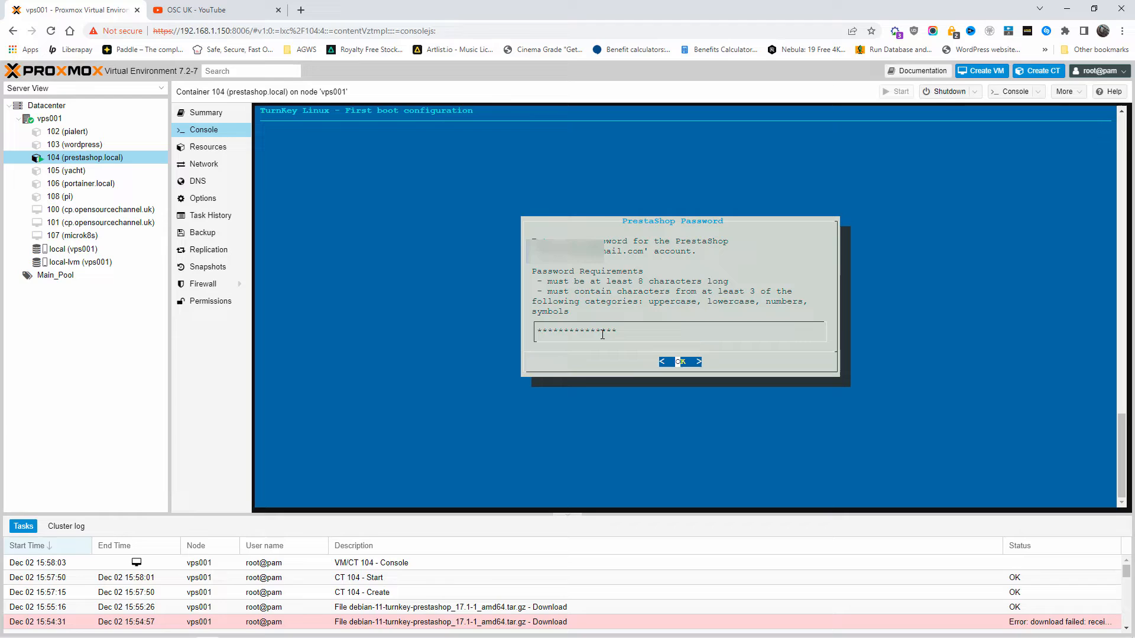
click(679, 362)
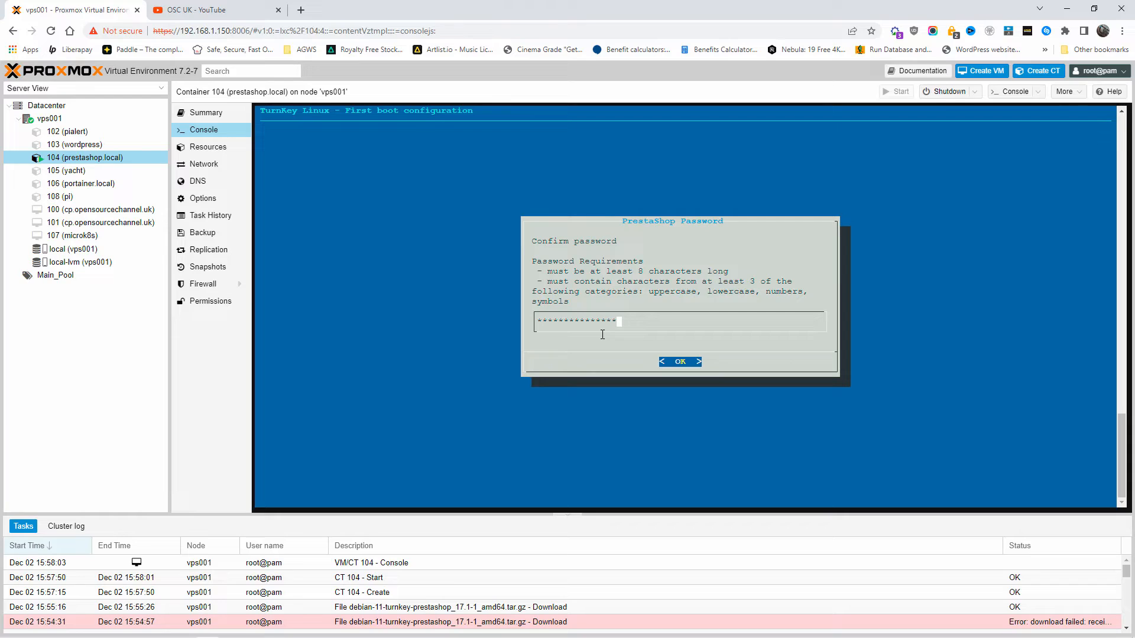
Confirm the PrestaShop password, then apply prestashop.local as the store domain.
click(679, 361)
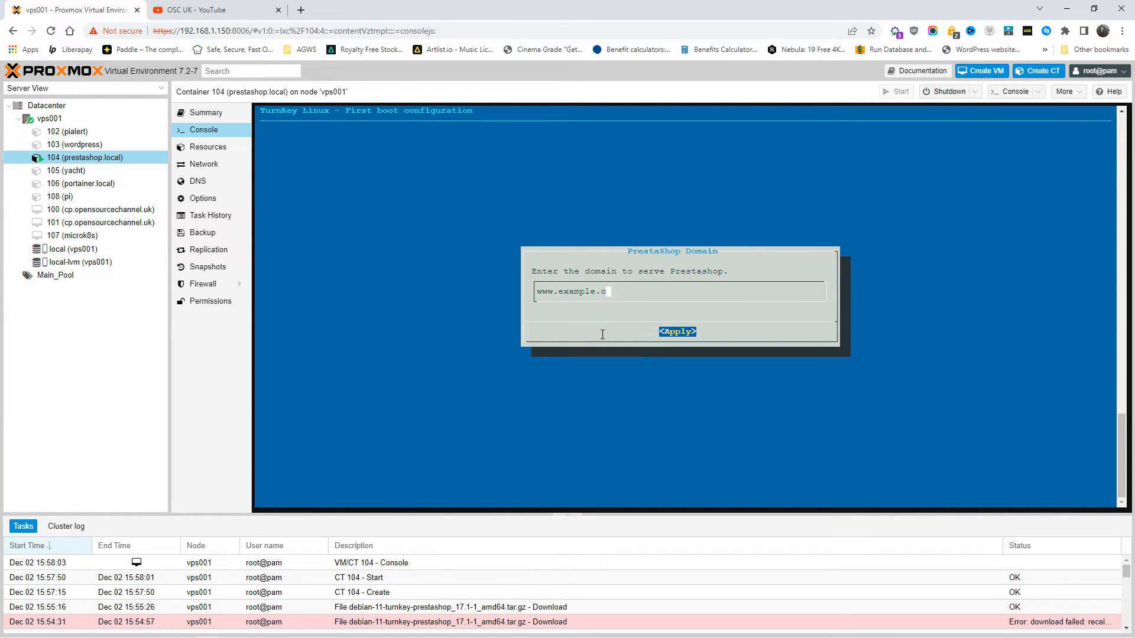
text(prestashop)
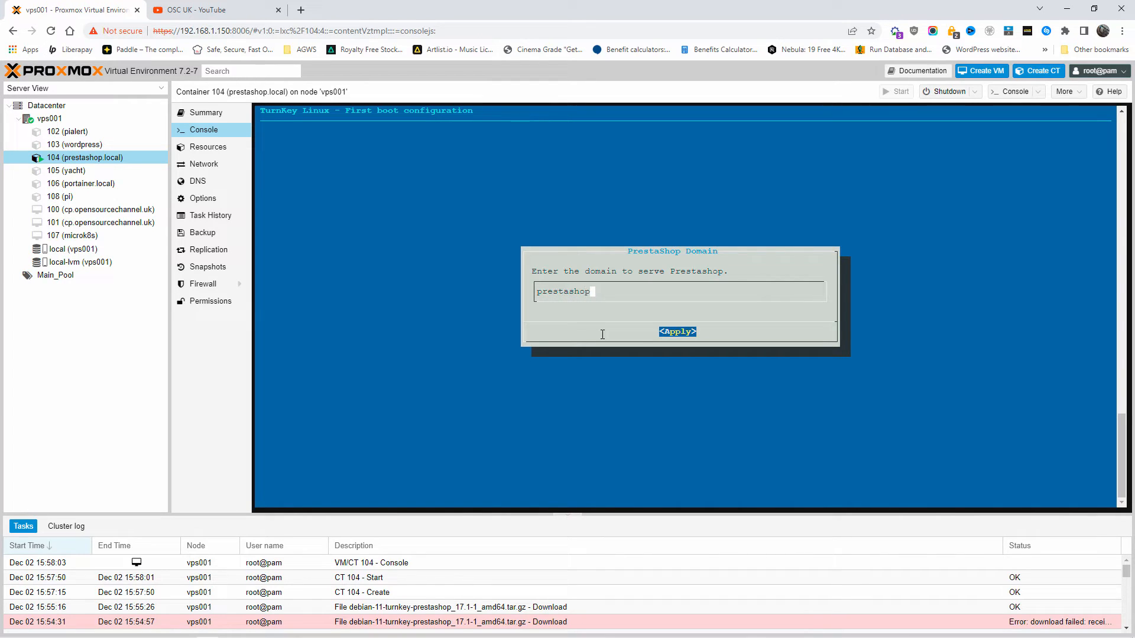
text(.local)
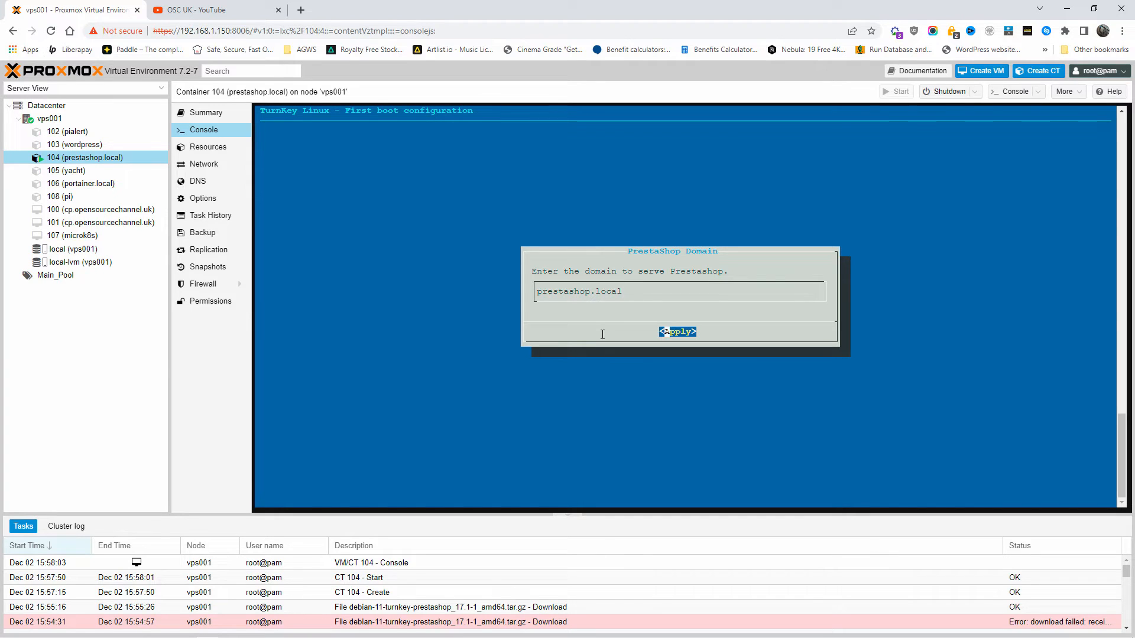
click(677, 331)
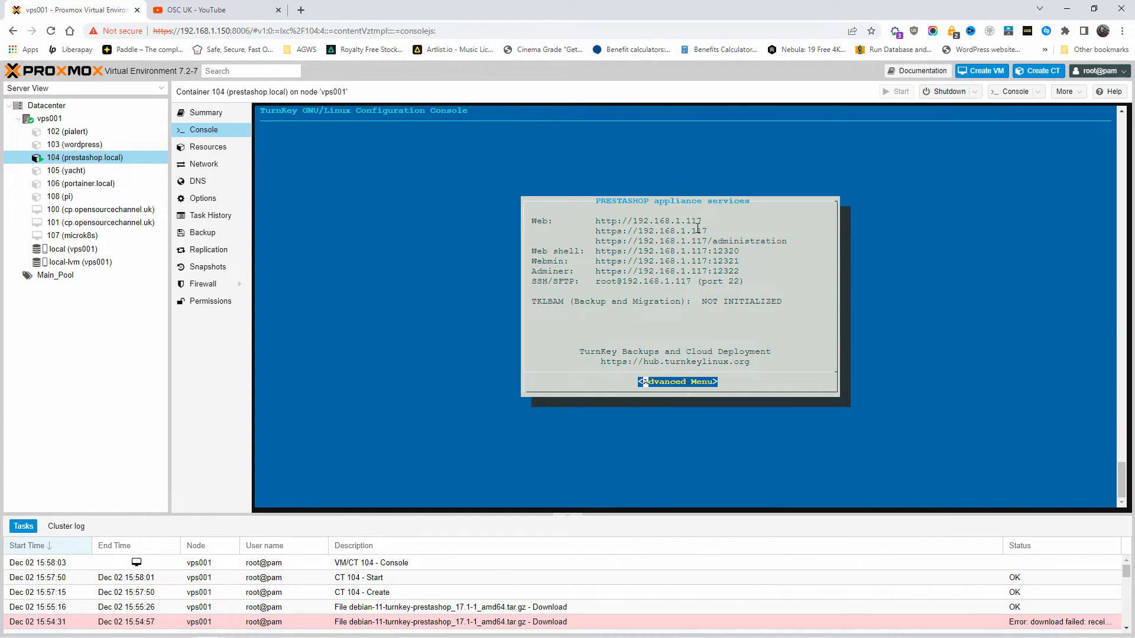
mouse_move(597, 230)
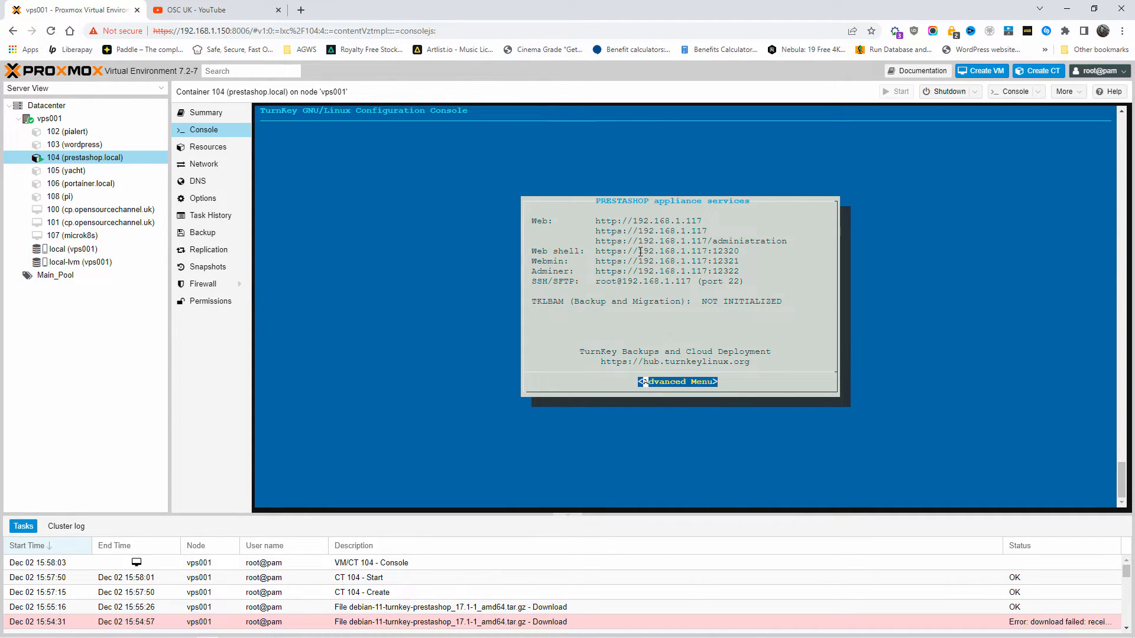
mouse_move(594, 263)
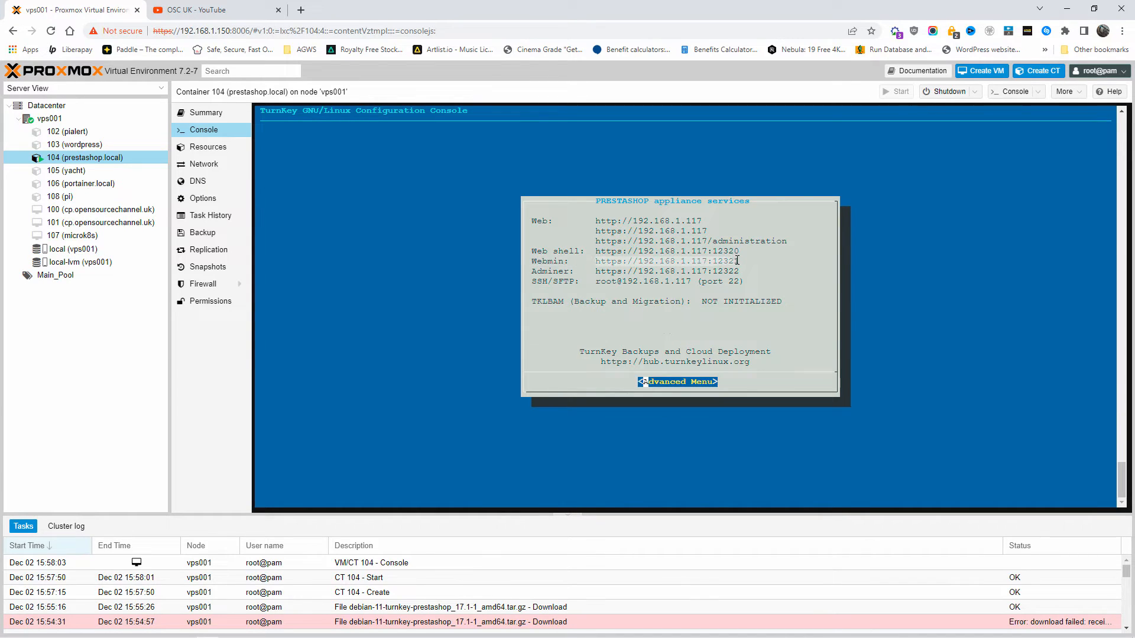
Copy the Webmin address on port 12321 from the appliance services list.
right_click(723, 261)
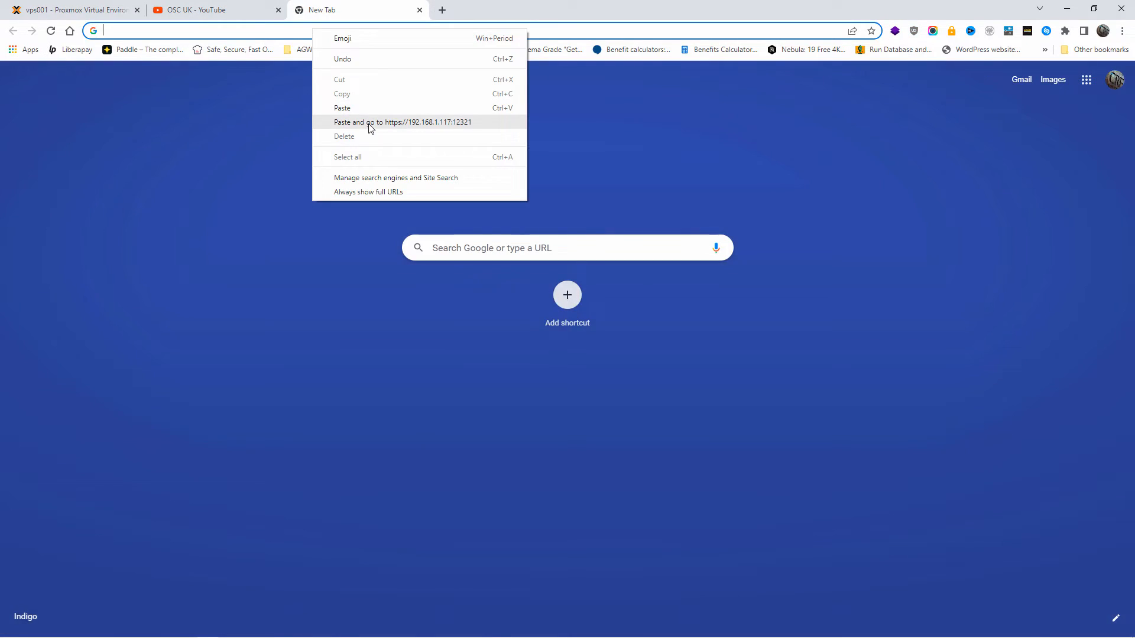
Load the Webmin address, bypassing the certificate warning for 192.168.1.117.
click(371, 122)
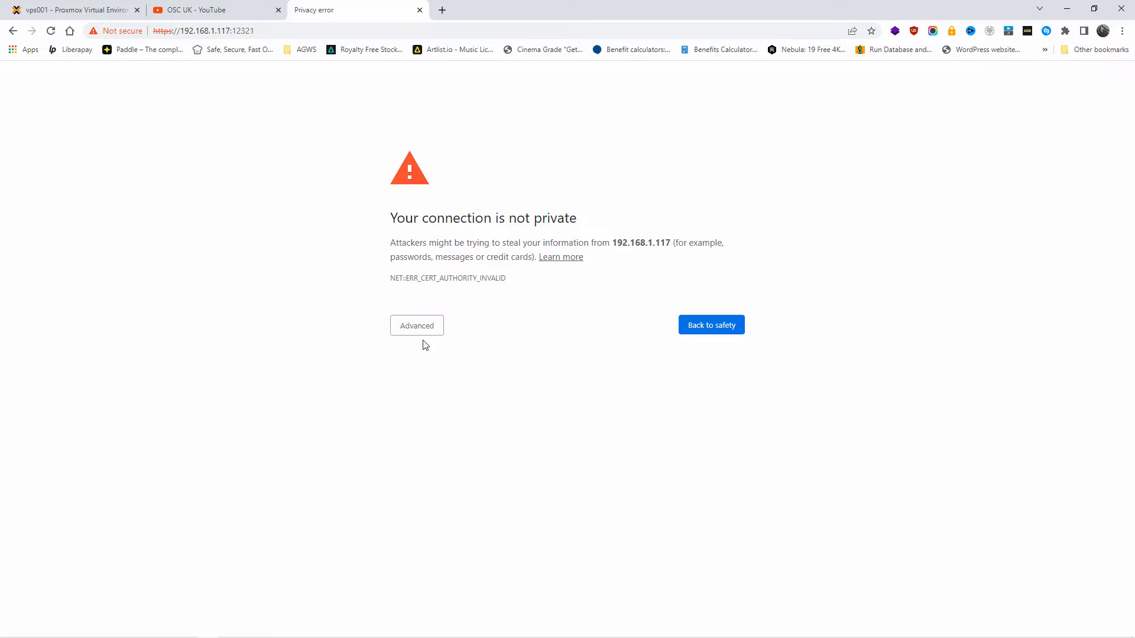
click(416, 325)
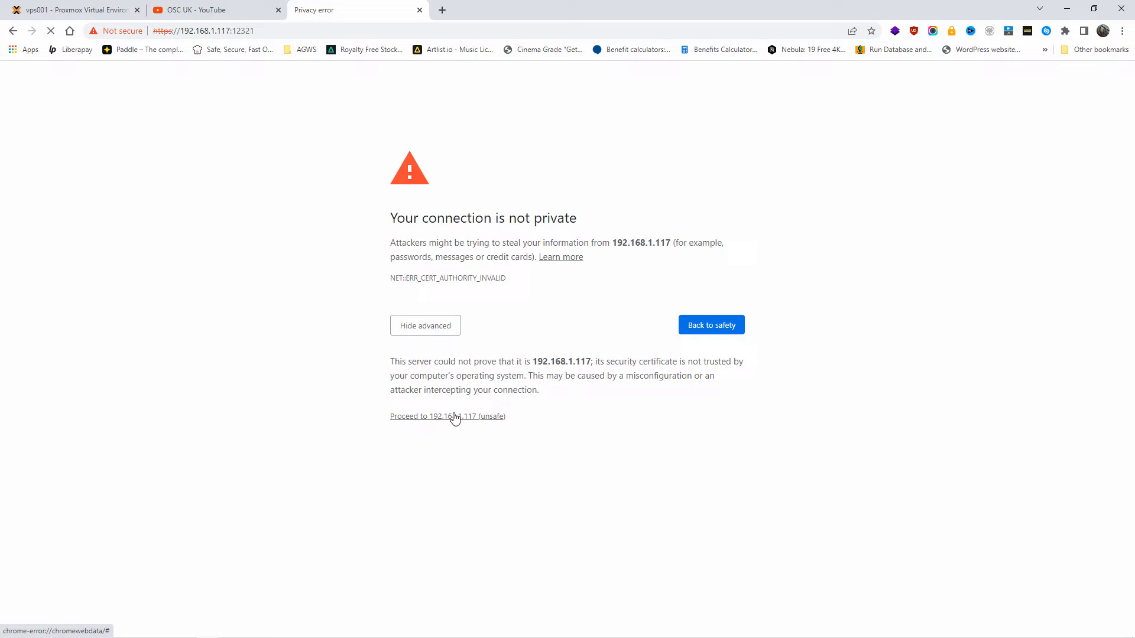
click(447, 416)
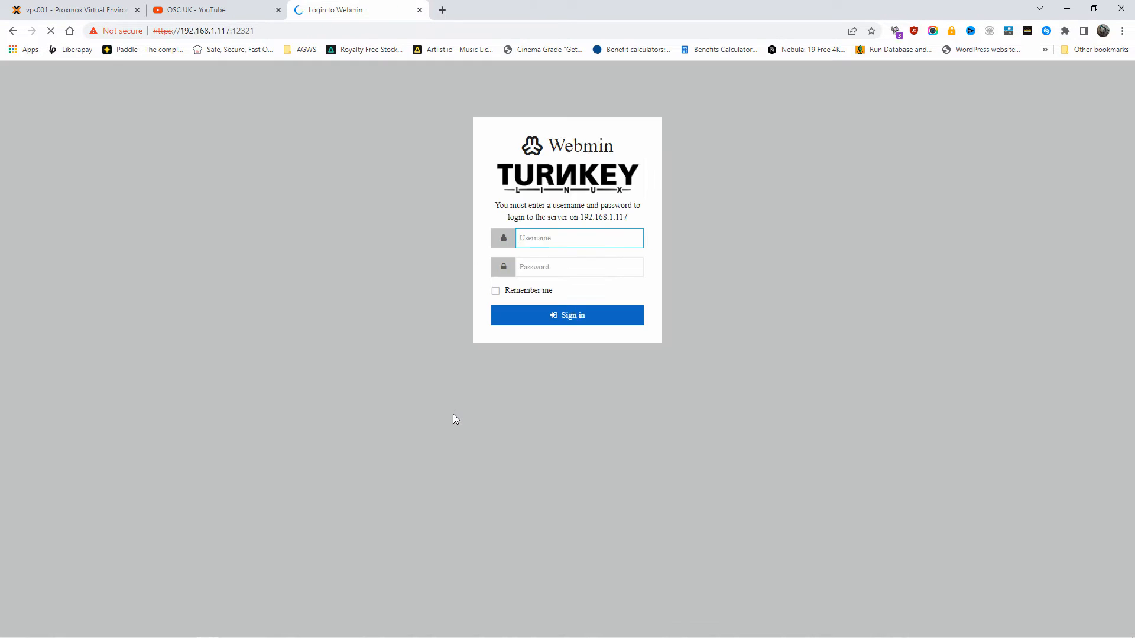
Sign in to Webmin as root and decline saving the password.
text(root)
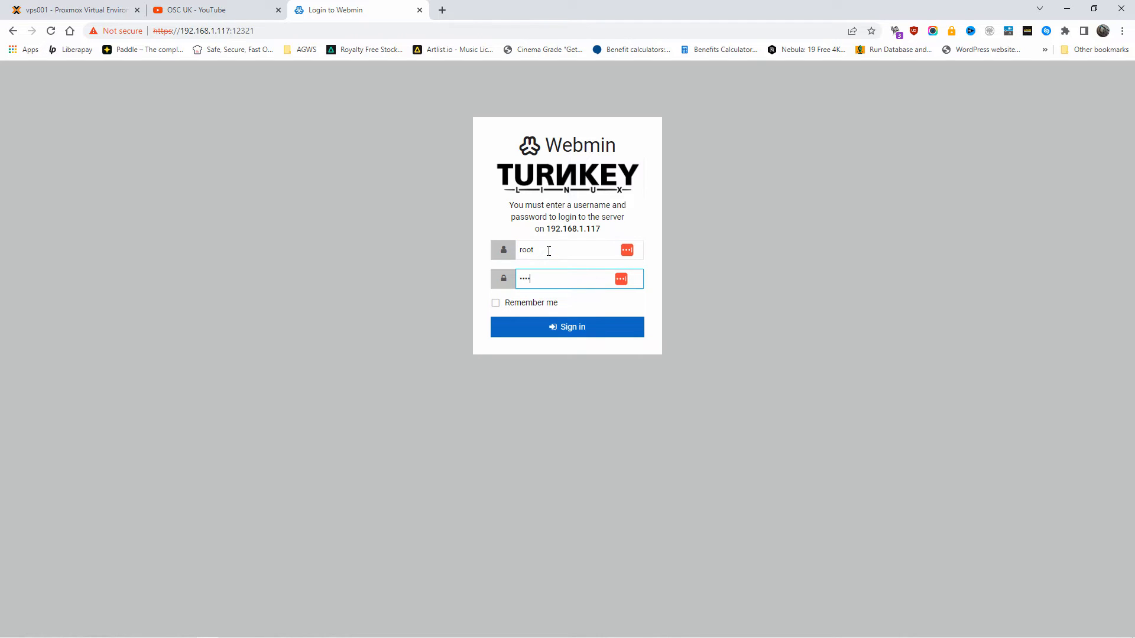
text(password)
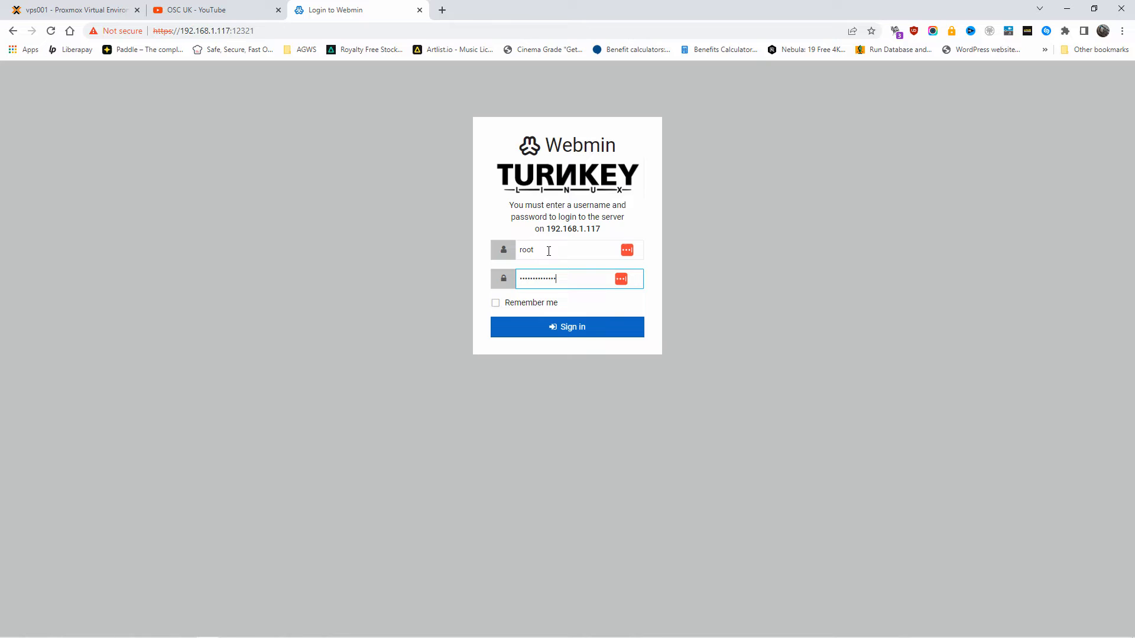
click(567, 327)
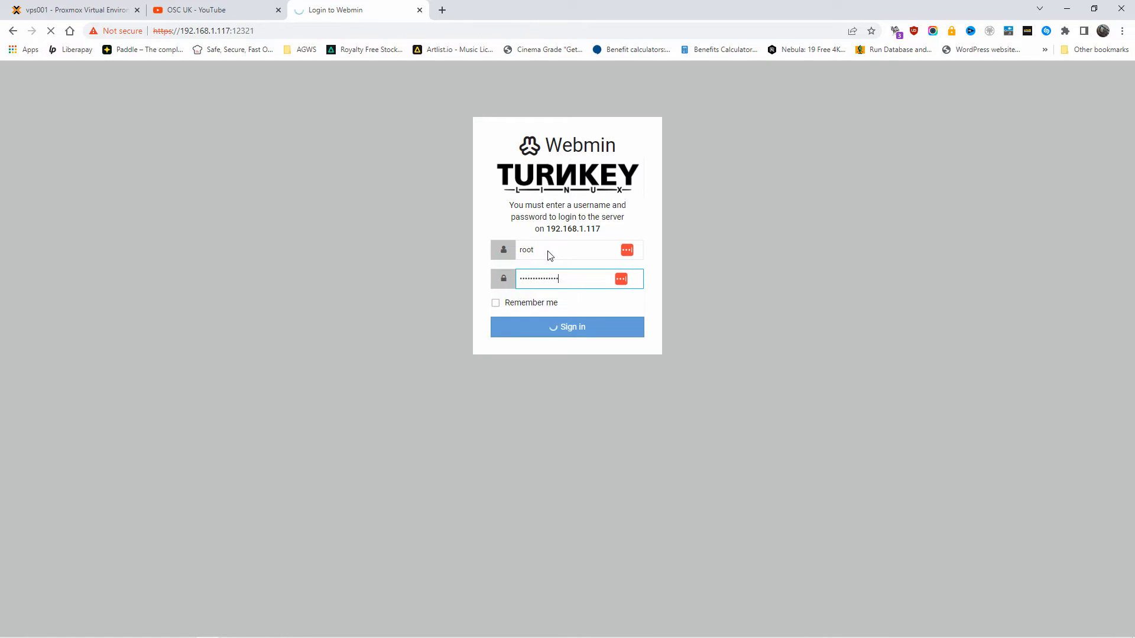
click(566, 326)
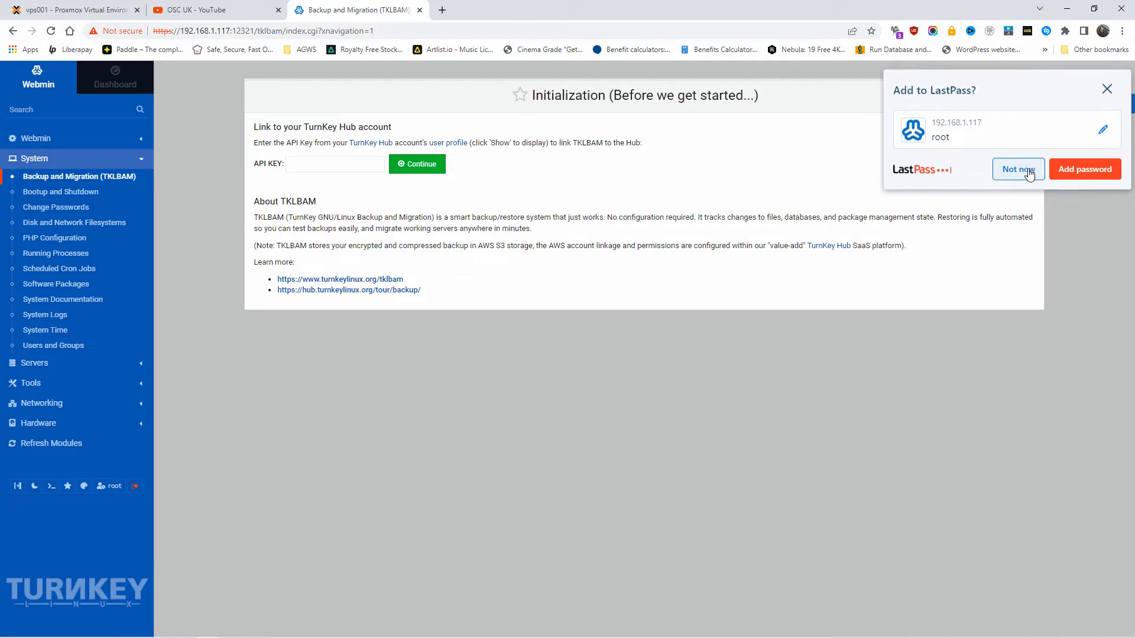
click(1017, 169)
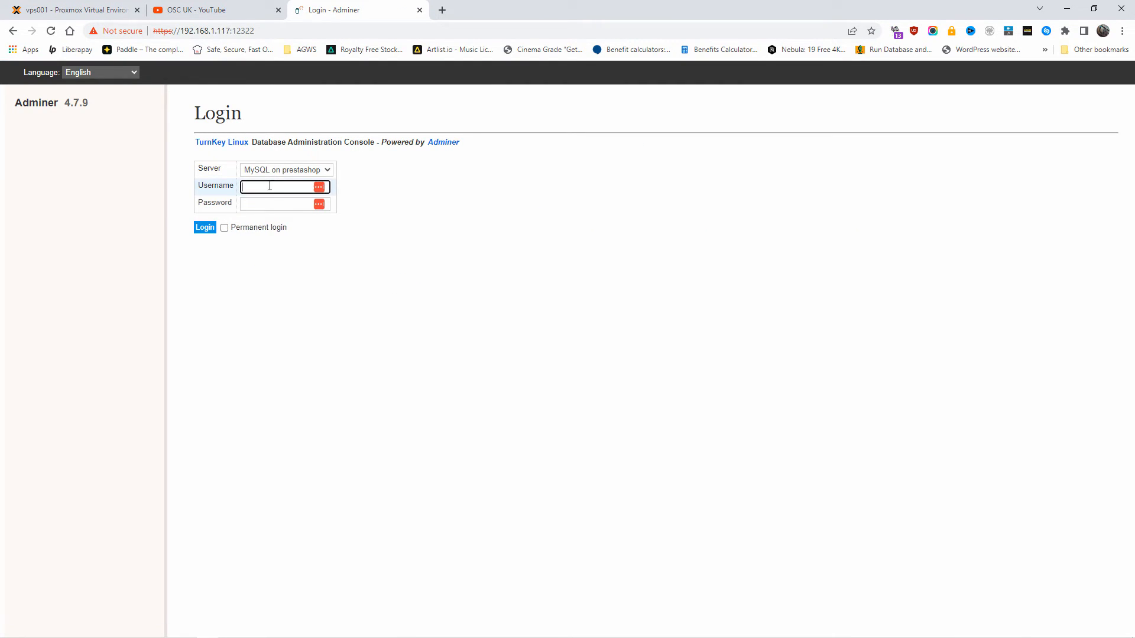
Log in to Adminer as adminer, open the prestashop database, then return to Proxmox.
click(205, 227)
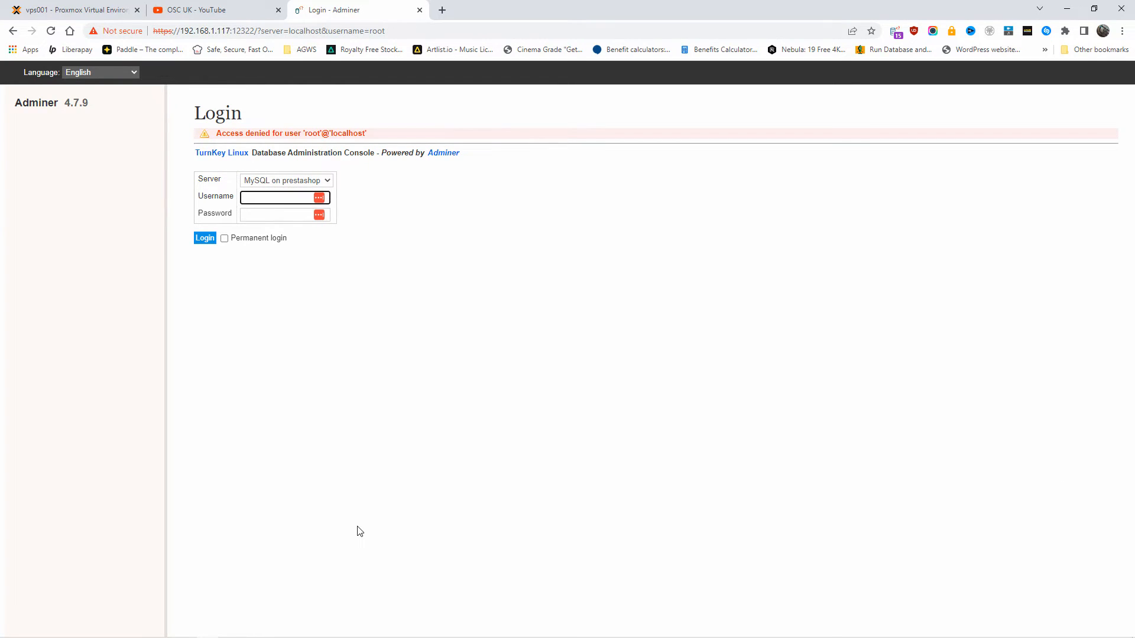
click(205, 237)
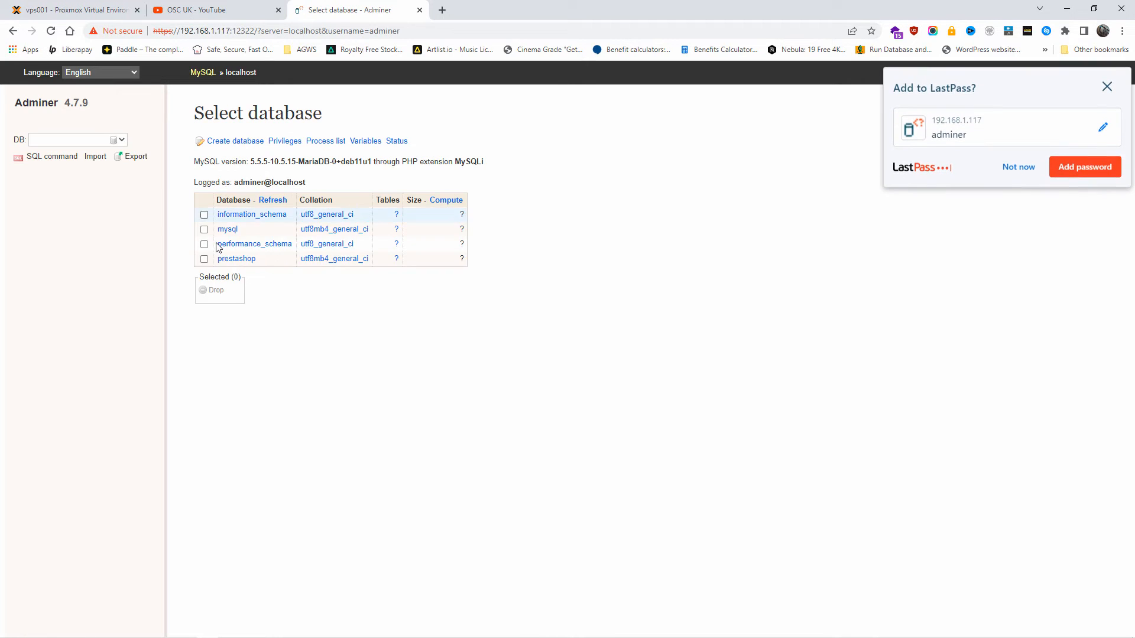
click(236, 259)
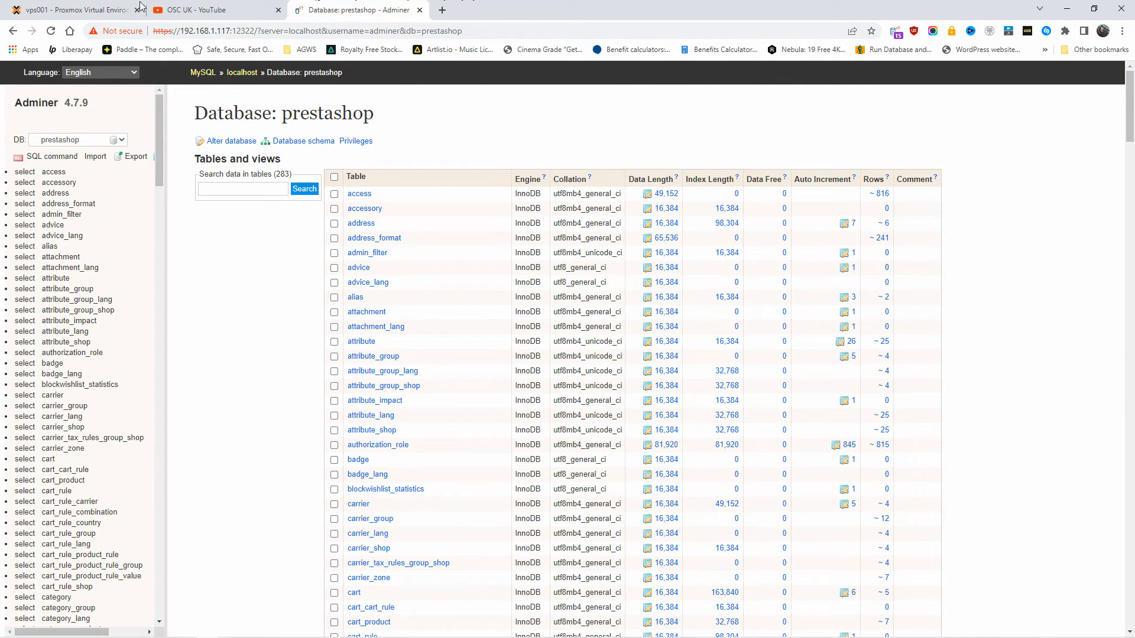
click(68, 10)
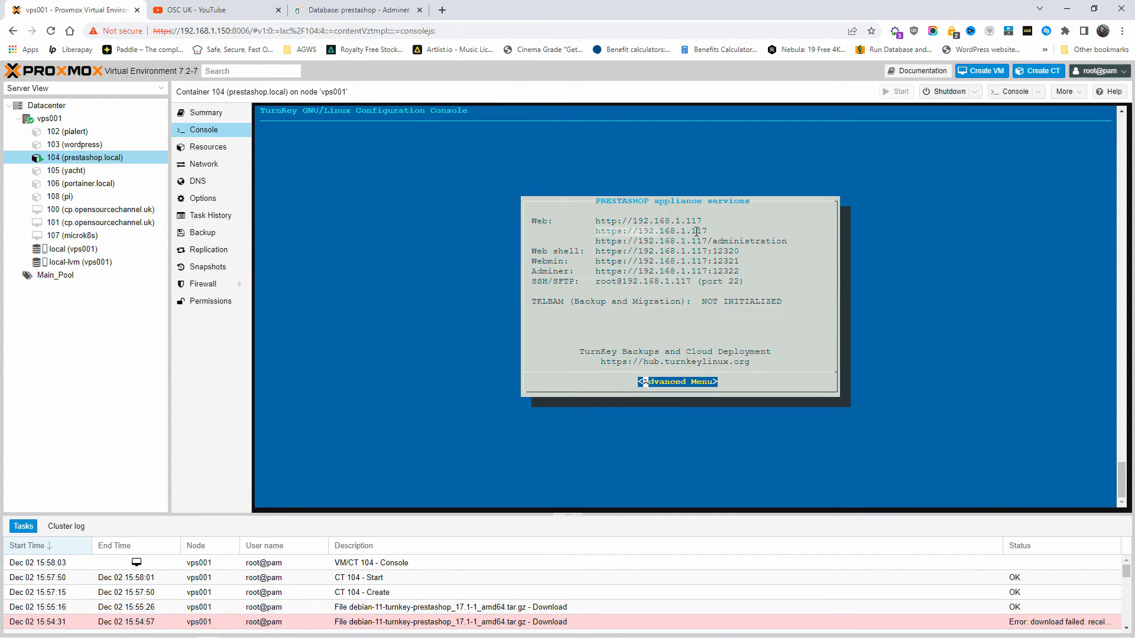
Copy the storefront's secure address from the console and switch to the third tab.
right_click(695, 231)
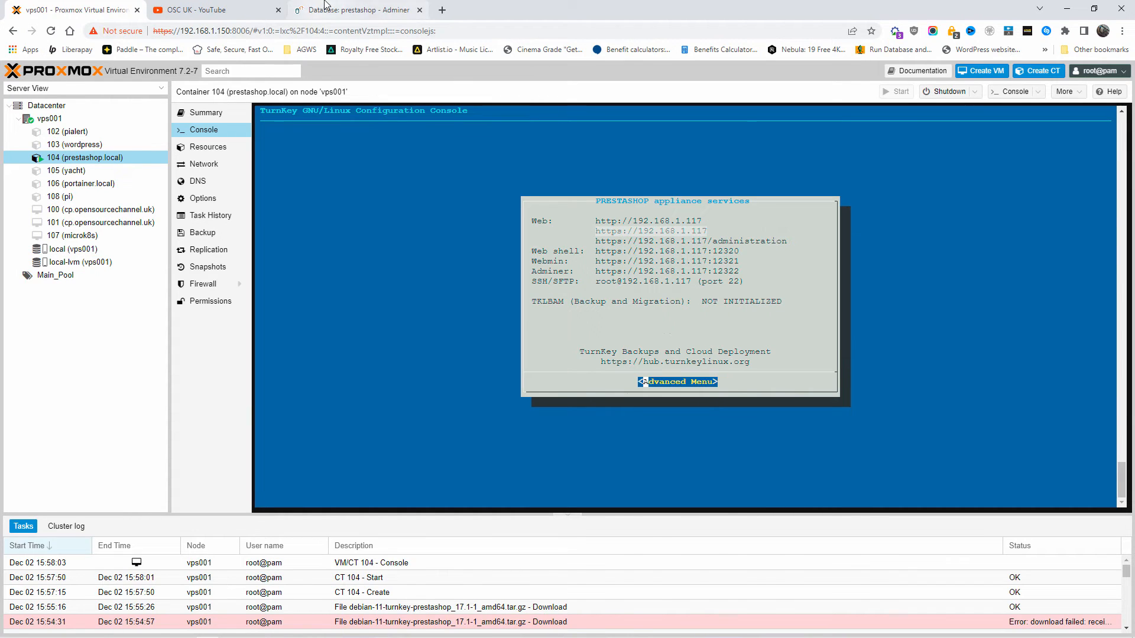
click(356, 10)
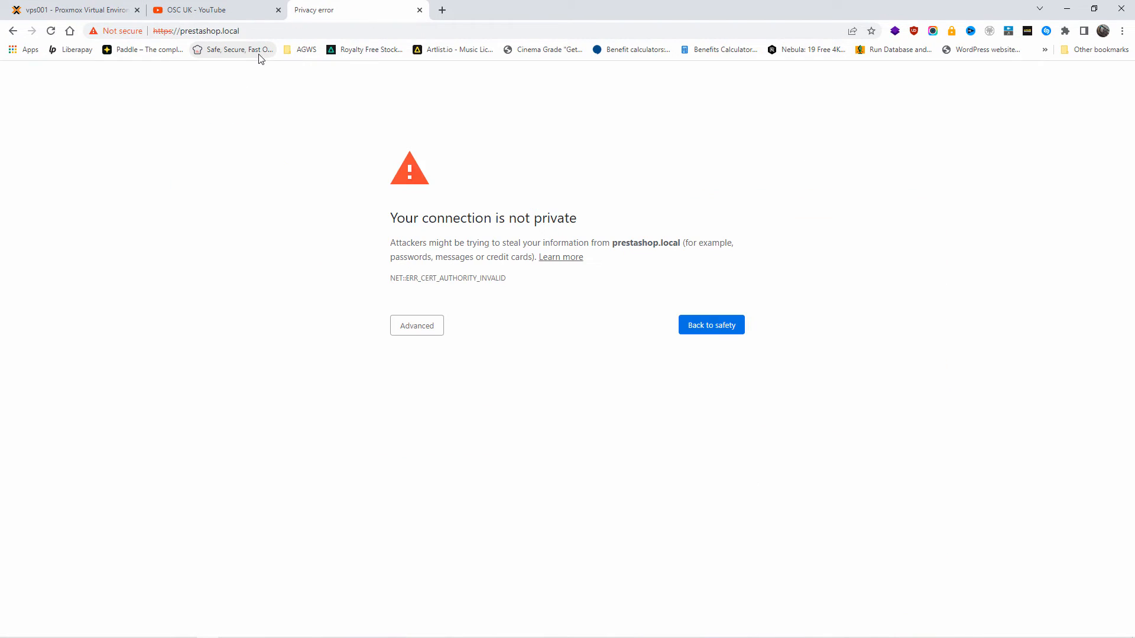
Proceed past the untrusted-certificate warning to load the prestashop.local storefront.
click(196, 30)
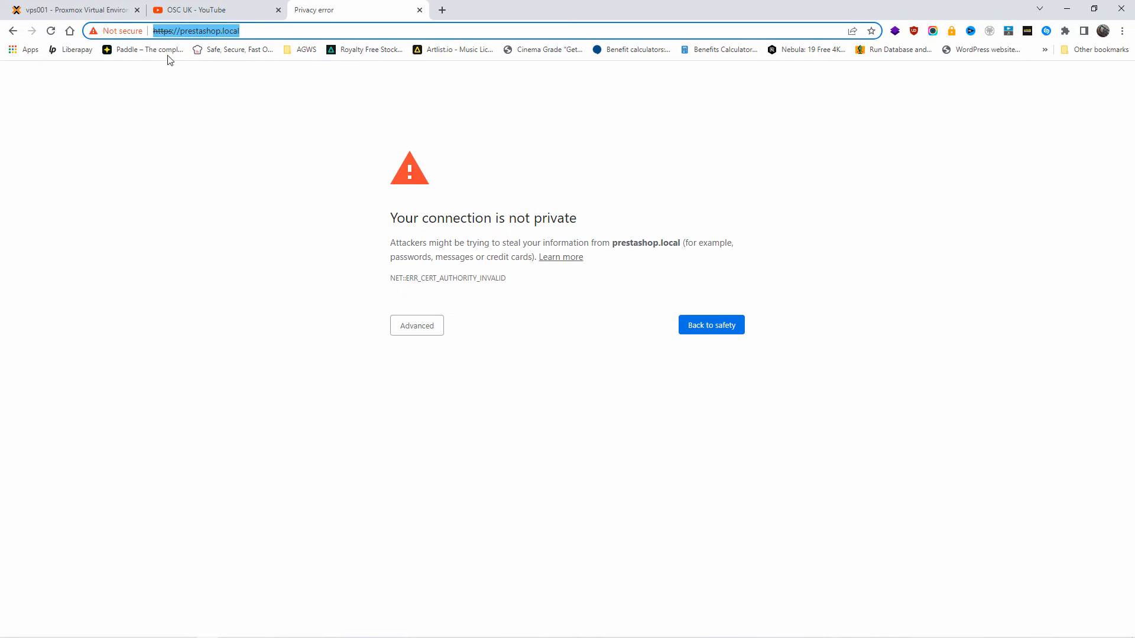
click(416, 326)
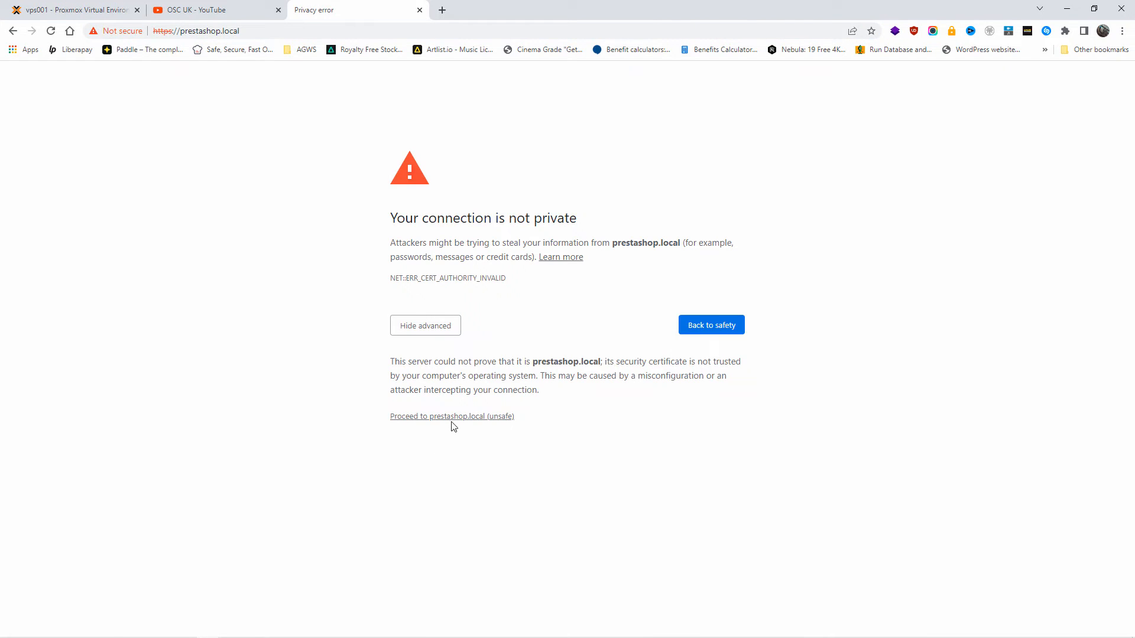
click(451, 416)
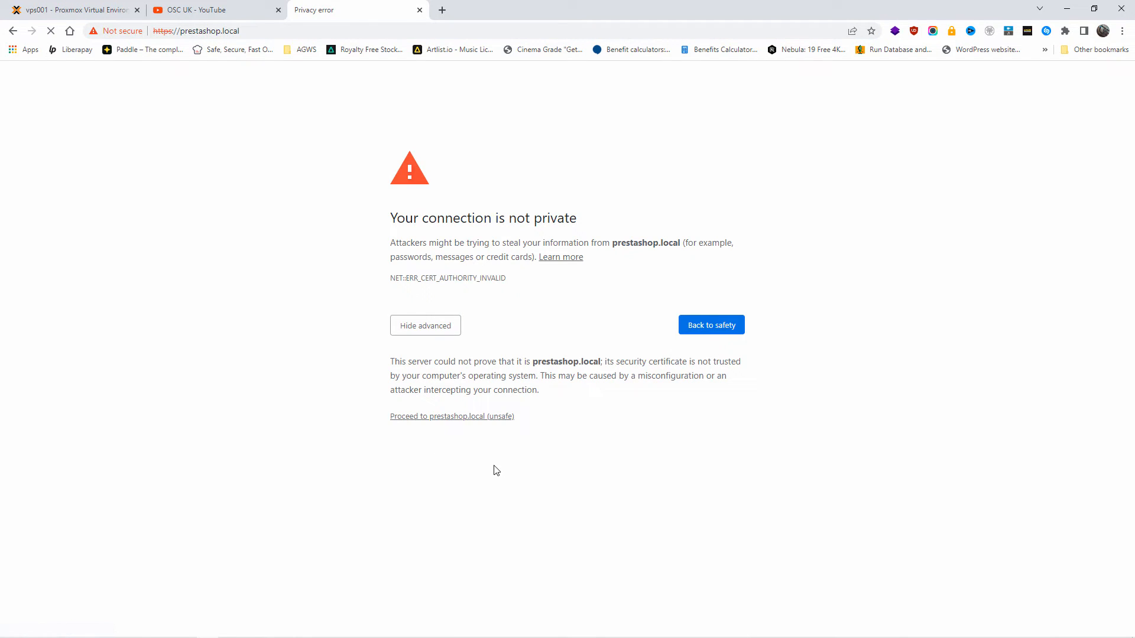
mouse_move(439, 423)
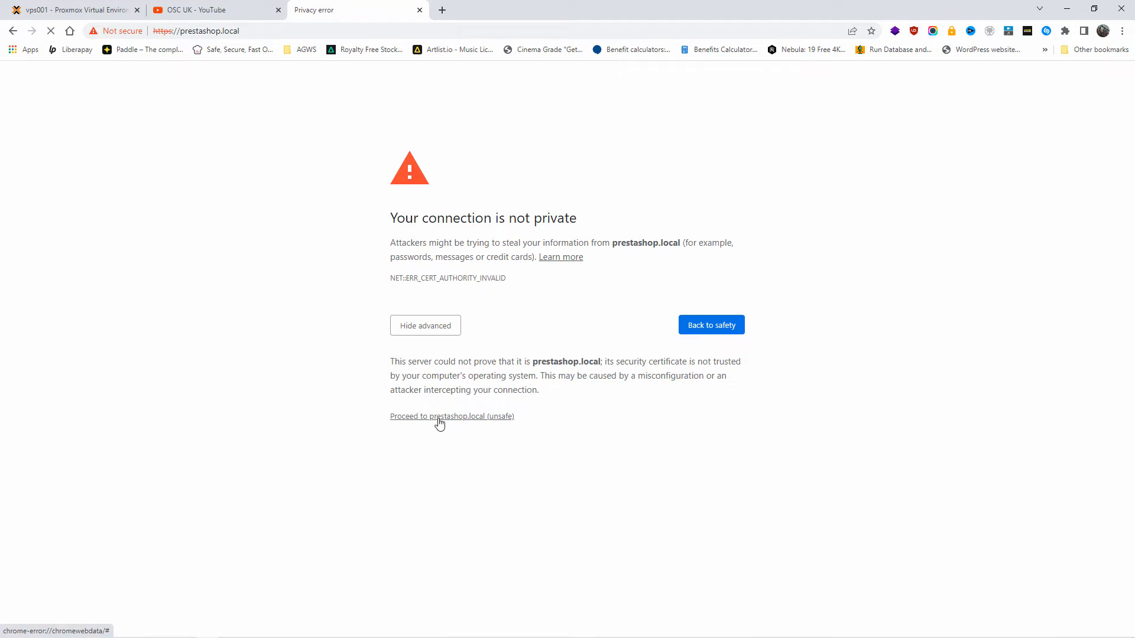
mouse_move(489, 413)
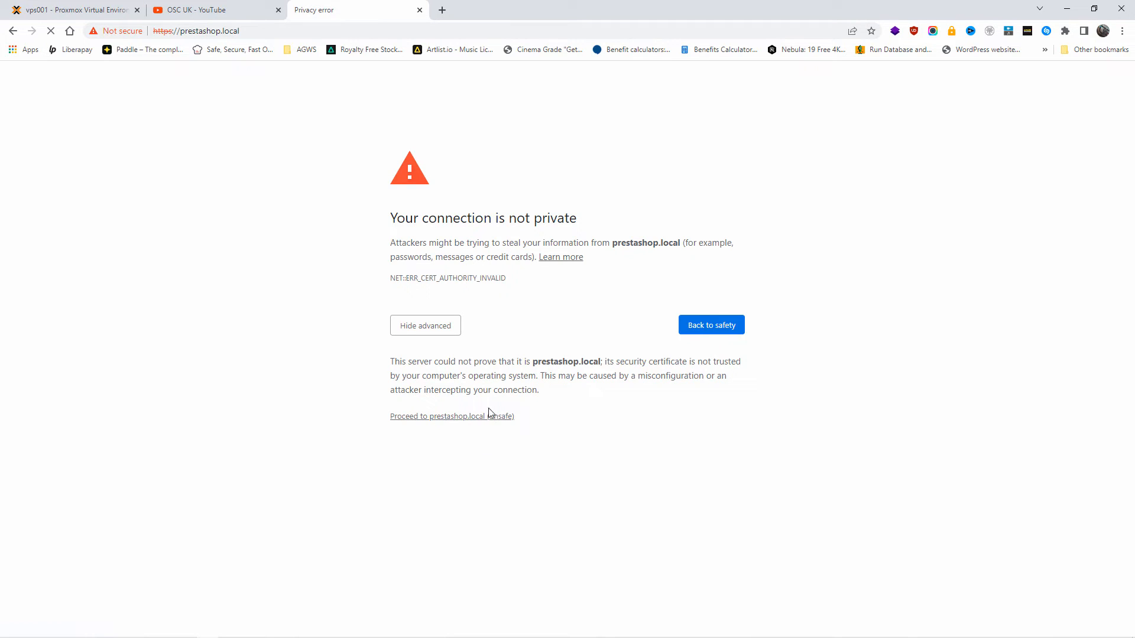
mouse_move(393, 282)
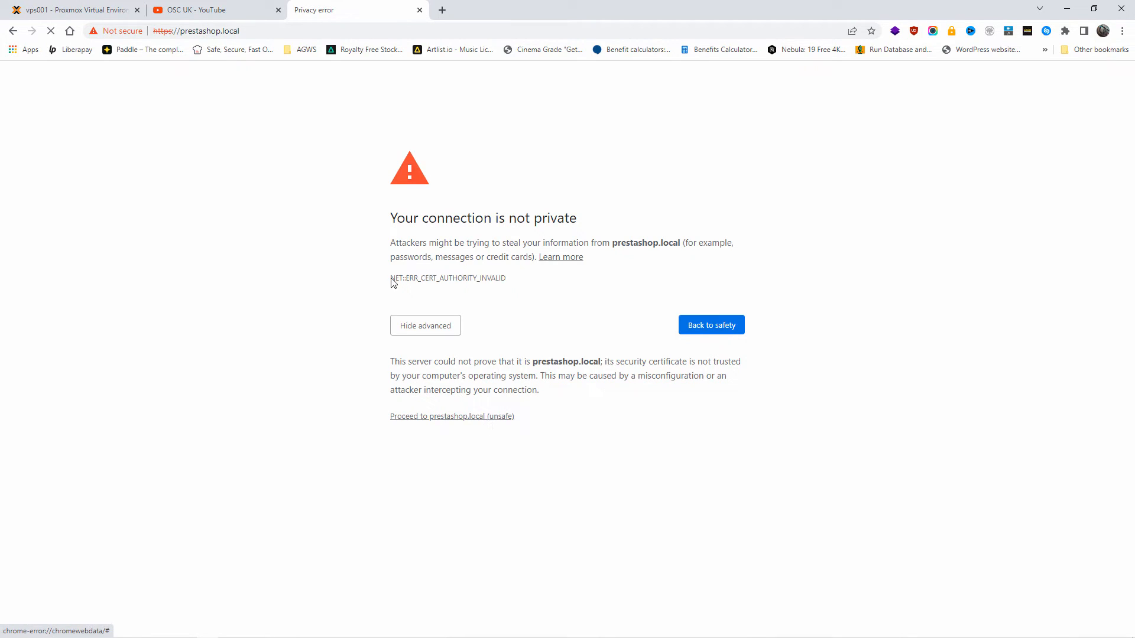
click(450, 416)
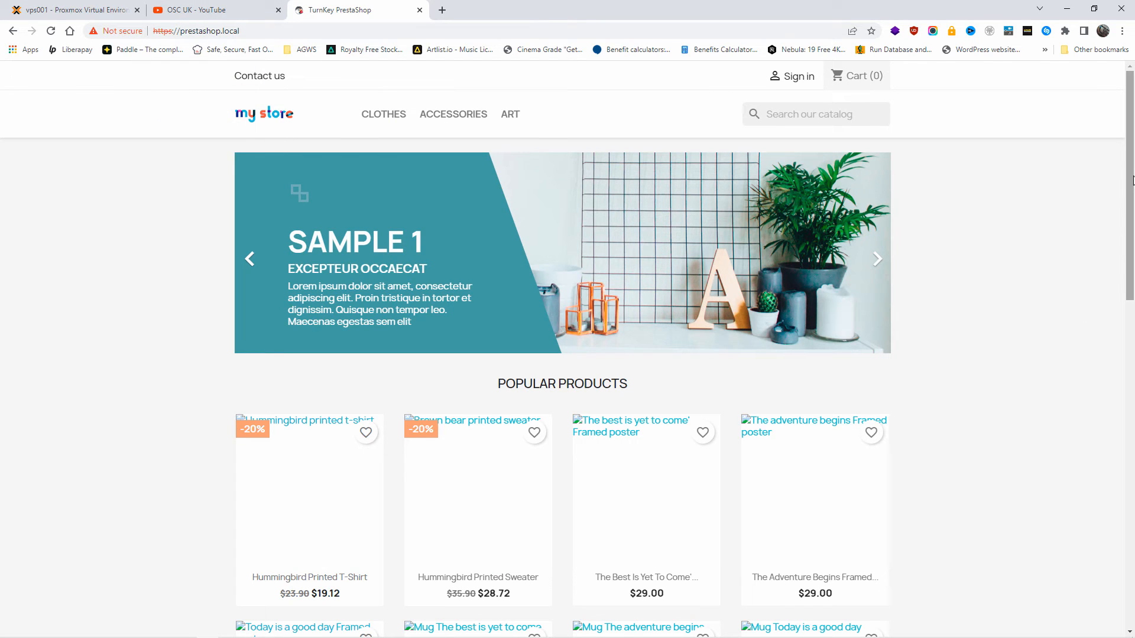
Scroll the storefront down to its footer and back, then return to Proxmox.
scroll(down, 3)
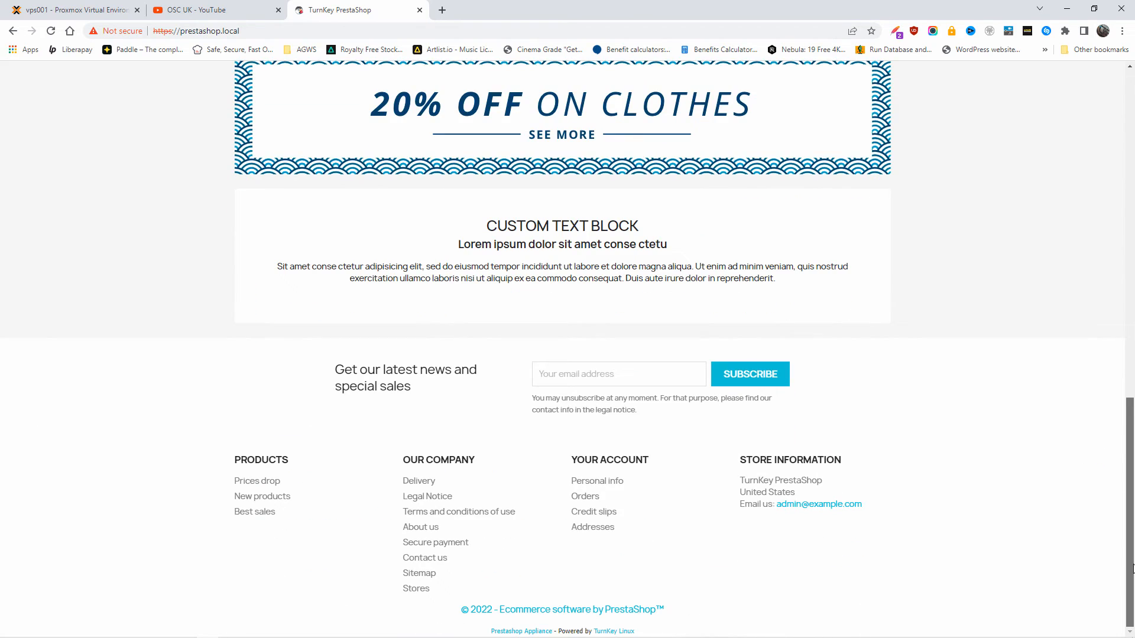
scroll(up, 3)
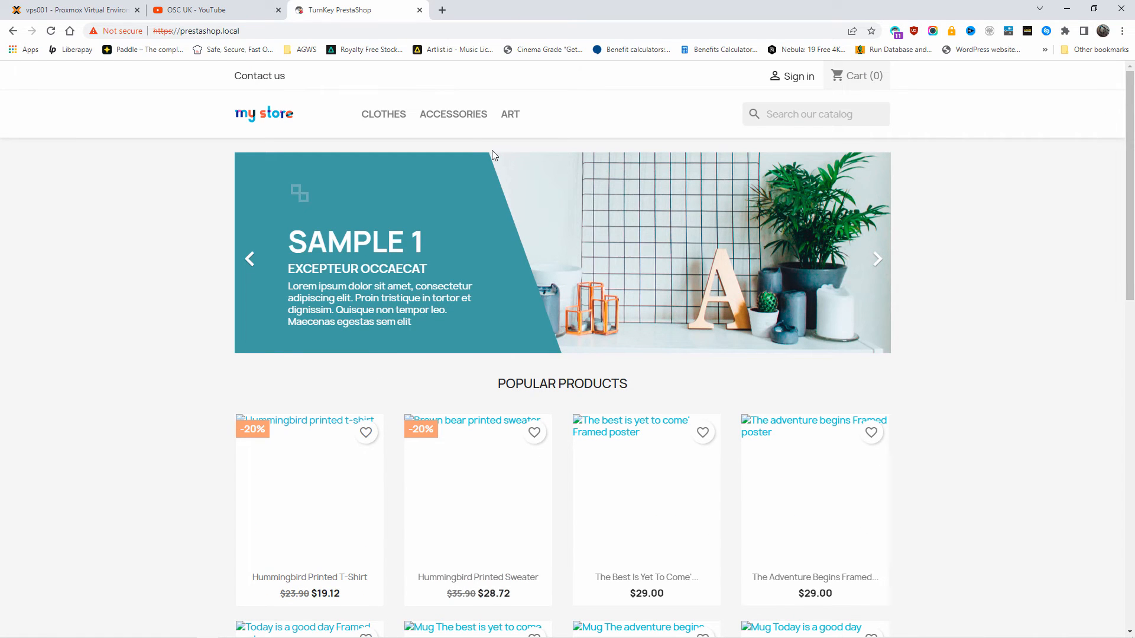
click(72, 9)
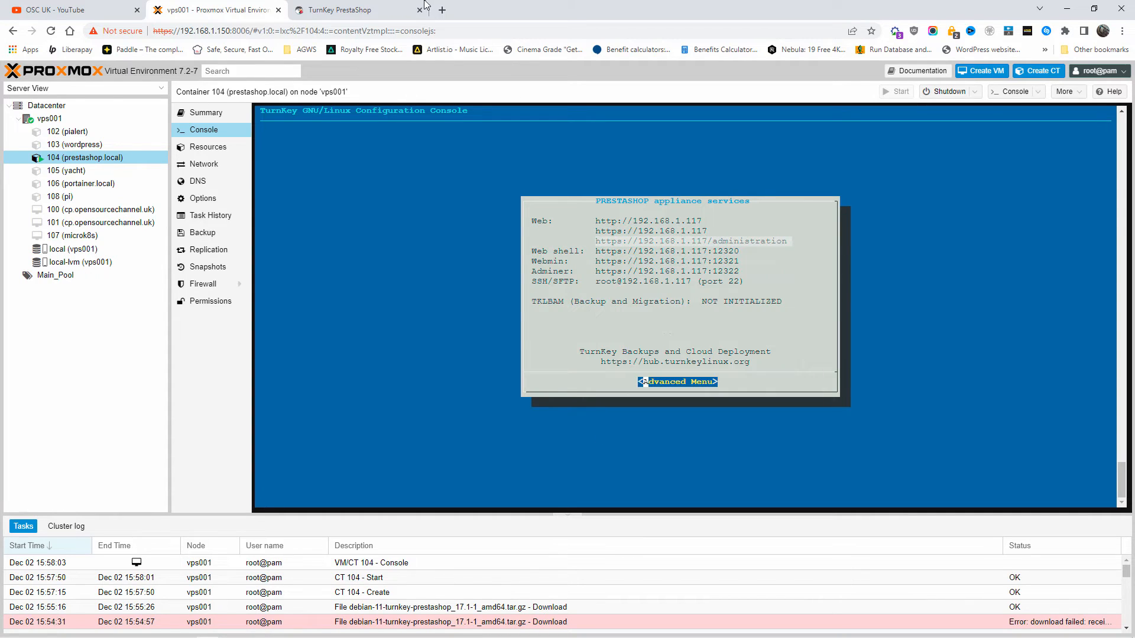
Paste the /administration address into a new browser tab.
click(442, 9)
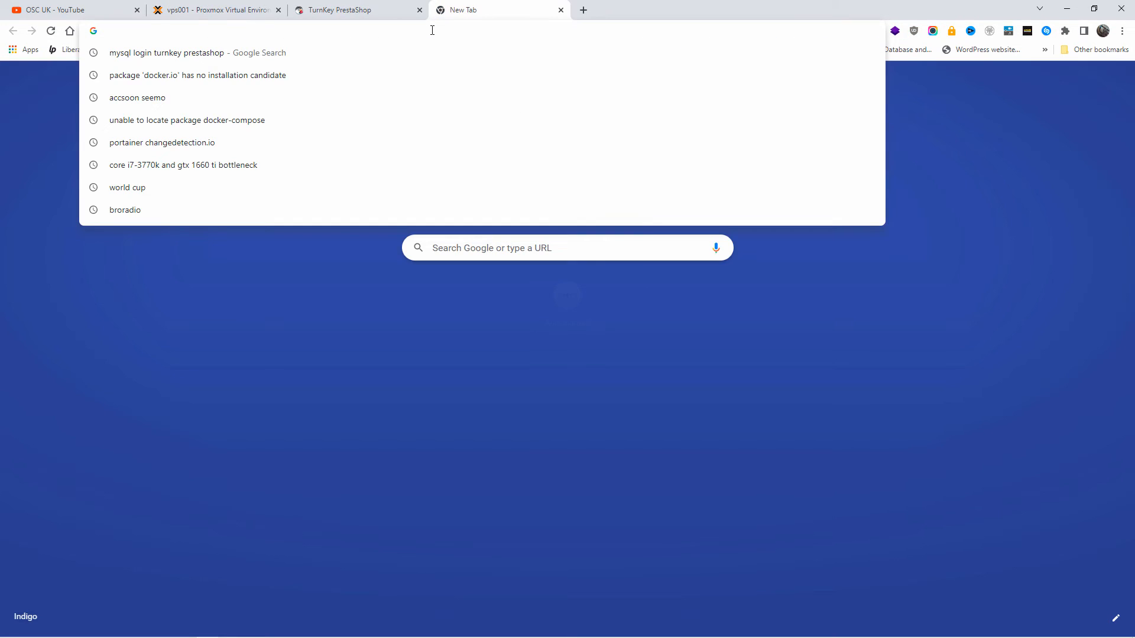
key(Return)
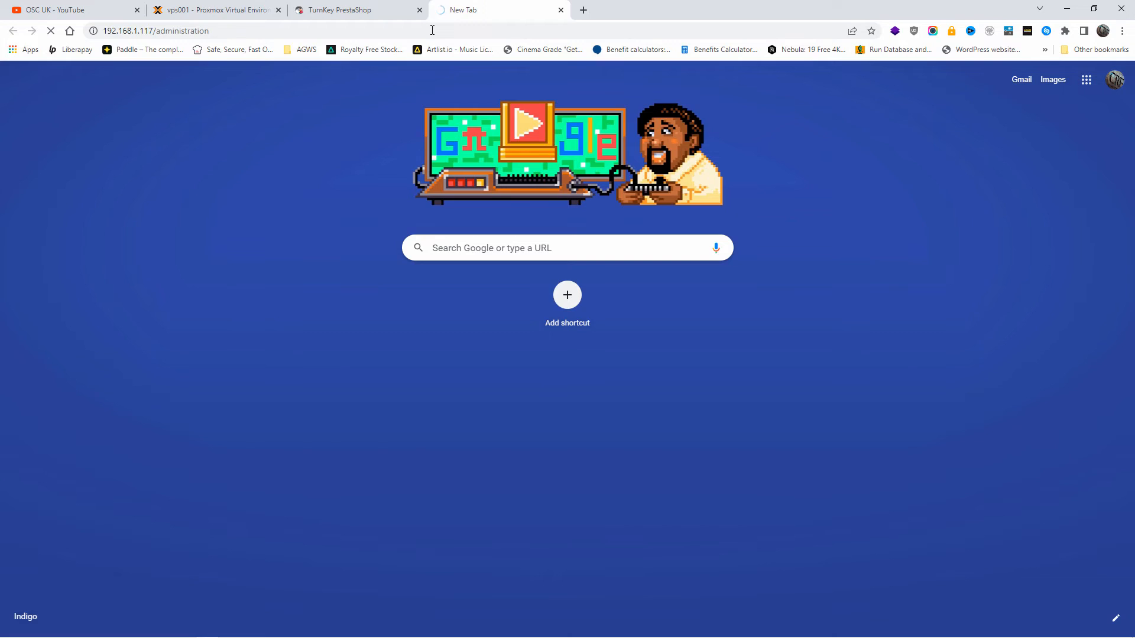
Load prestashop.local/administration and submit the admin email and password.
key(Return)
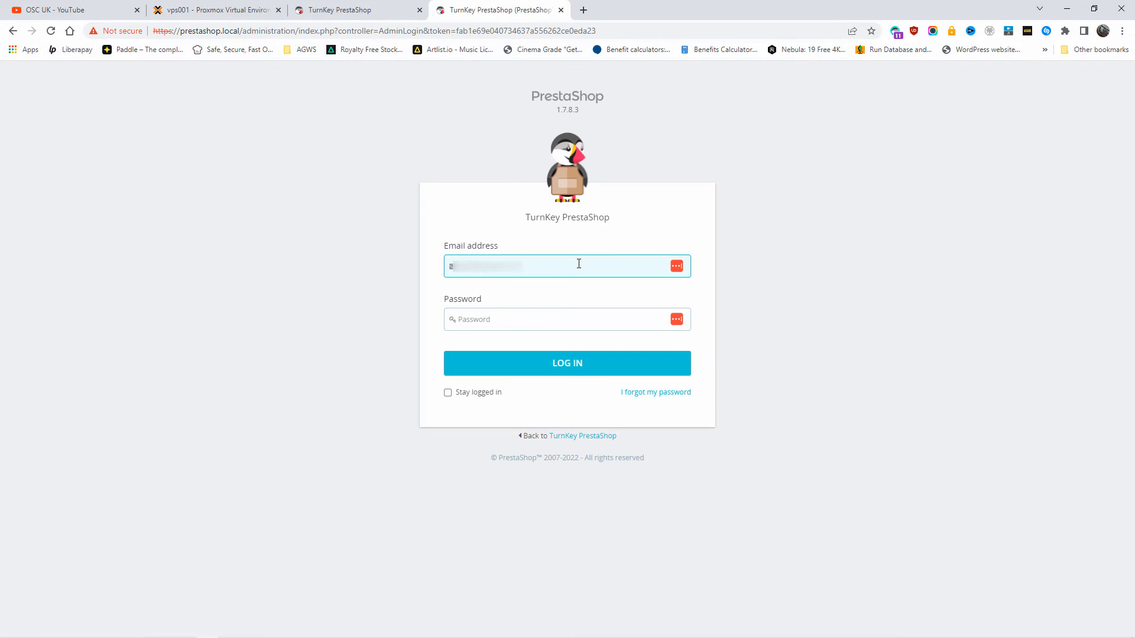
text(n)
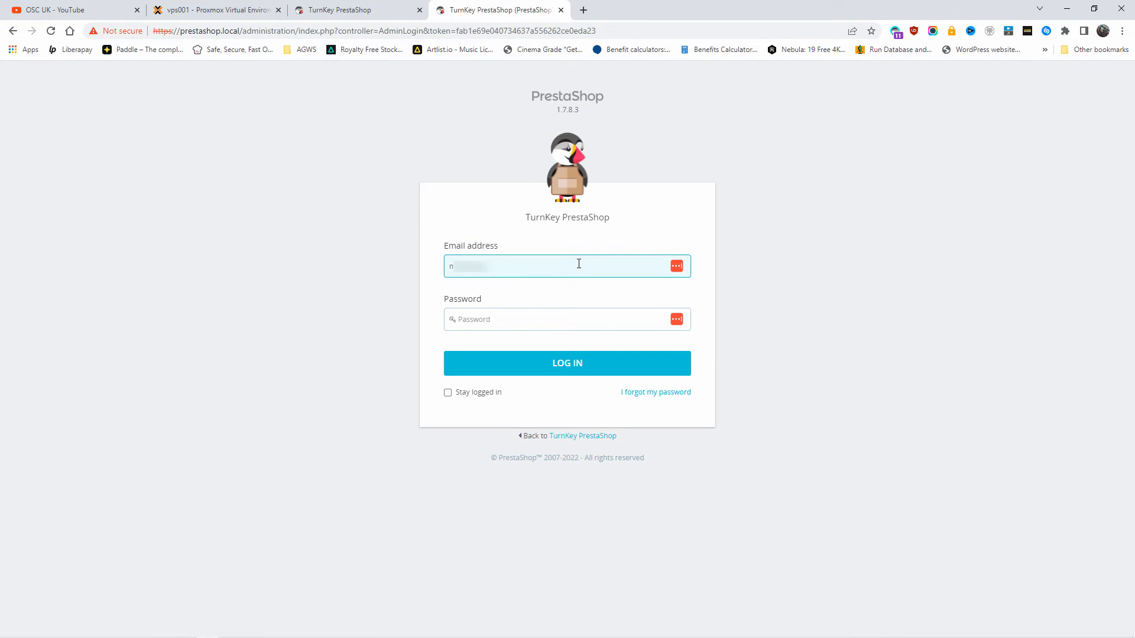
click(566, 362)
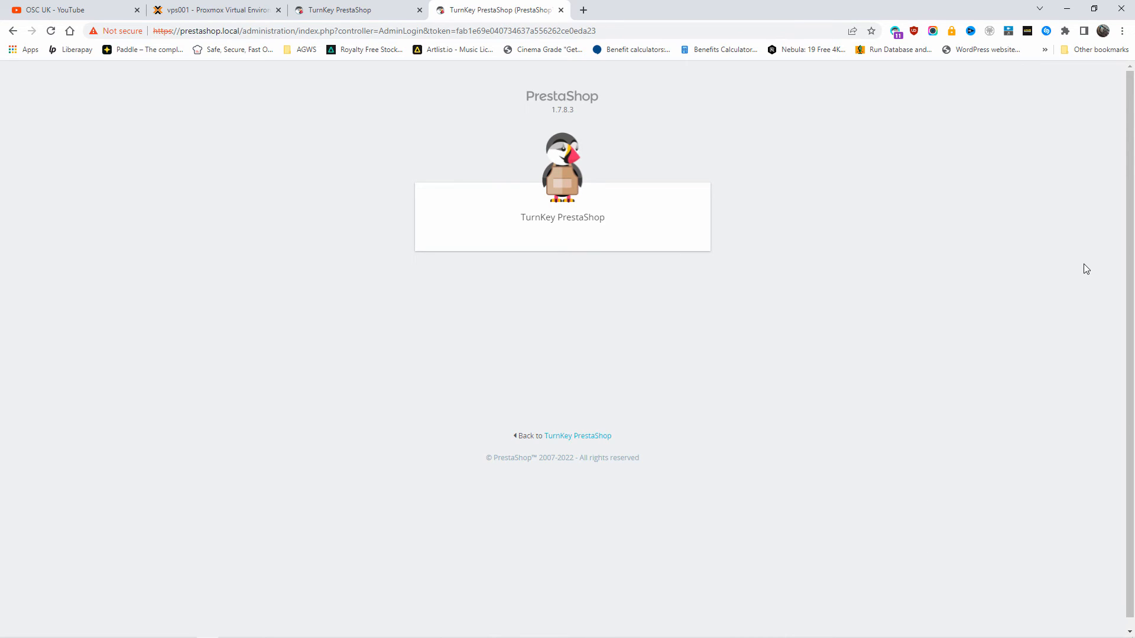
mouse_move(513, 210)
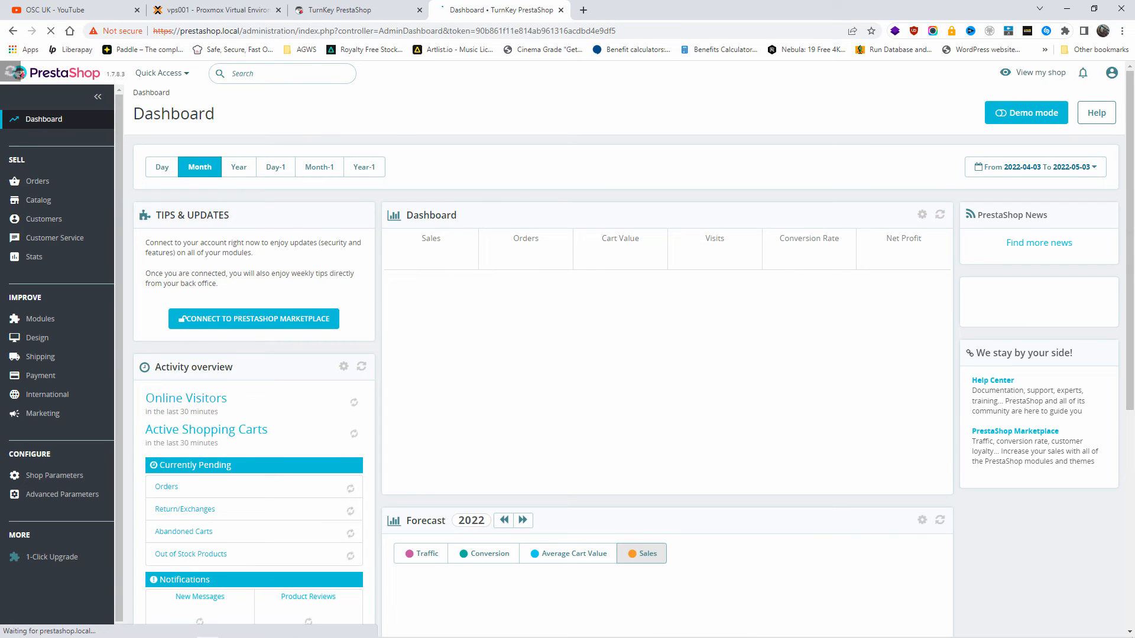
scroll(down, 3)
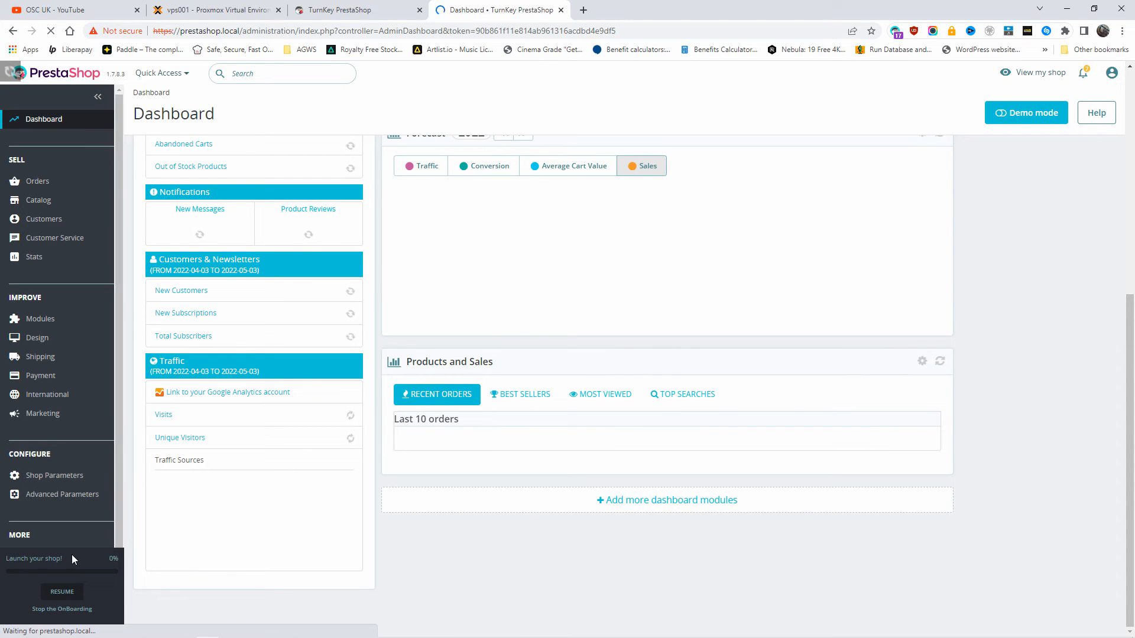
scroll(up, 3)
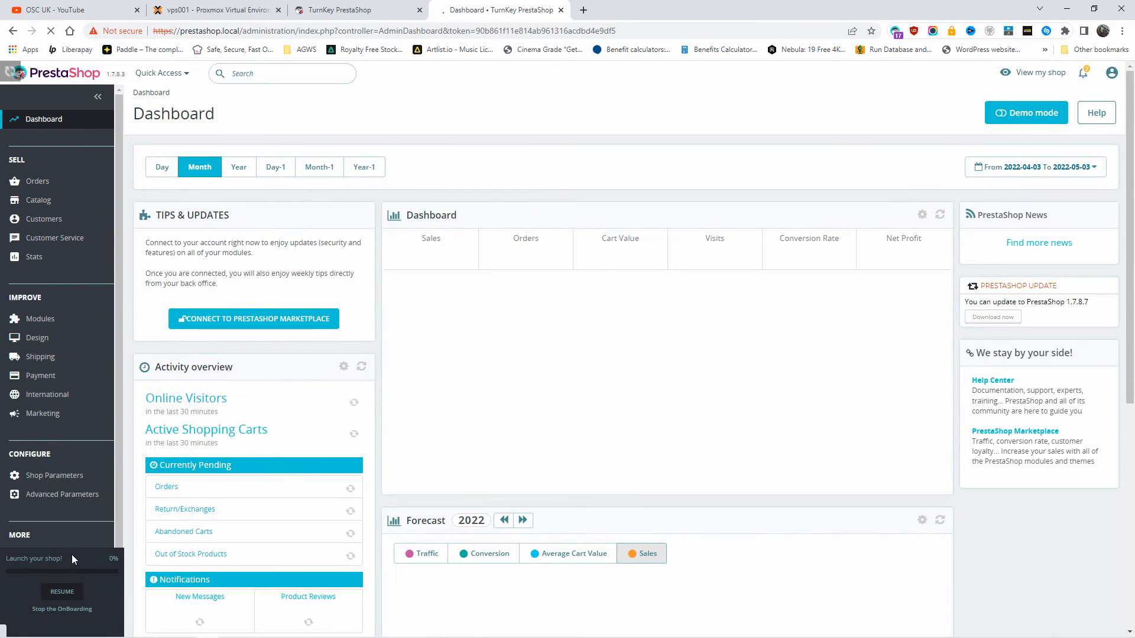
mouse_move(274, 192)
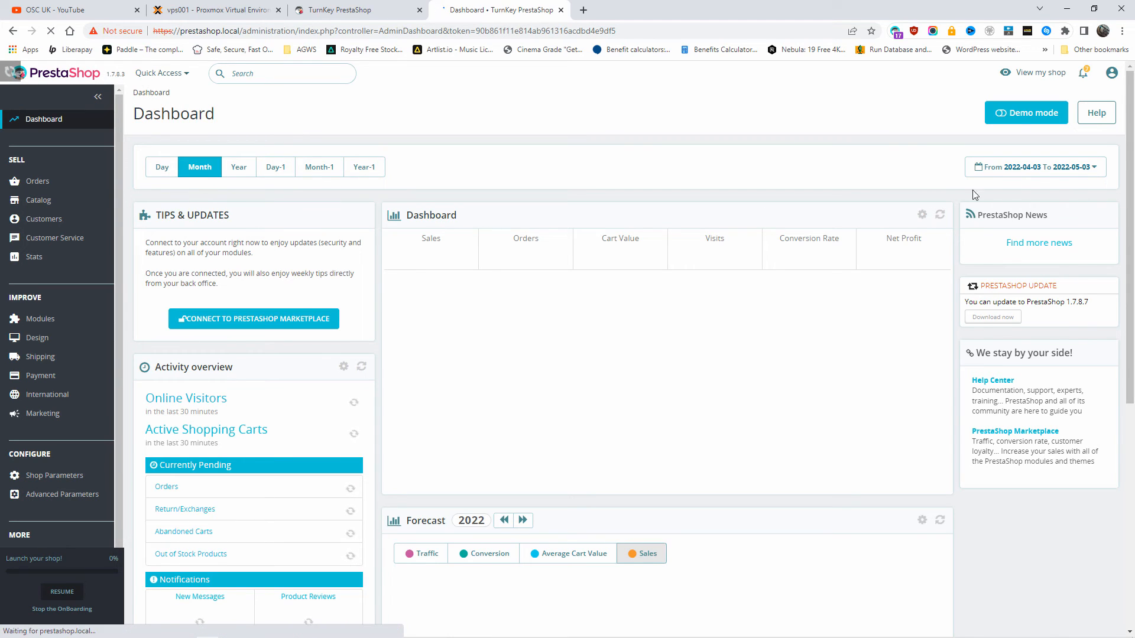
click(1084, 72)
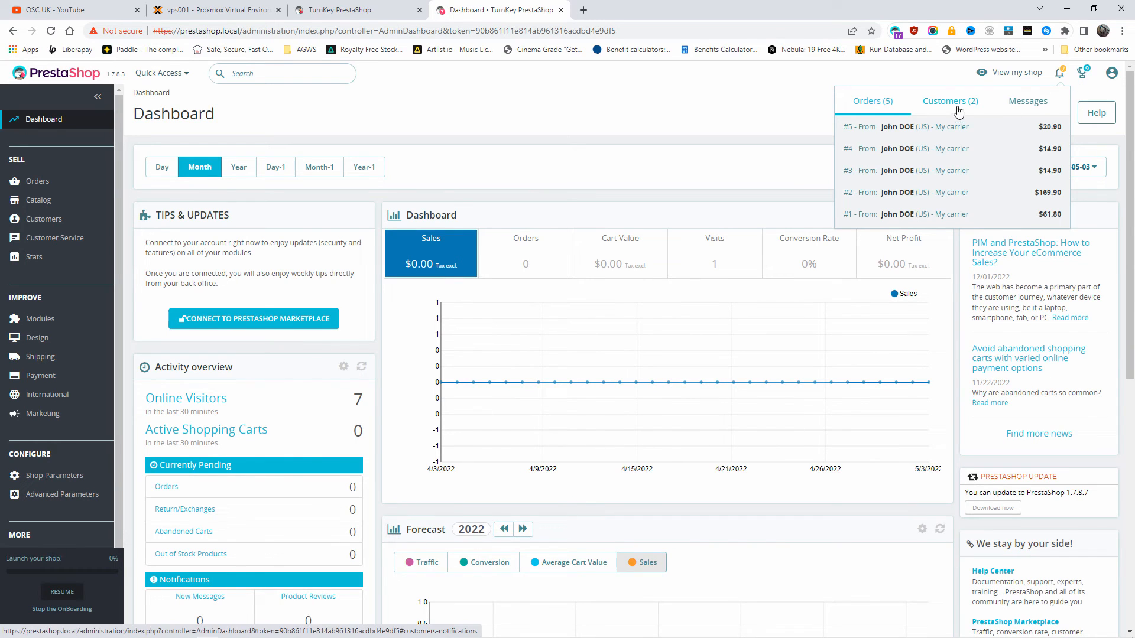
click(1027, 100)
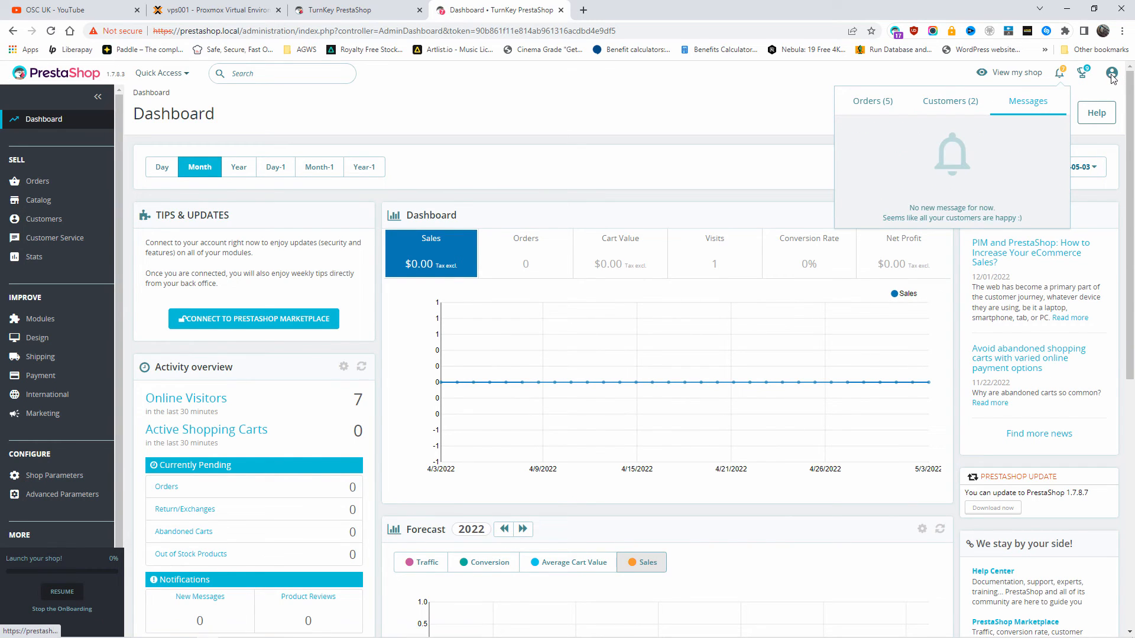
click(1112, 72)
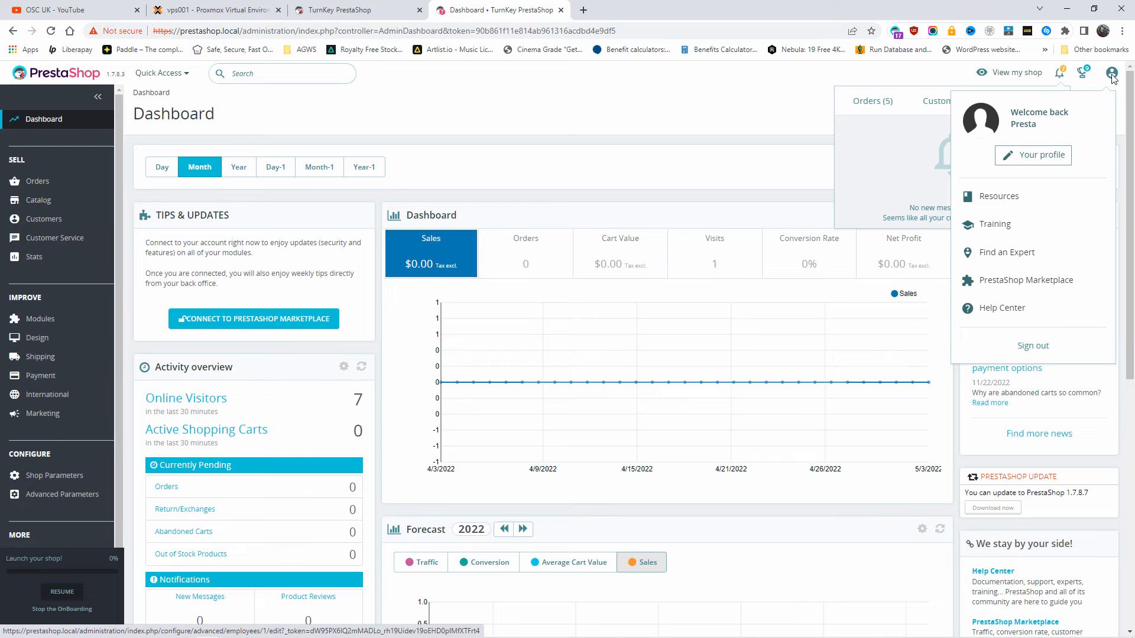
click(1025, 280)
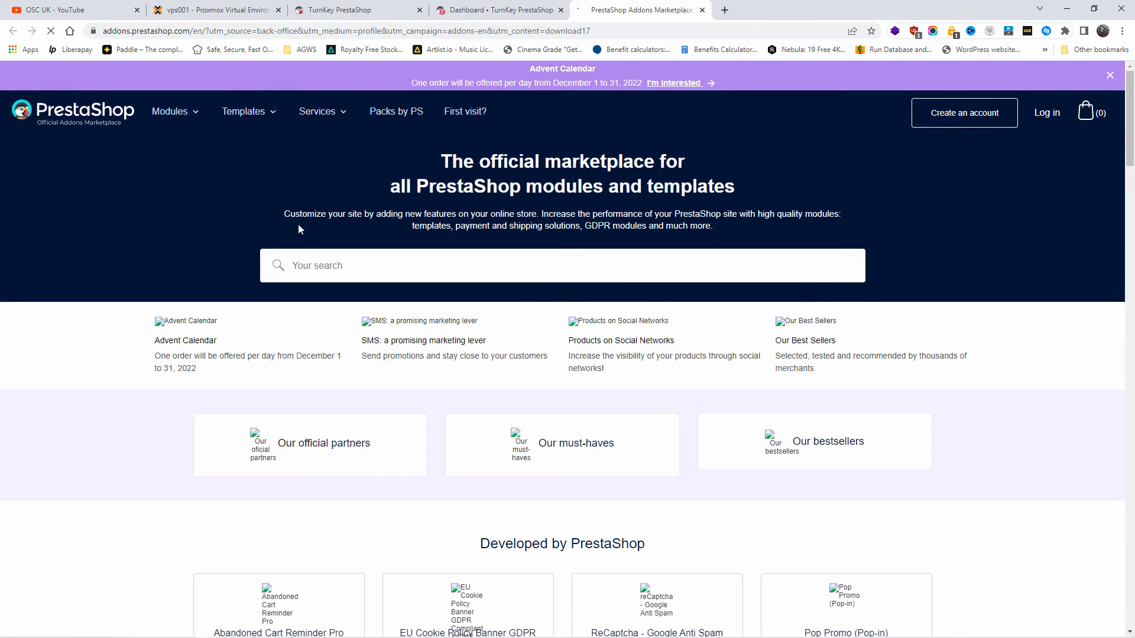
scroll(down, 3)
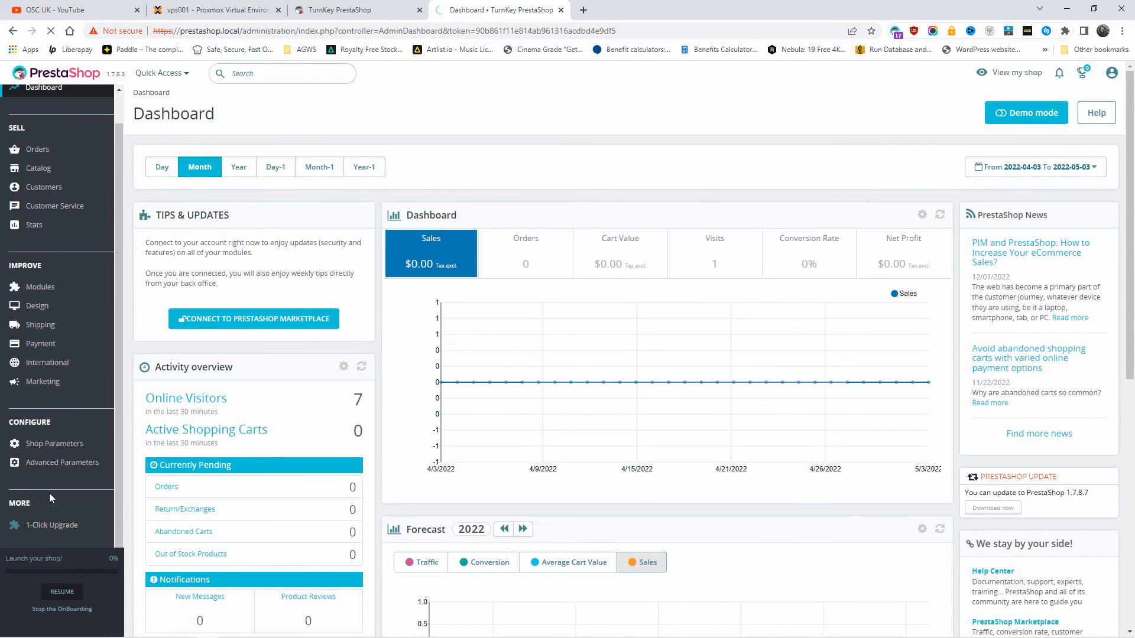
Review the 1-Click Upgrade checklist offering 1.7.8.7, then go to the Dashboard.
click(51, 525)
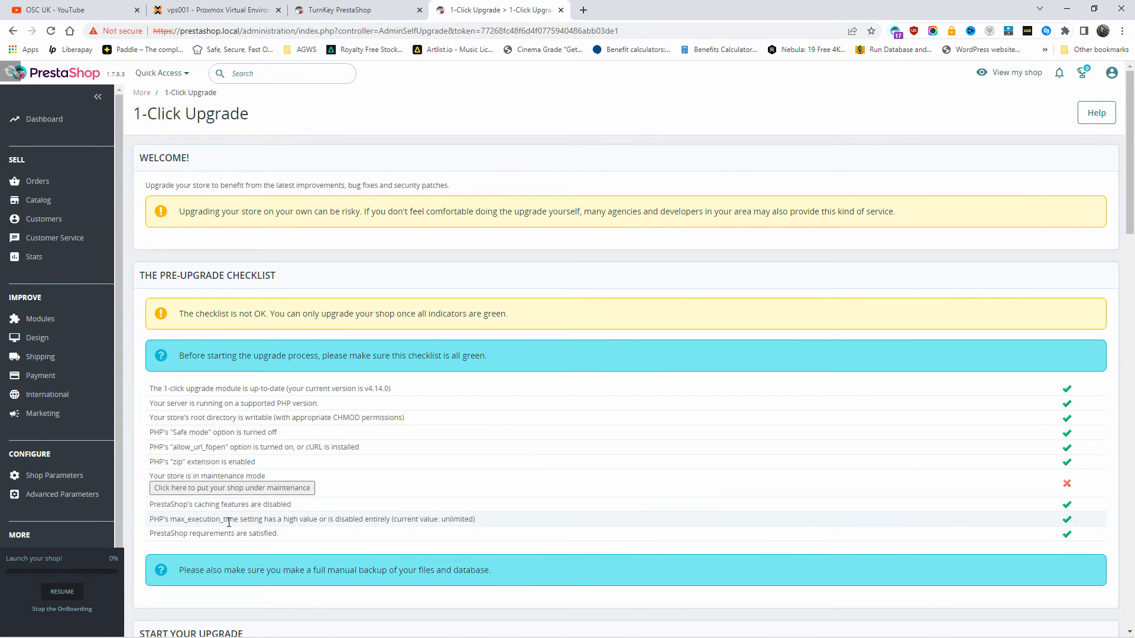
scroll(down, 3)
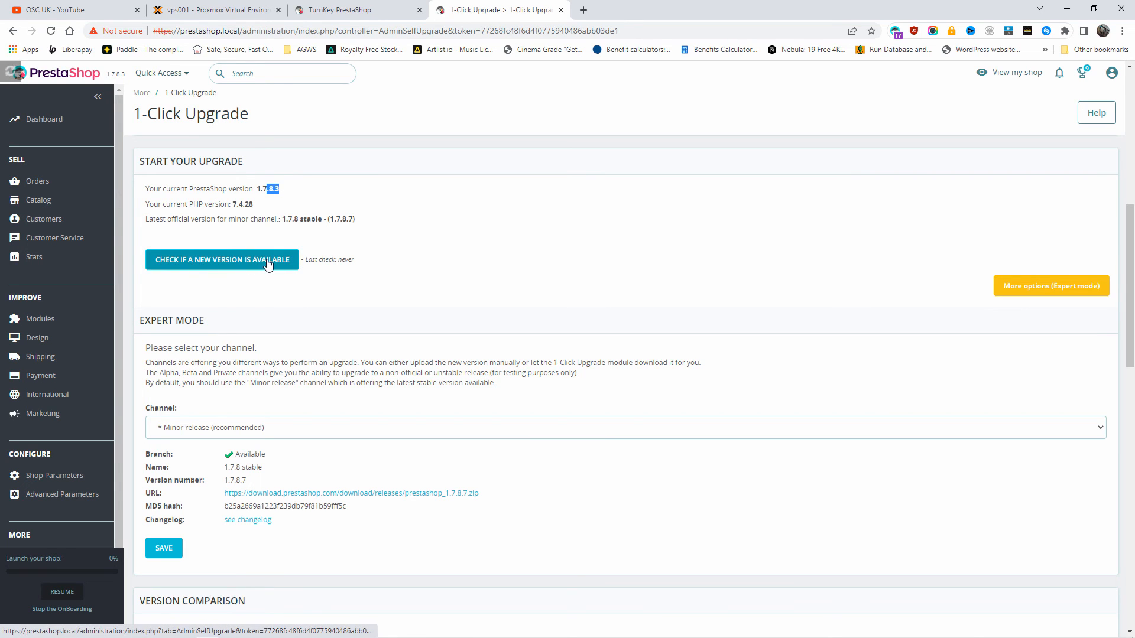
mouse_move(1051, 285)
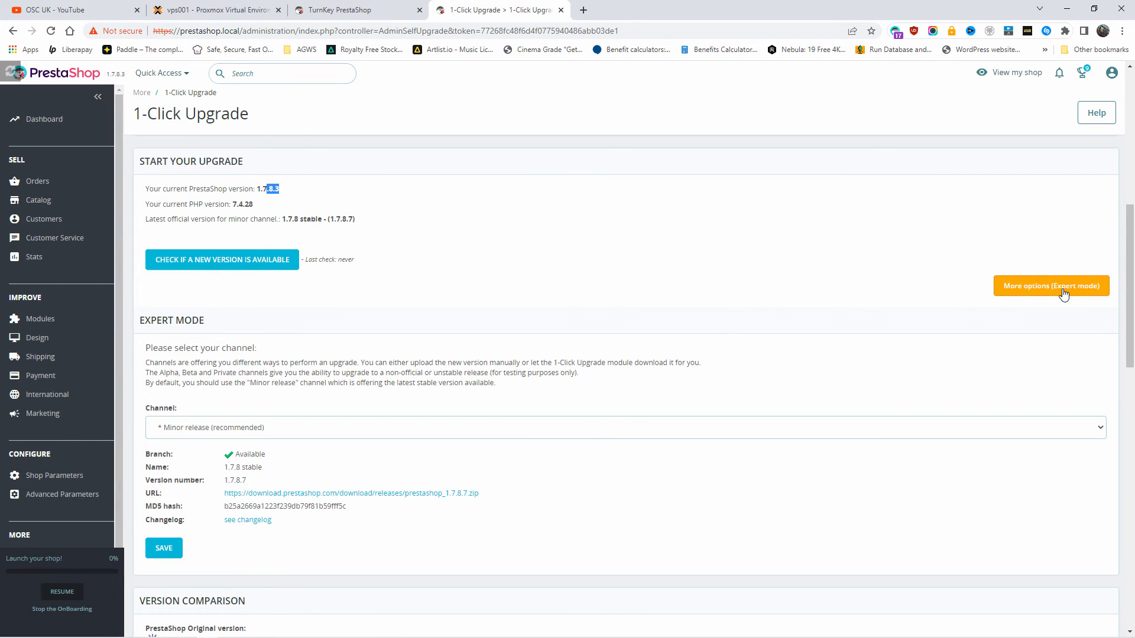
scroll(down, 3)
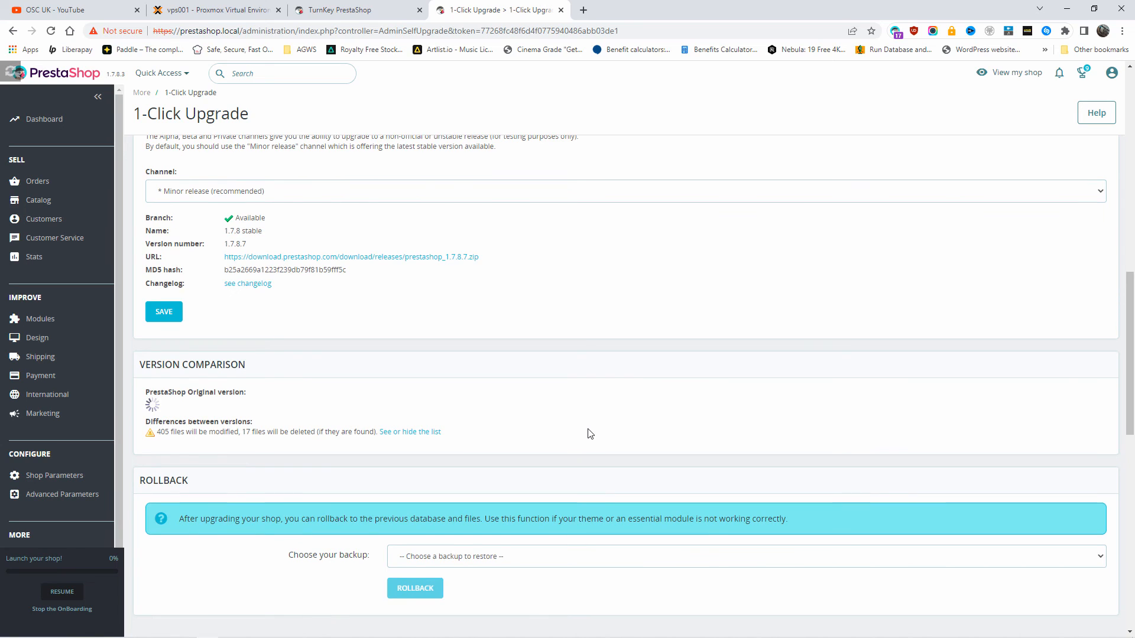
click(45, 118)
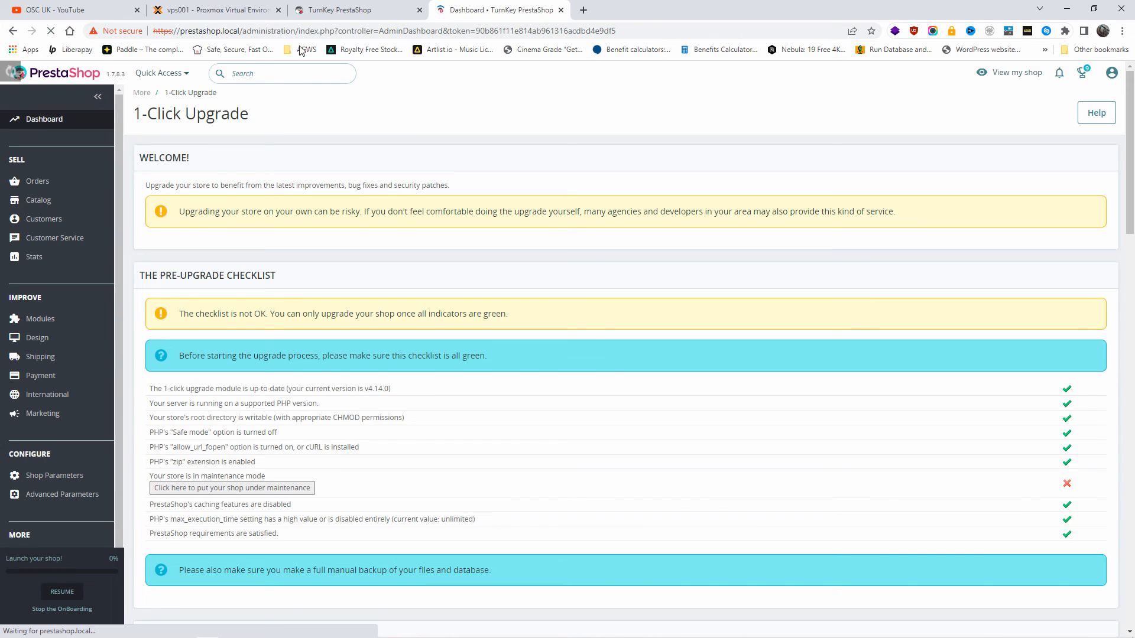
Check container 104 (prestashop.local) running status and resource usage in Proxmox.
click(215, 10)
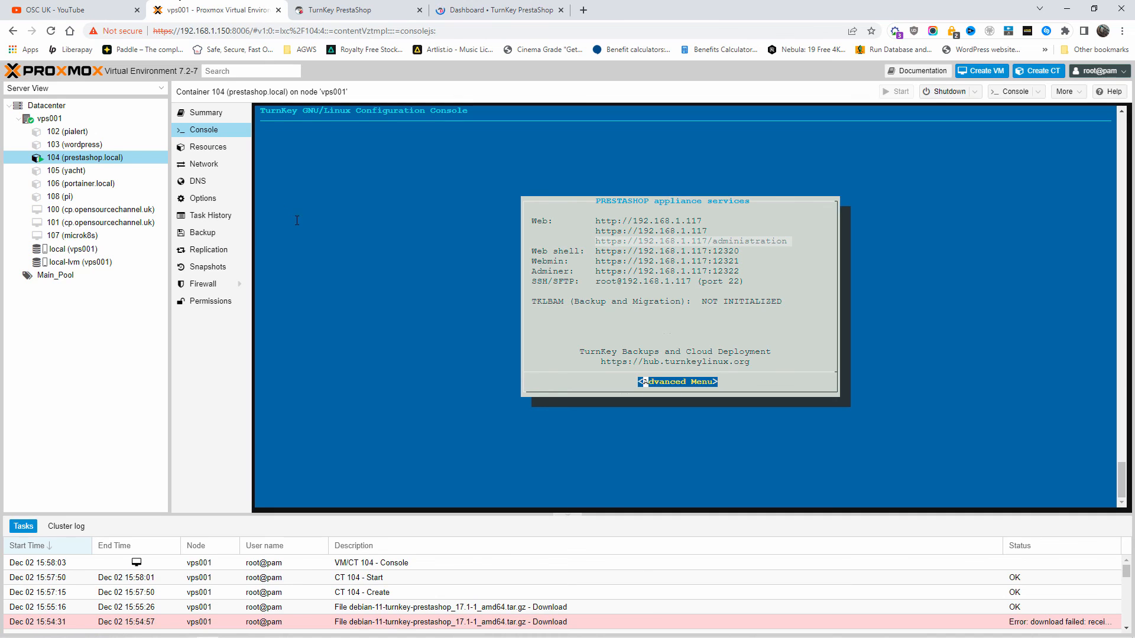
mouse_move(205, 113)
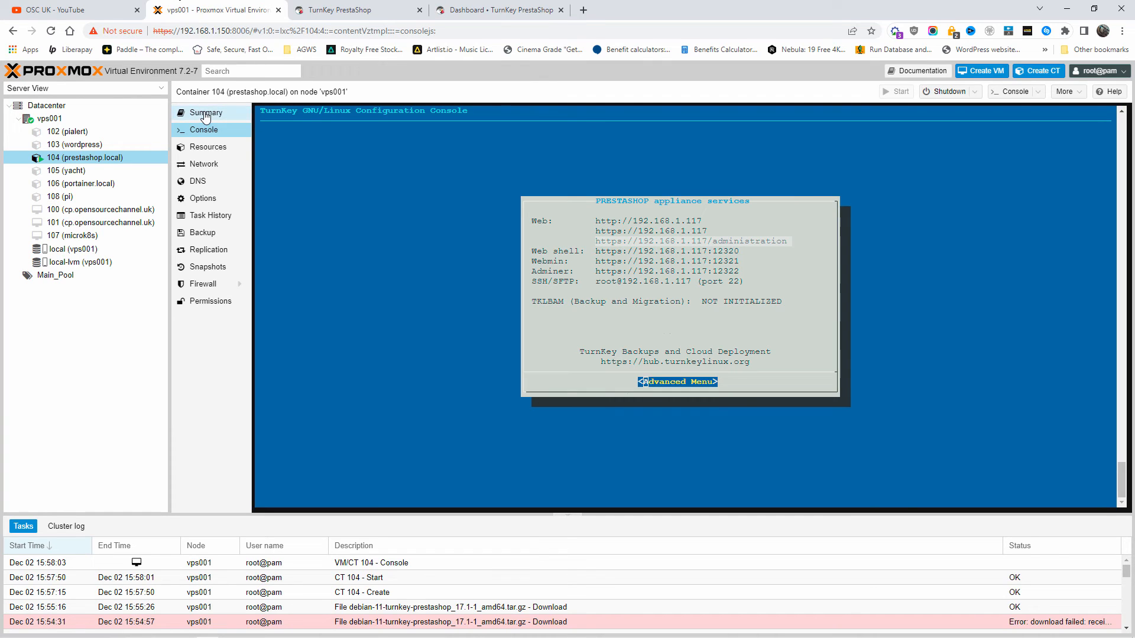
click(207, 112)
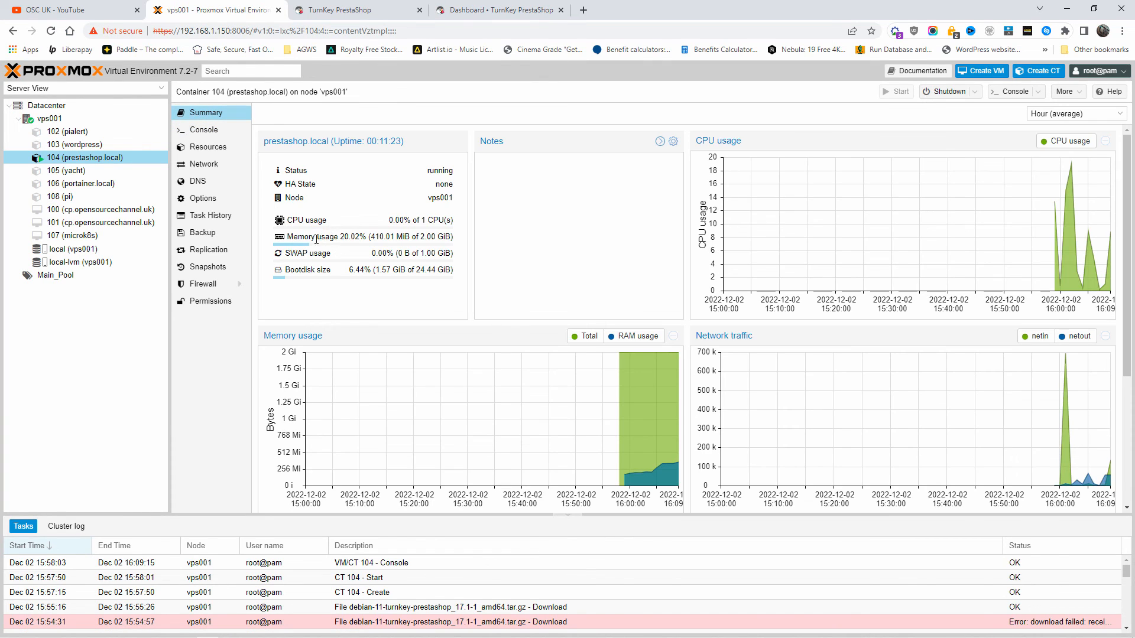
double_click(419, 220)
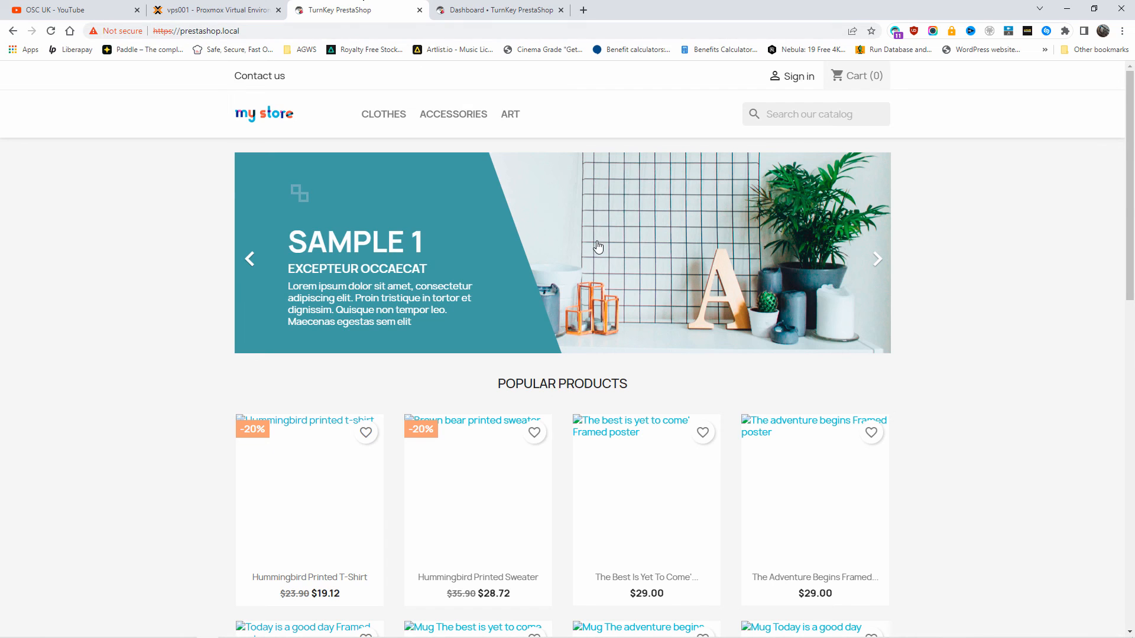
Scroll the my store storefront down and back up, then return to the admin dashboard.
scroll(down, 3)
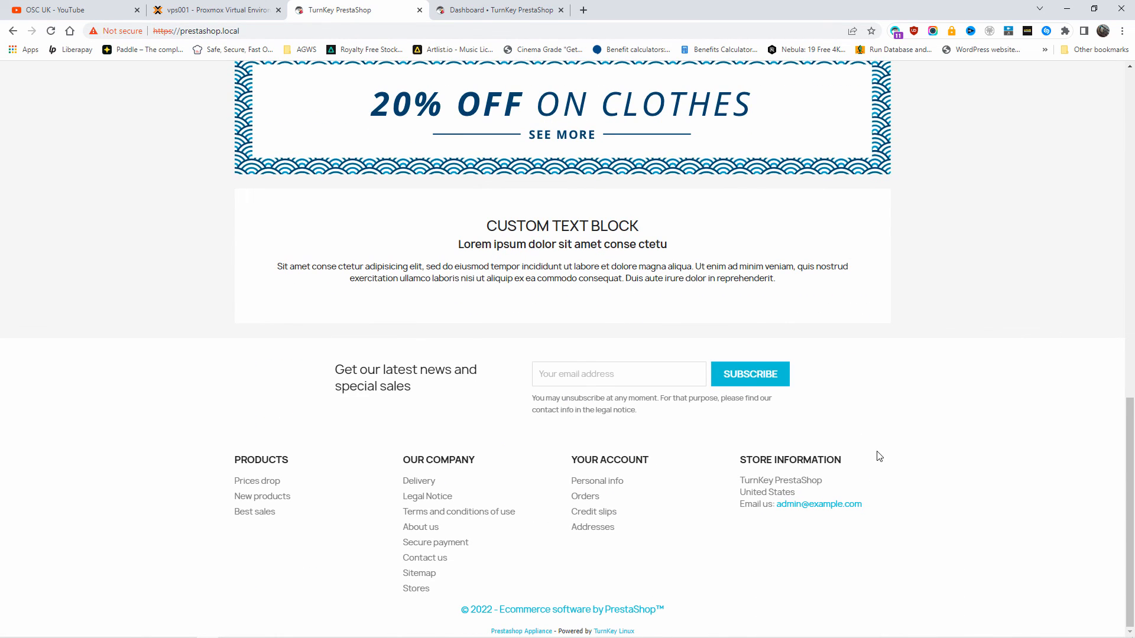
scroll(up, 3)
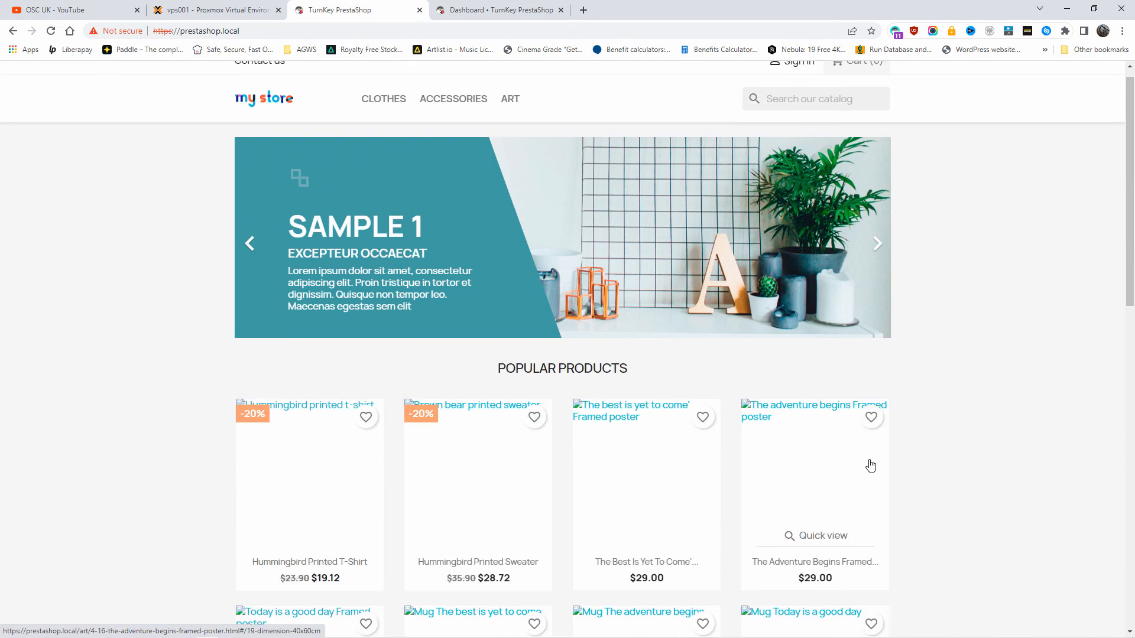
click(497, 10)
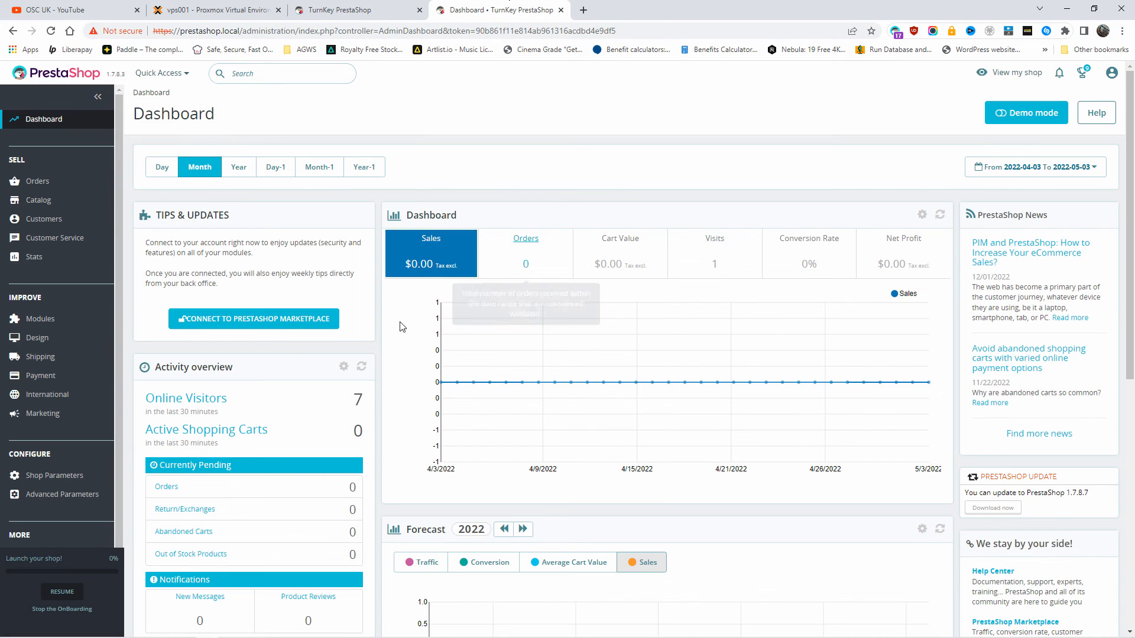
mouse_move(401, 330)
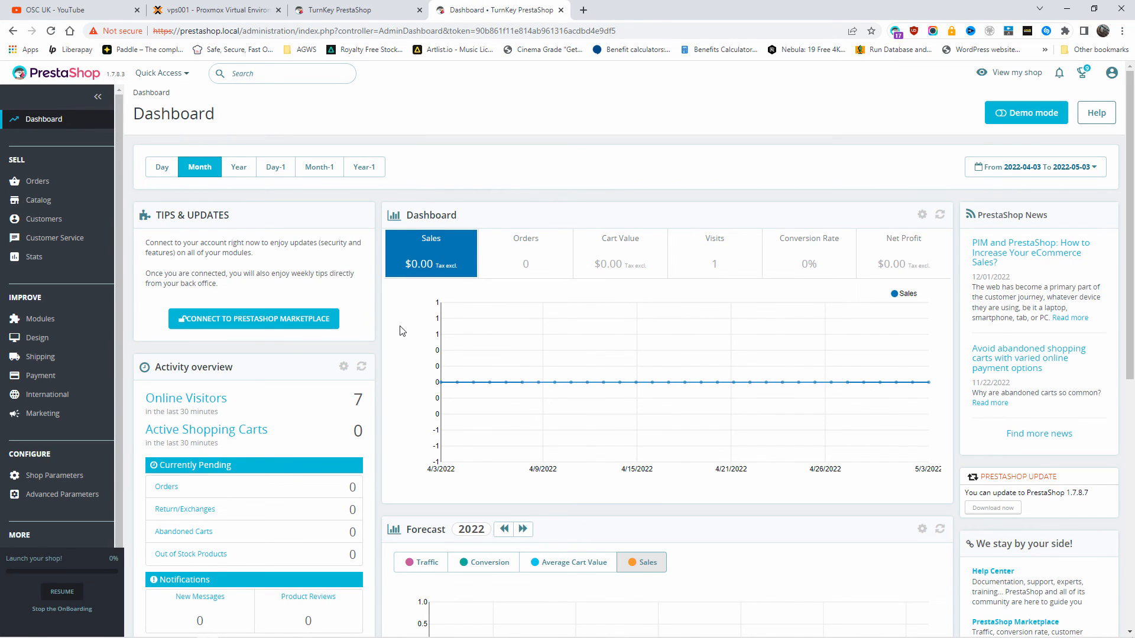
Search the OSC UK YouTube channel for 'presta' videos.
click(69, 10)
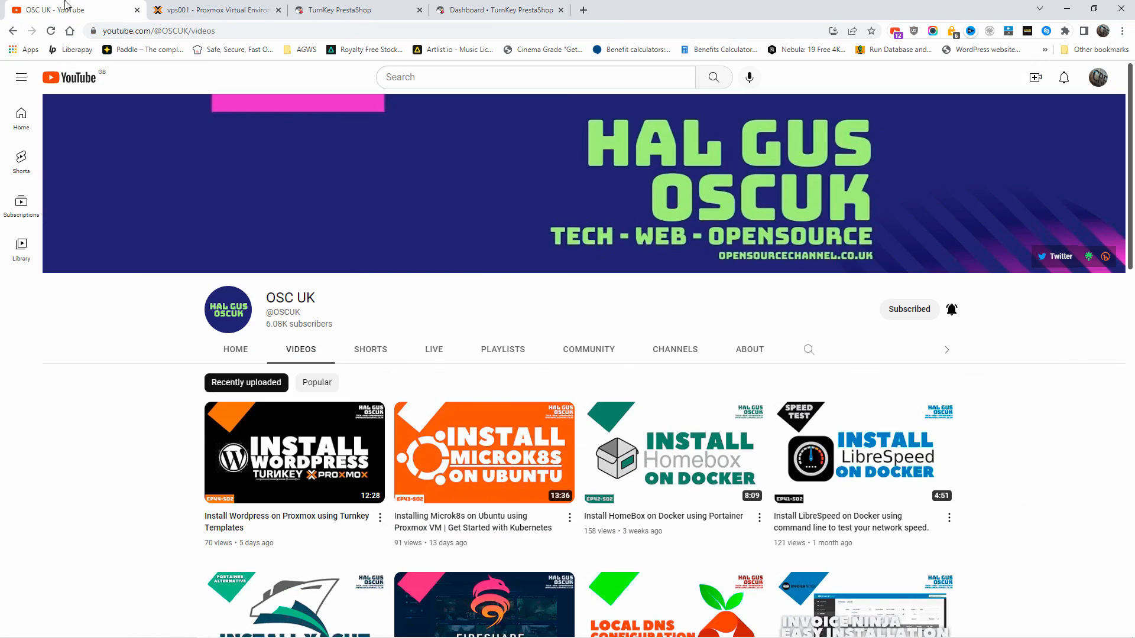
click(808, 349)
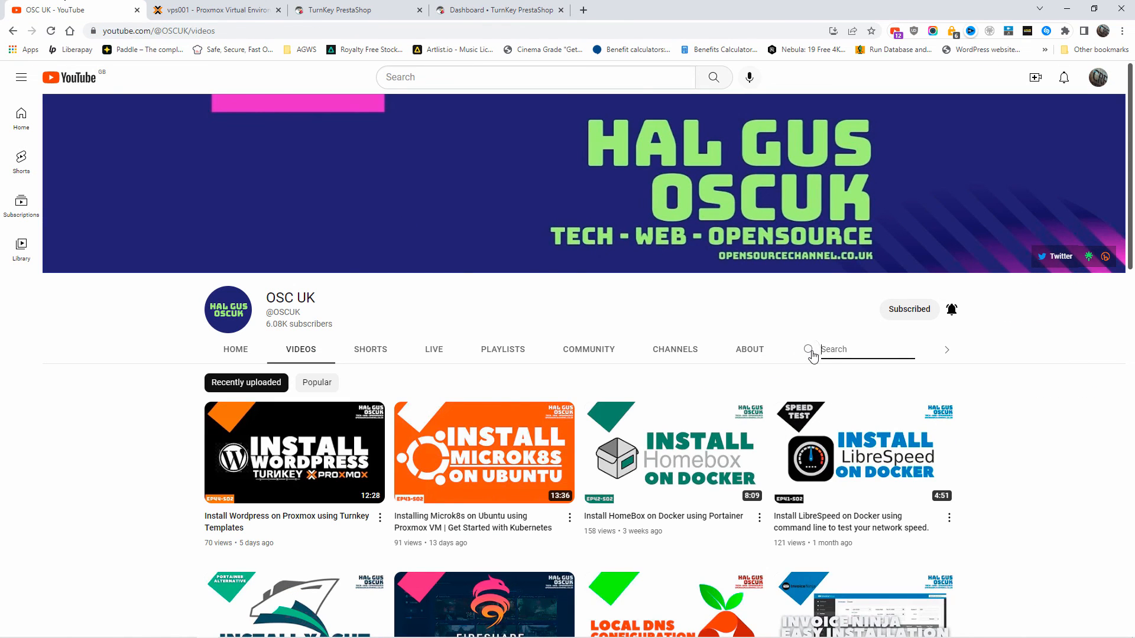
text(prestashop)
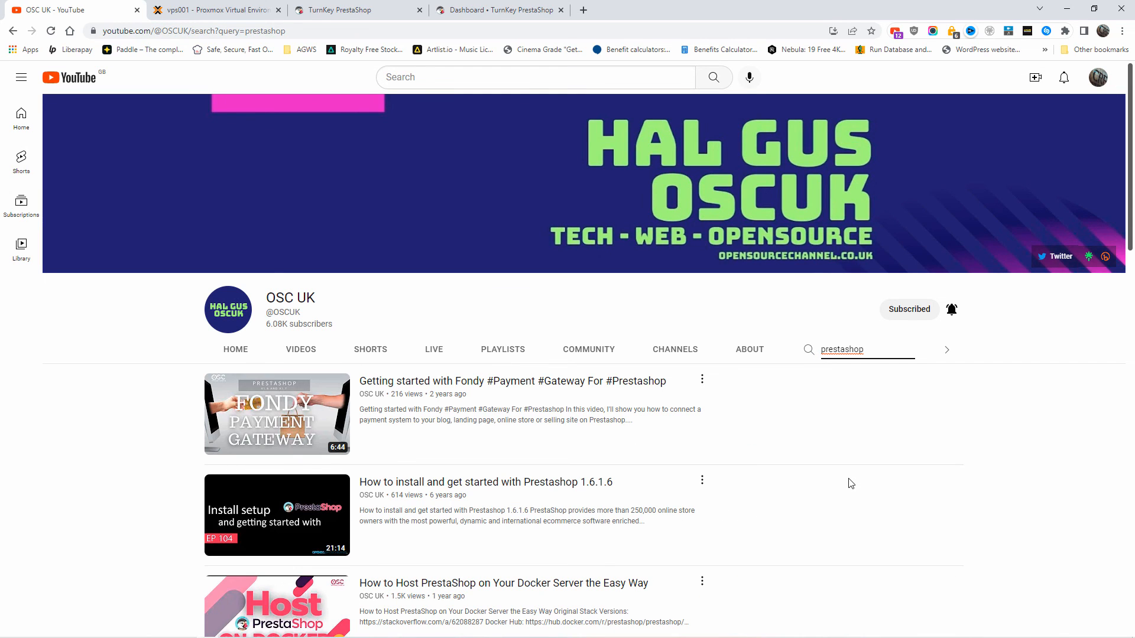
mouse_move(710, 438)
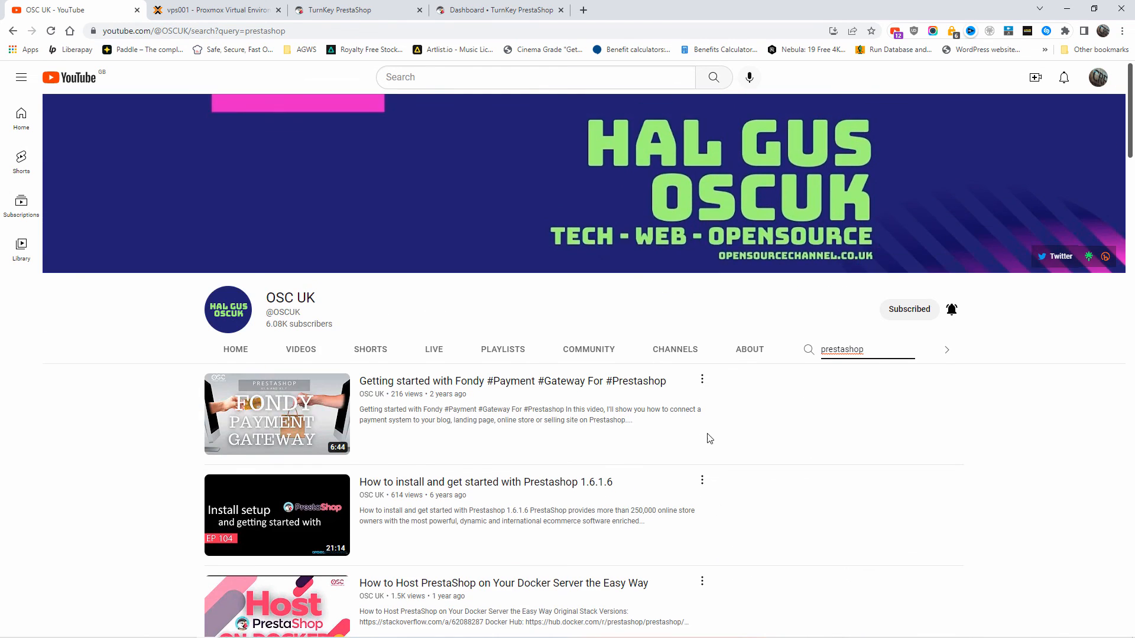
mouse_move(290, 516)
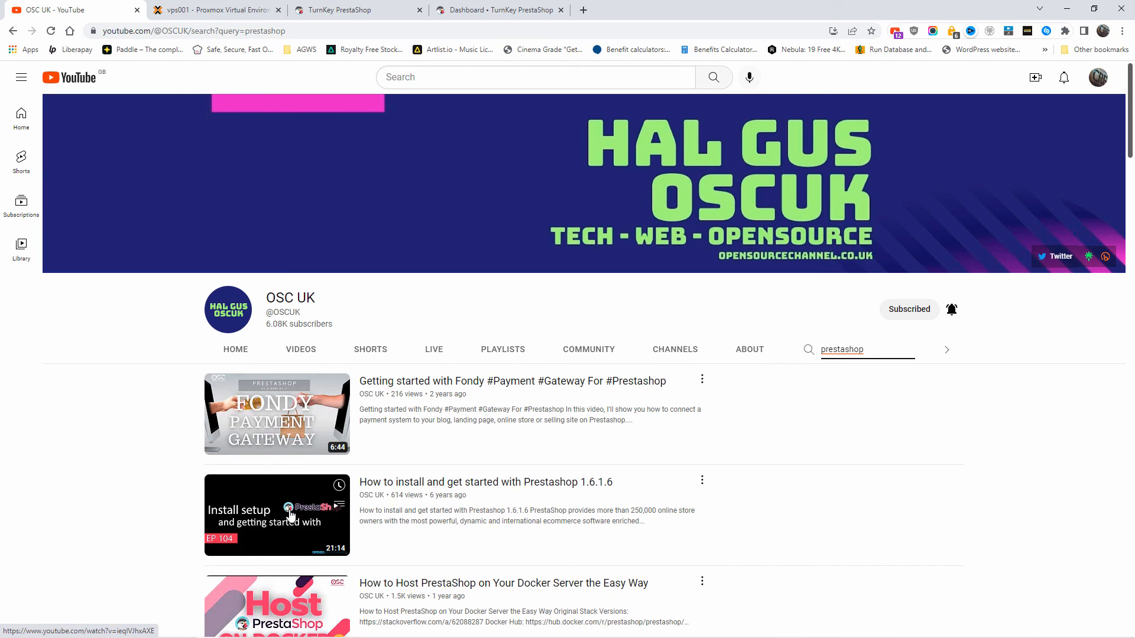
mouse_move(422, 507)
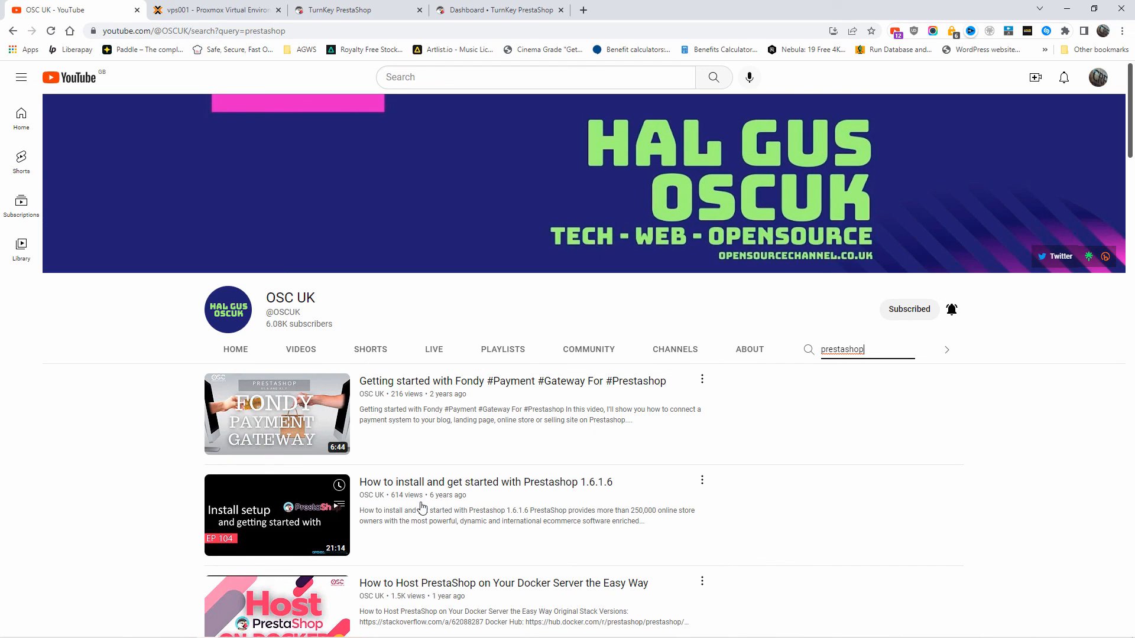